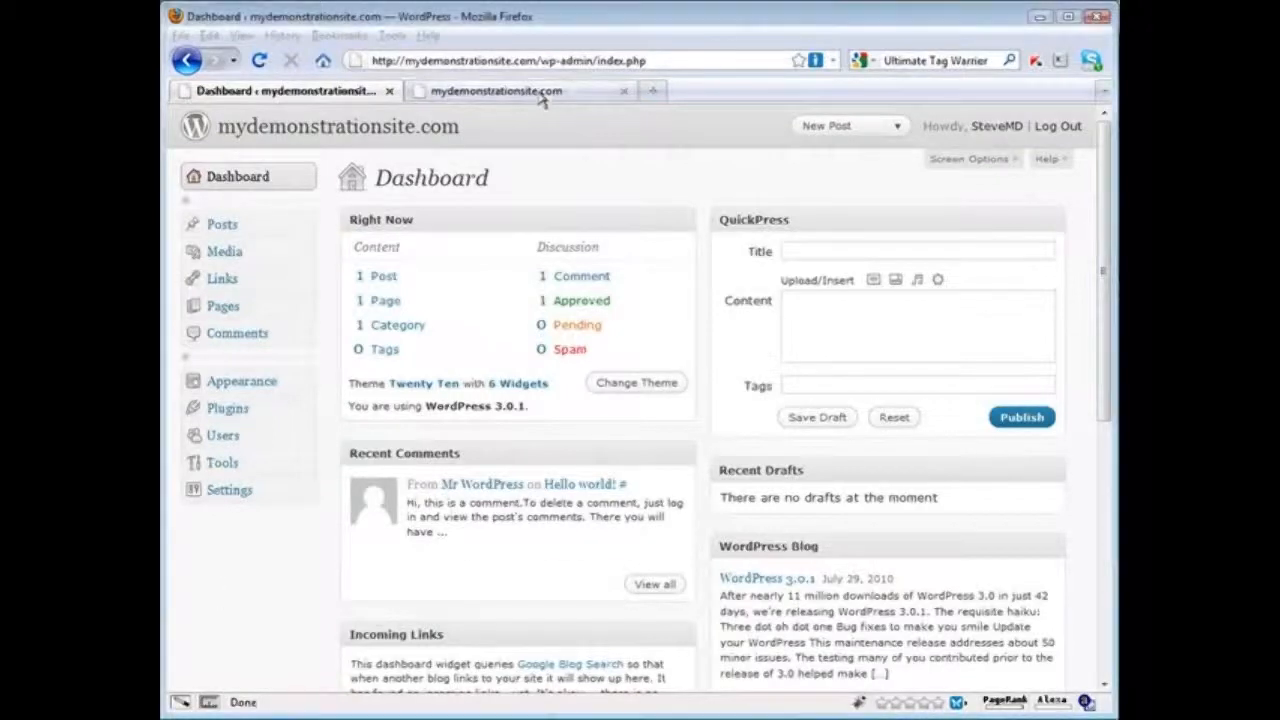
Step: View the live mydemonstrationsite.com front page in the second browser tab
left_click(520, 92)
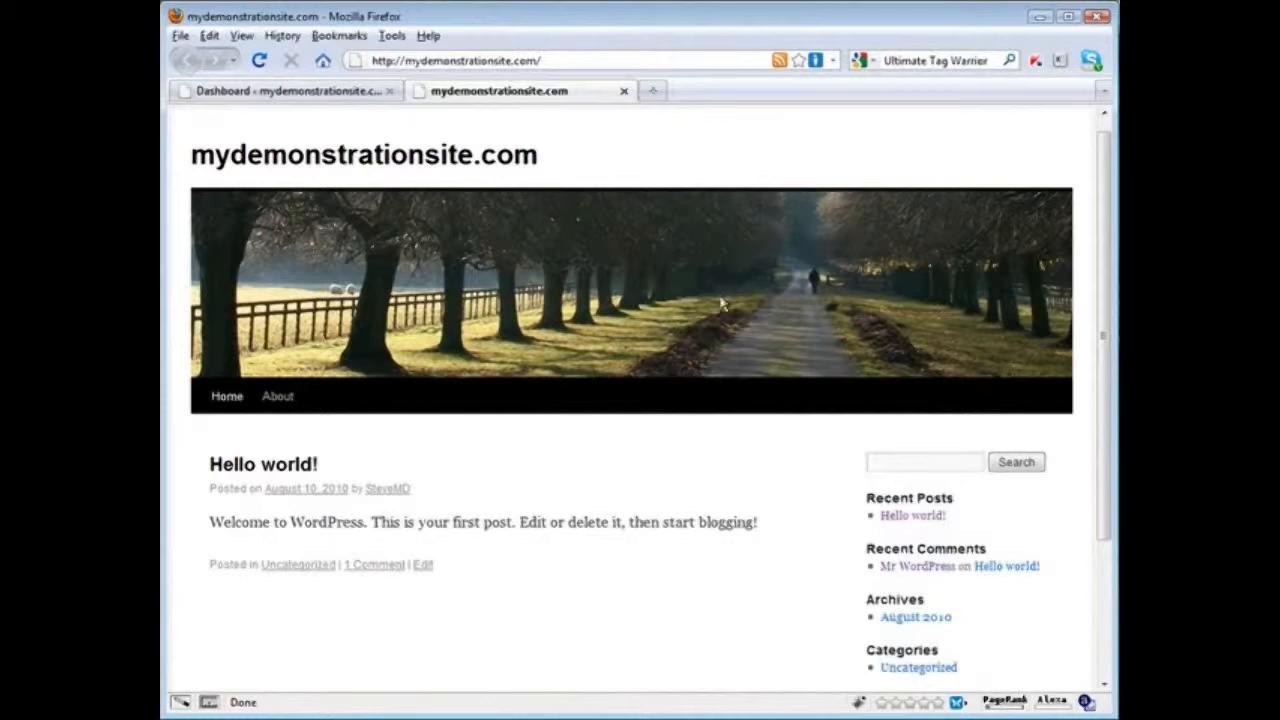
mouse_move(640, 418)
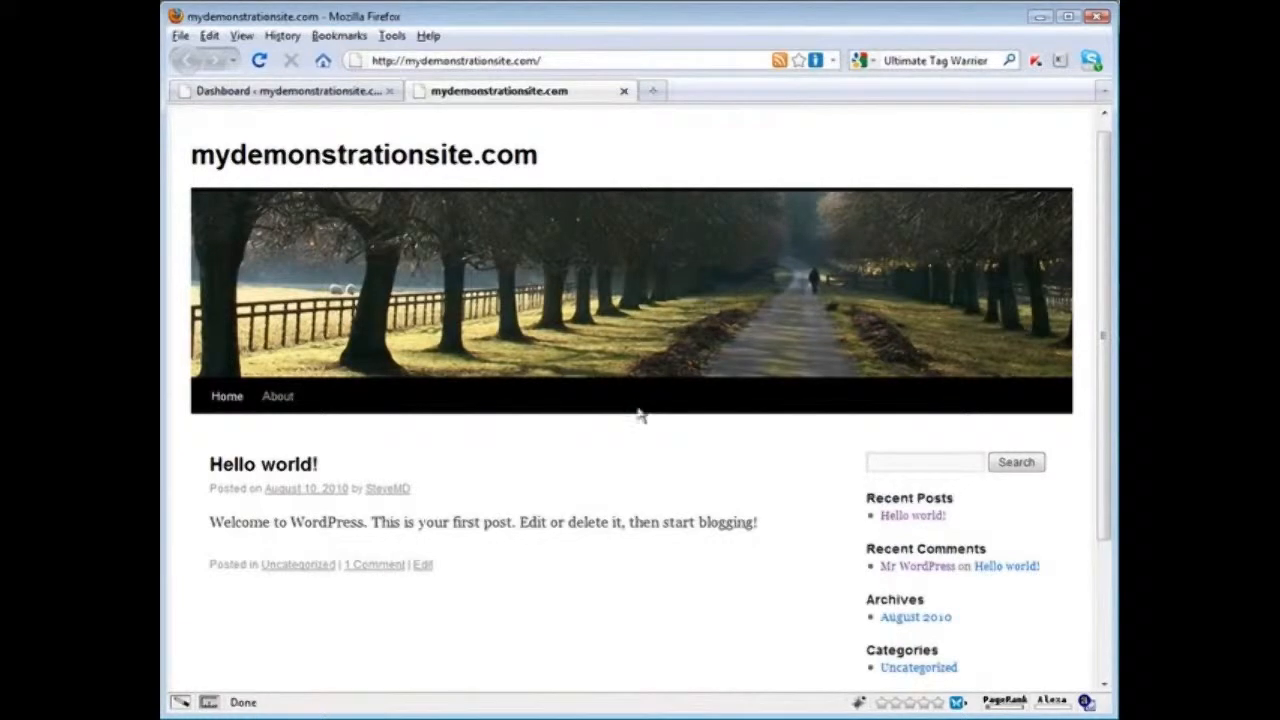
mouse_move(630, 444)
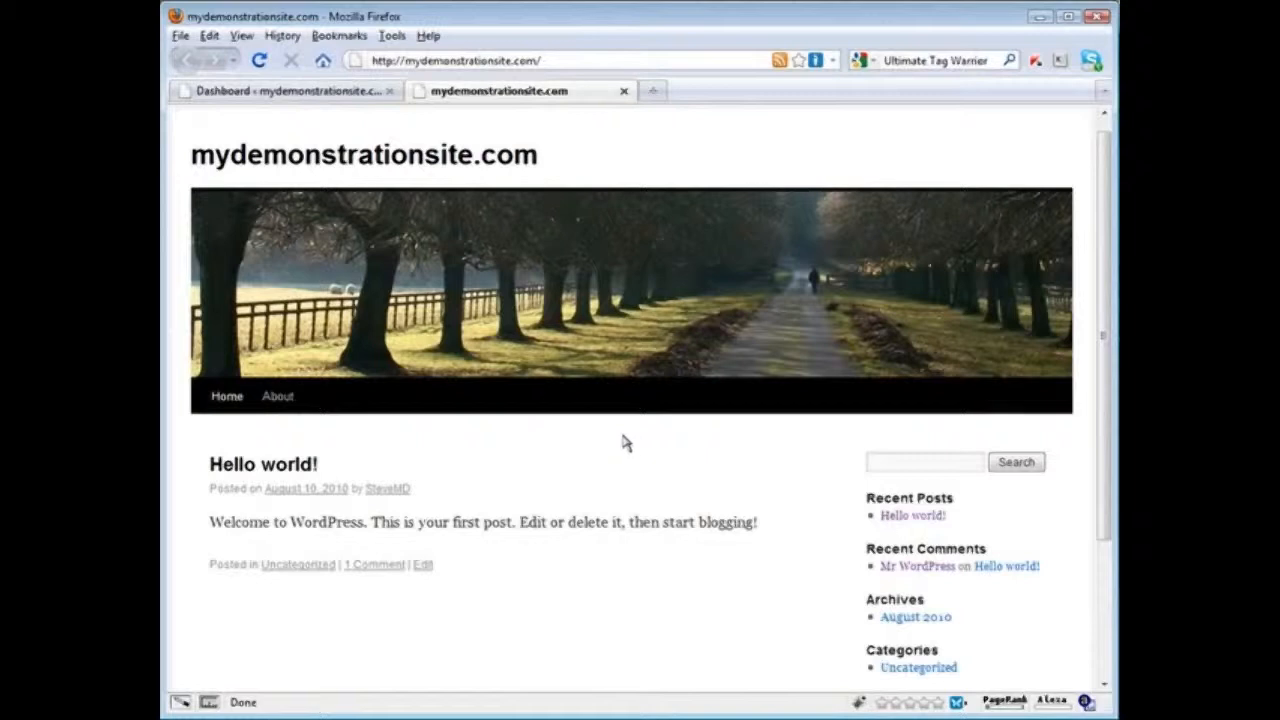
mouse_move(618, 452)
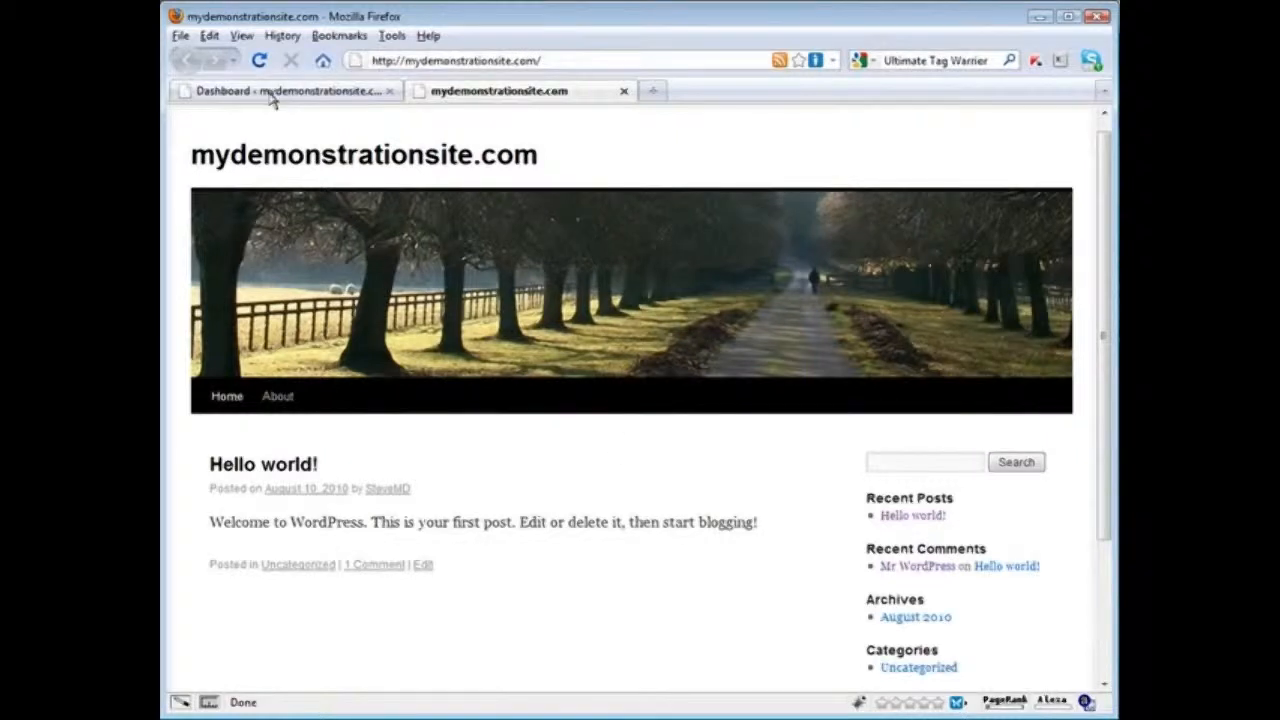
Step: Return to the admin dashboard and expand the Appearance menu to show its sub-items
left_click(280, 92)
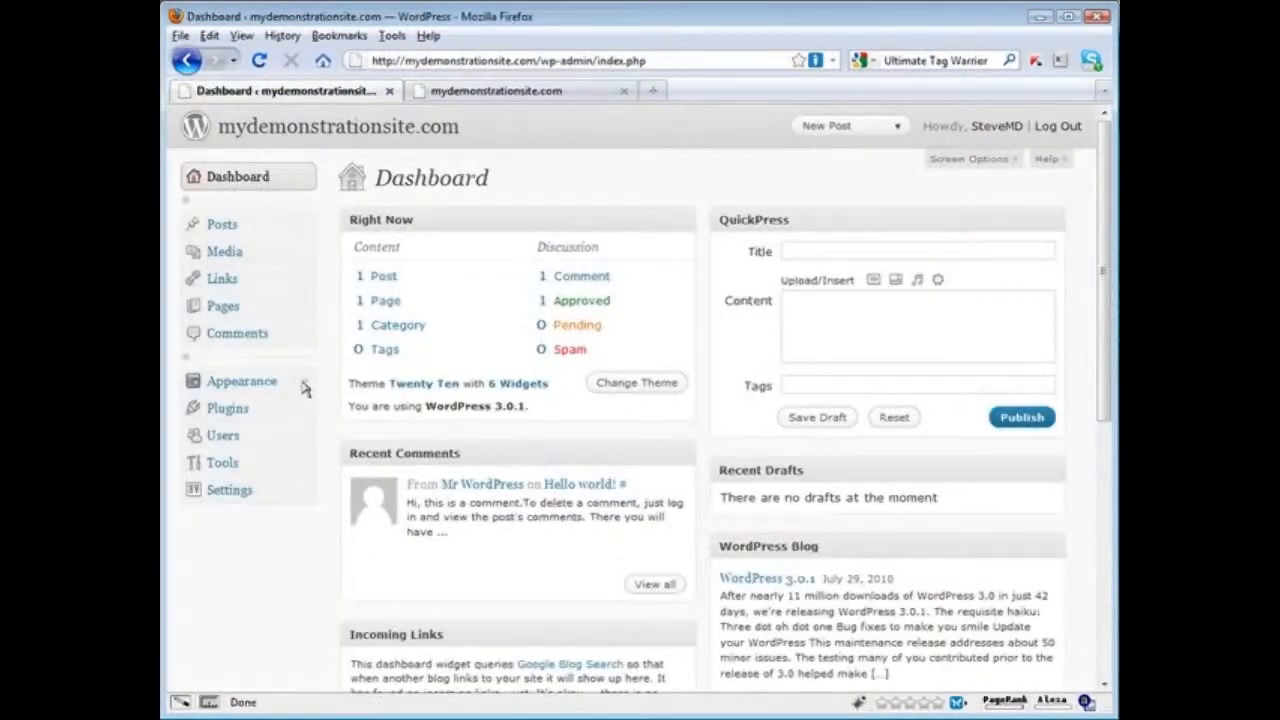
left_click(242, 380)
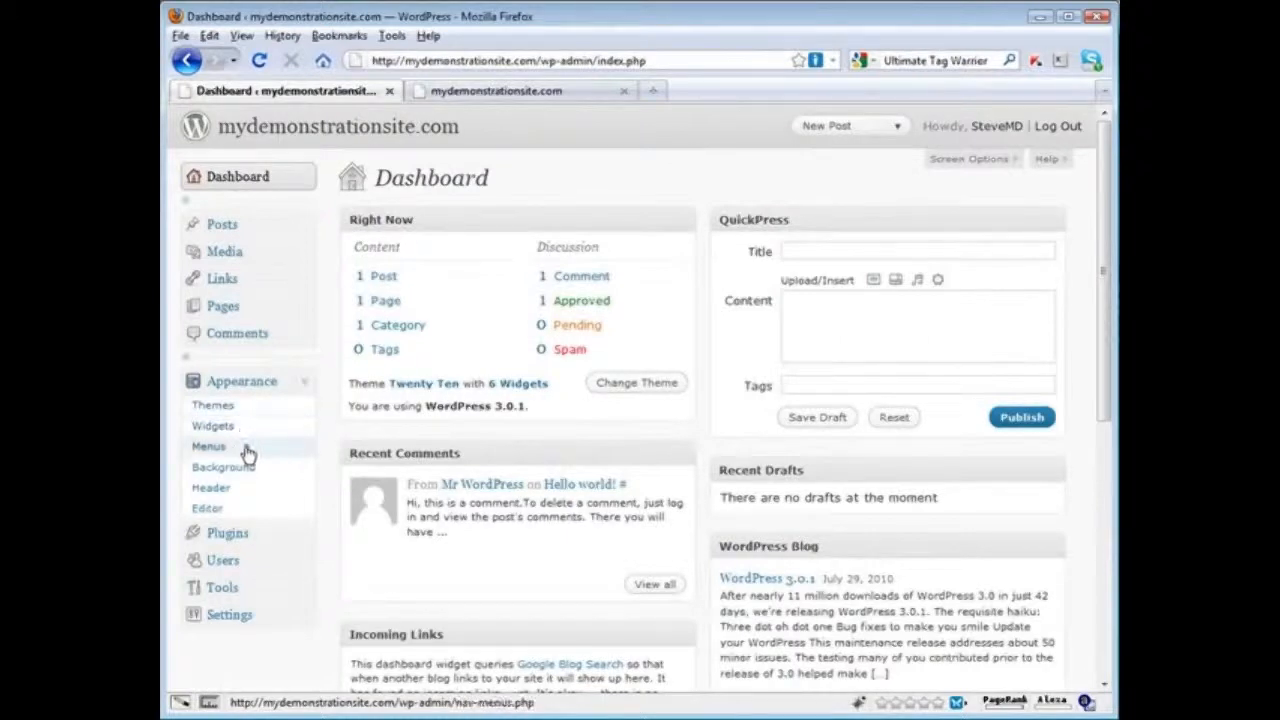
left_click(208, 448)
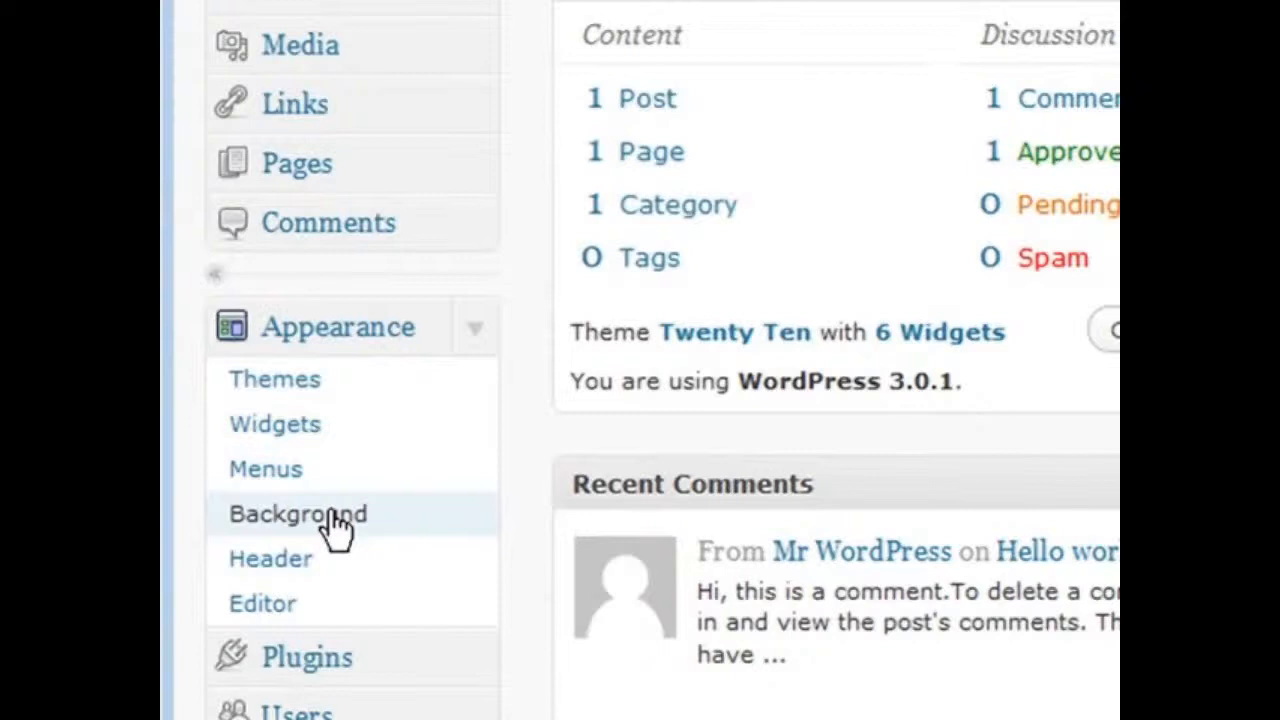
mouse_move(510, 540)
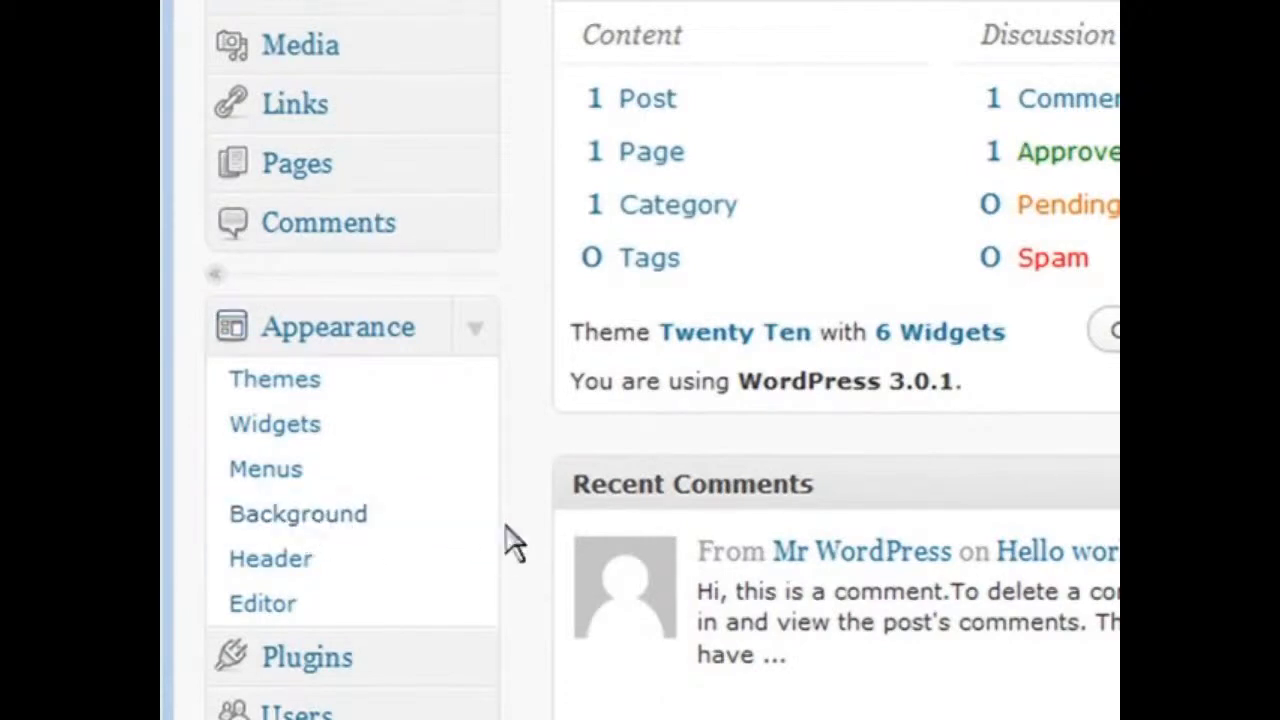
mouse_move(296, 512)
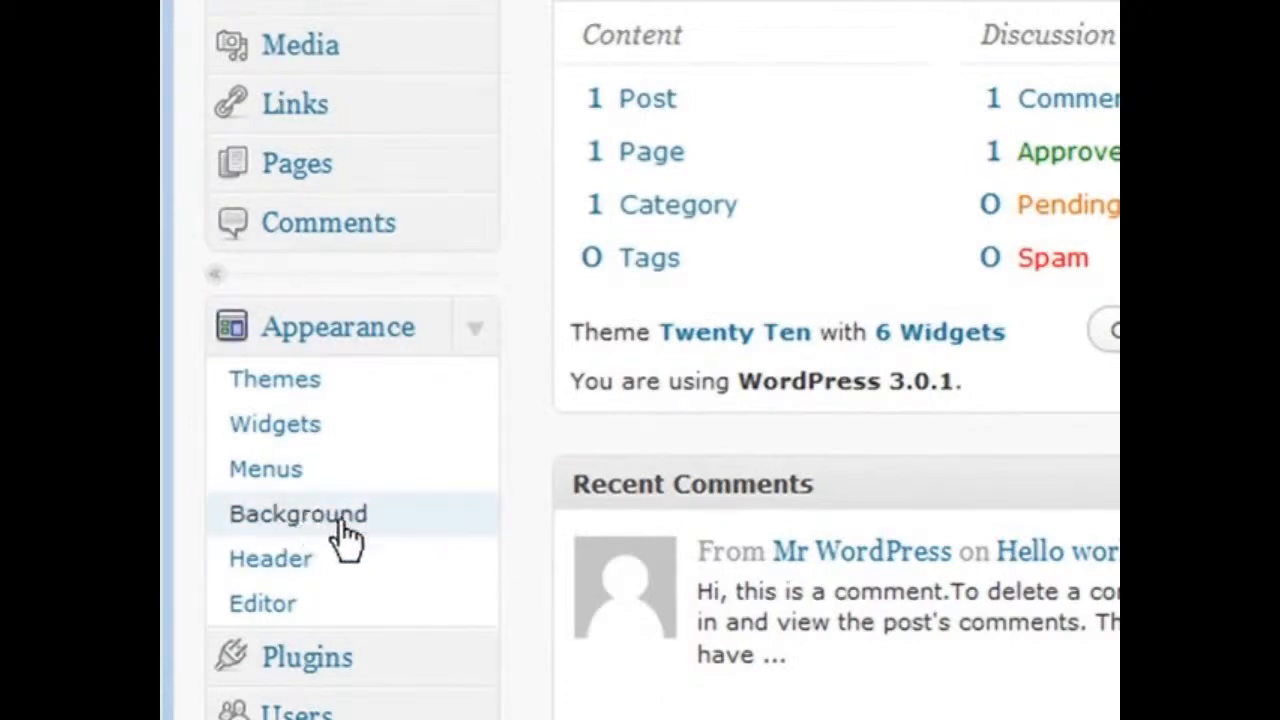
mouse_move(536, 460)
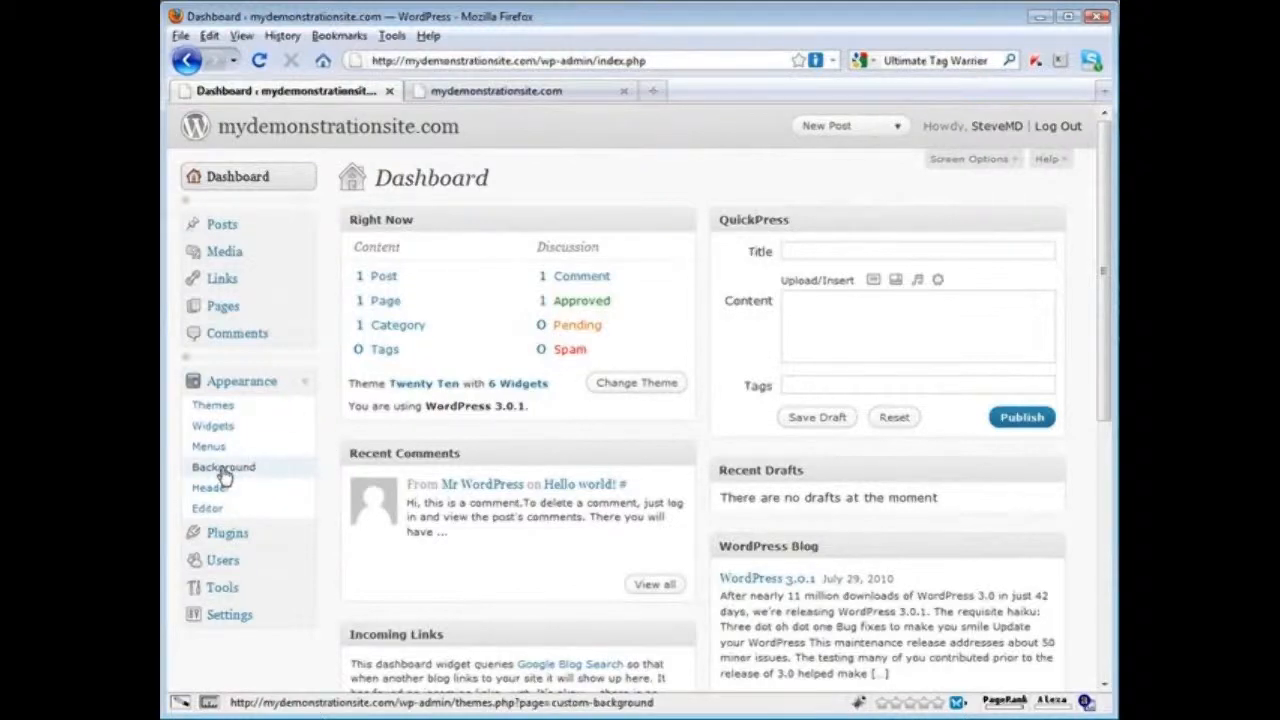
mouse_move(330, 432)
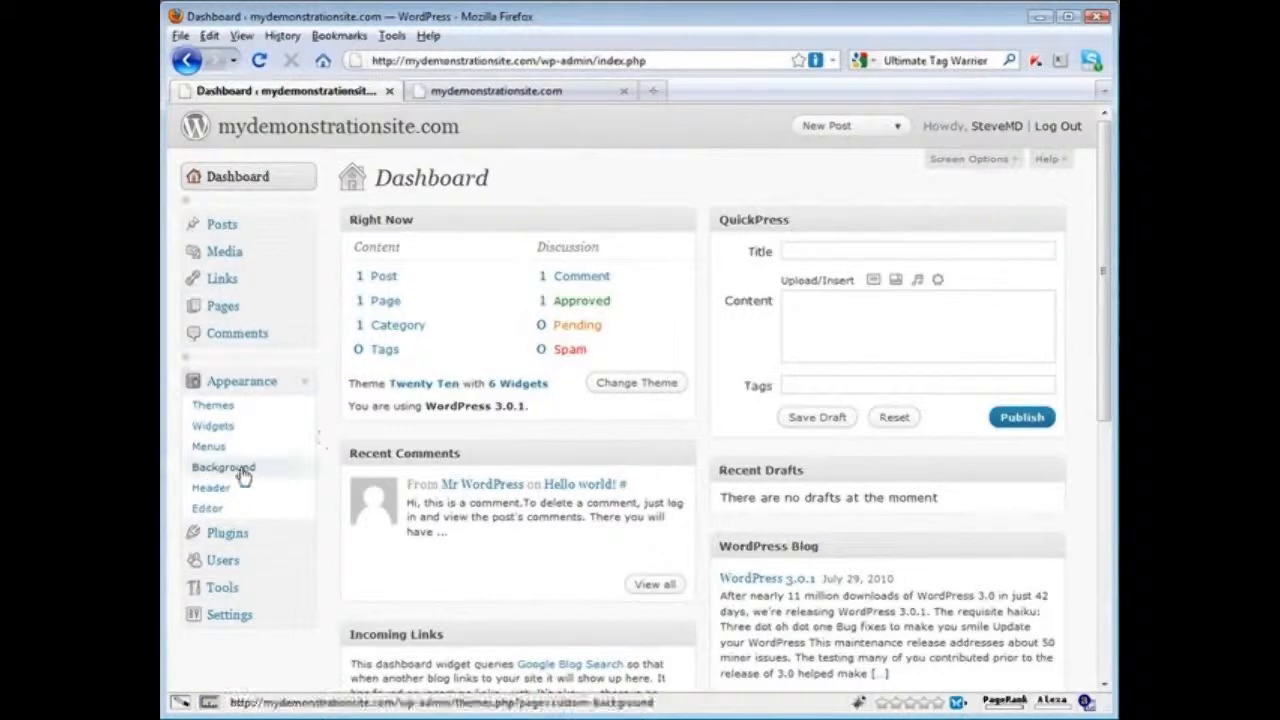
mouse_move(330, 438)
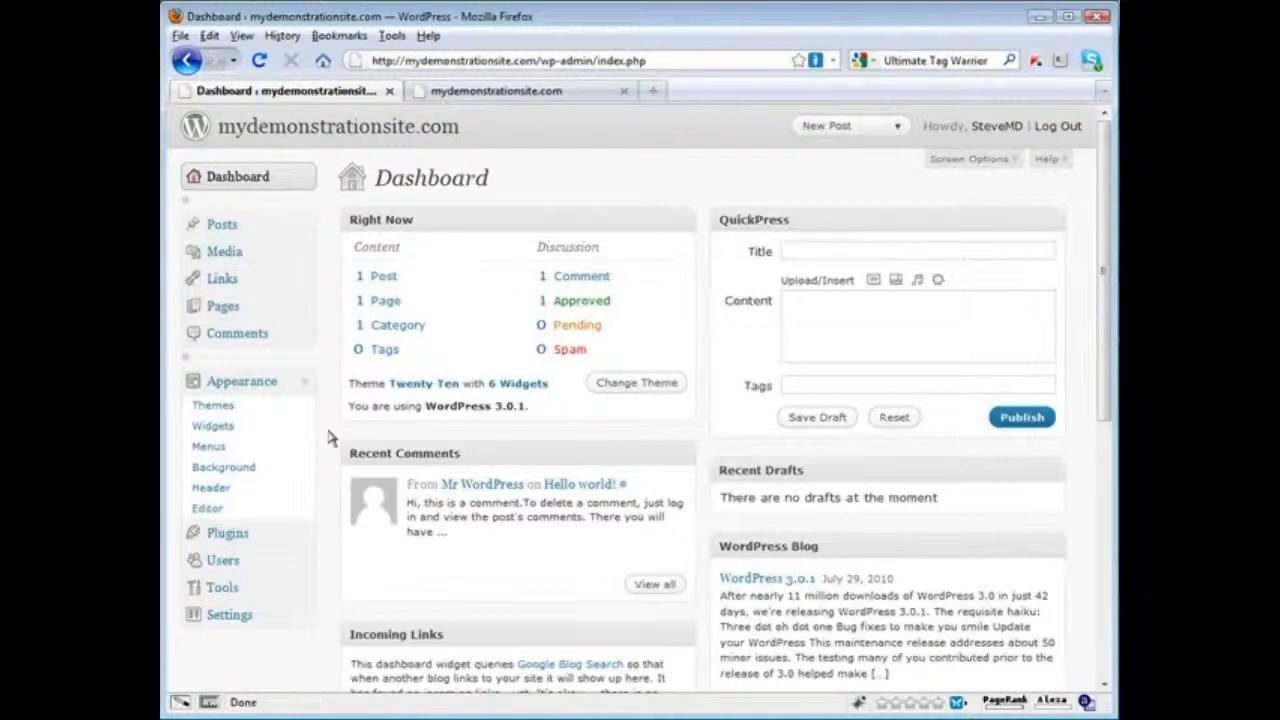
mouse_move(224, 468)
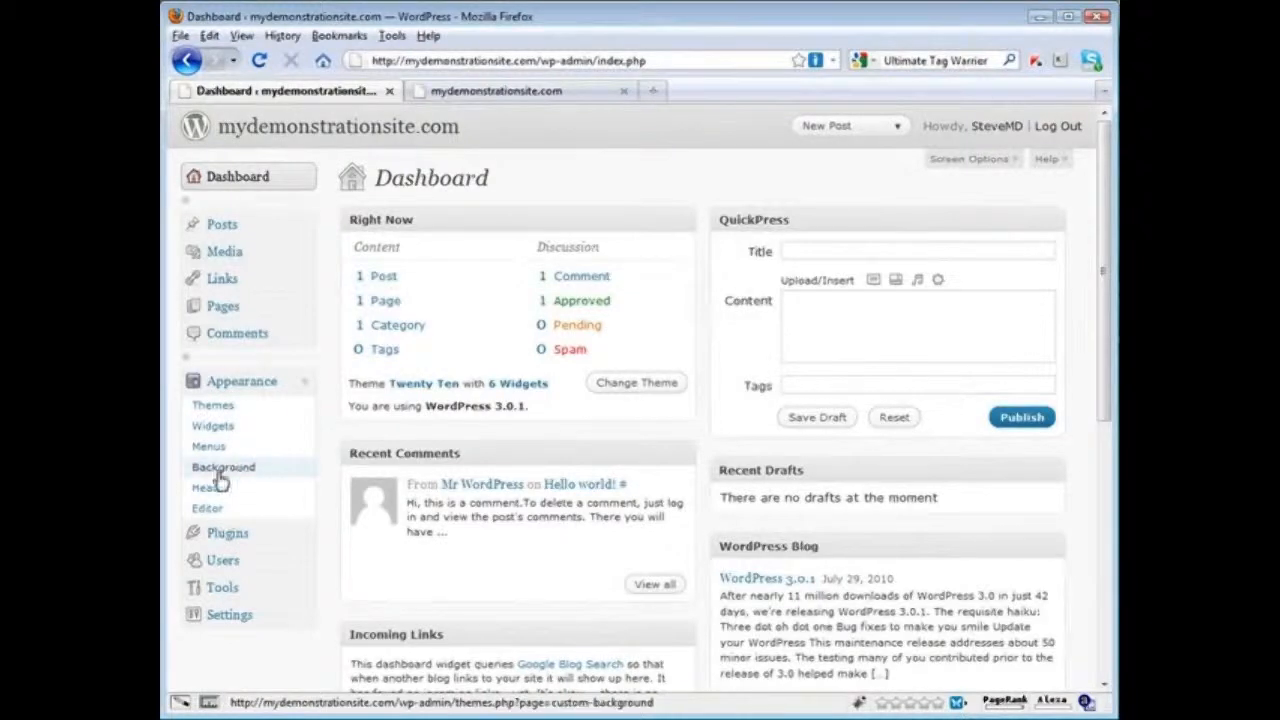
mouse_move(230, 474)
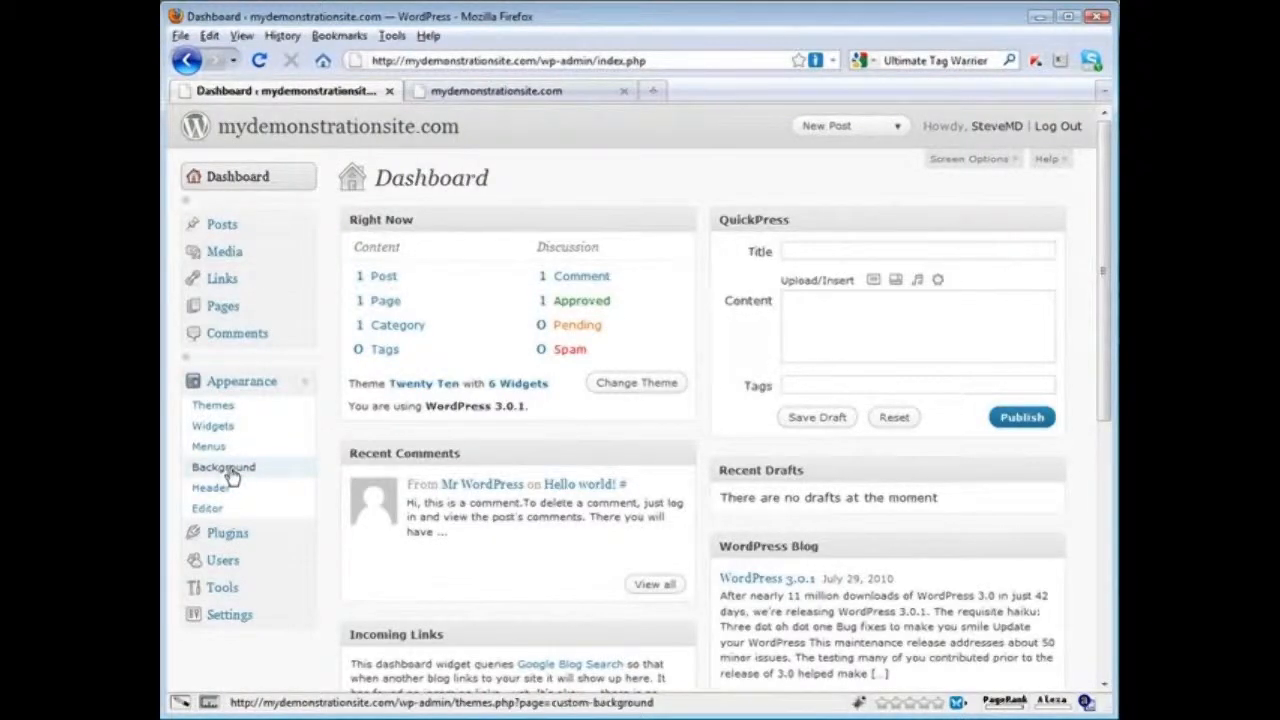
mouse_move(236, 400)
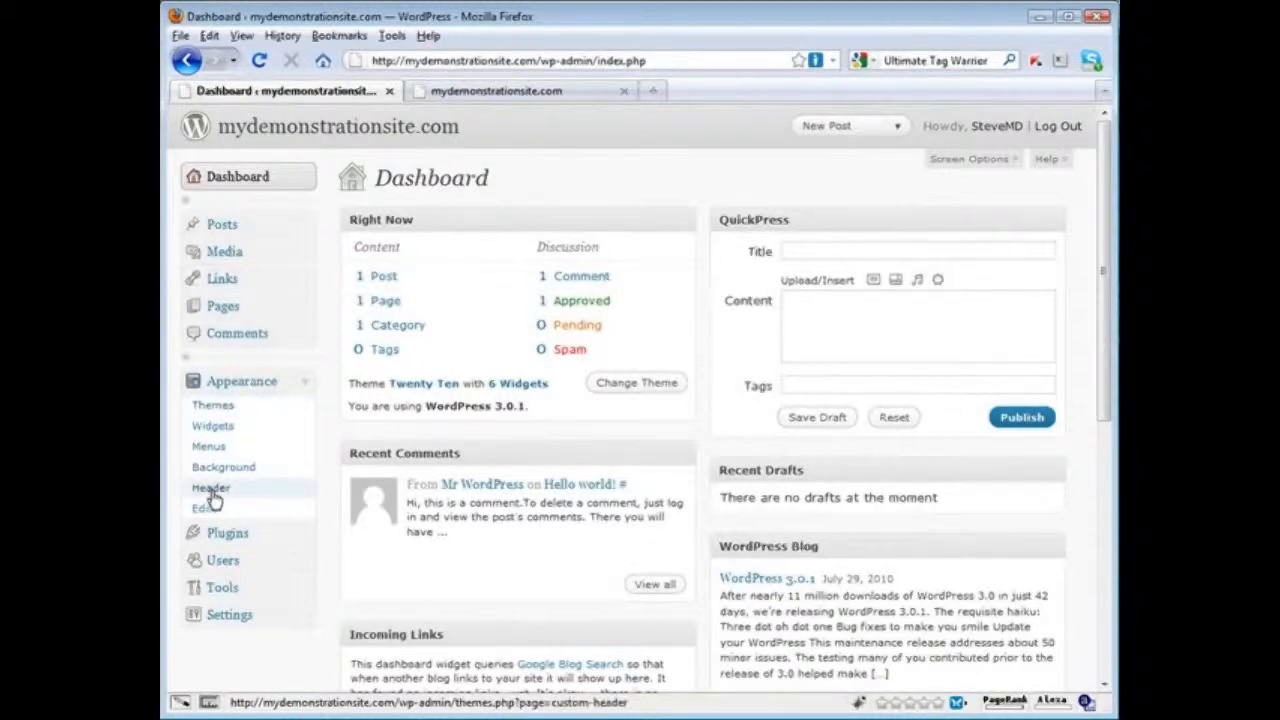
Step: Upload an ocean photo from the computer on the Custom Header page
left_click(210, 488)
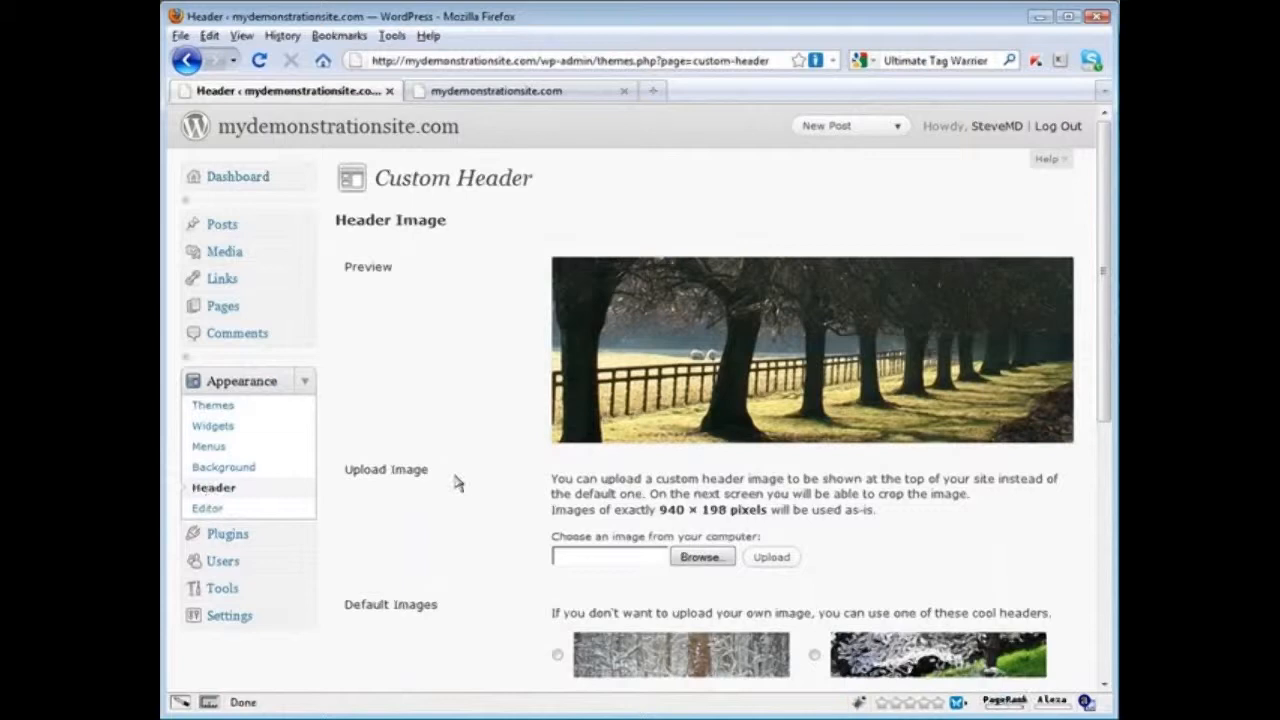
scroll("down", 3)
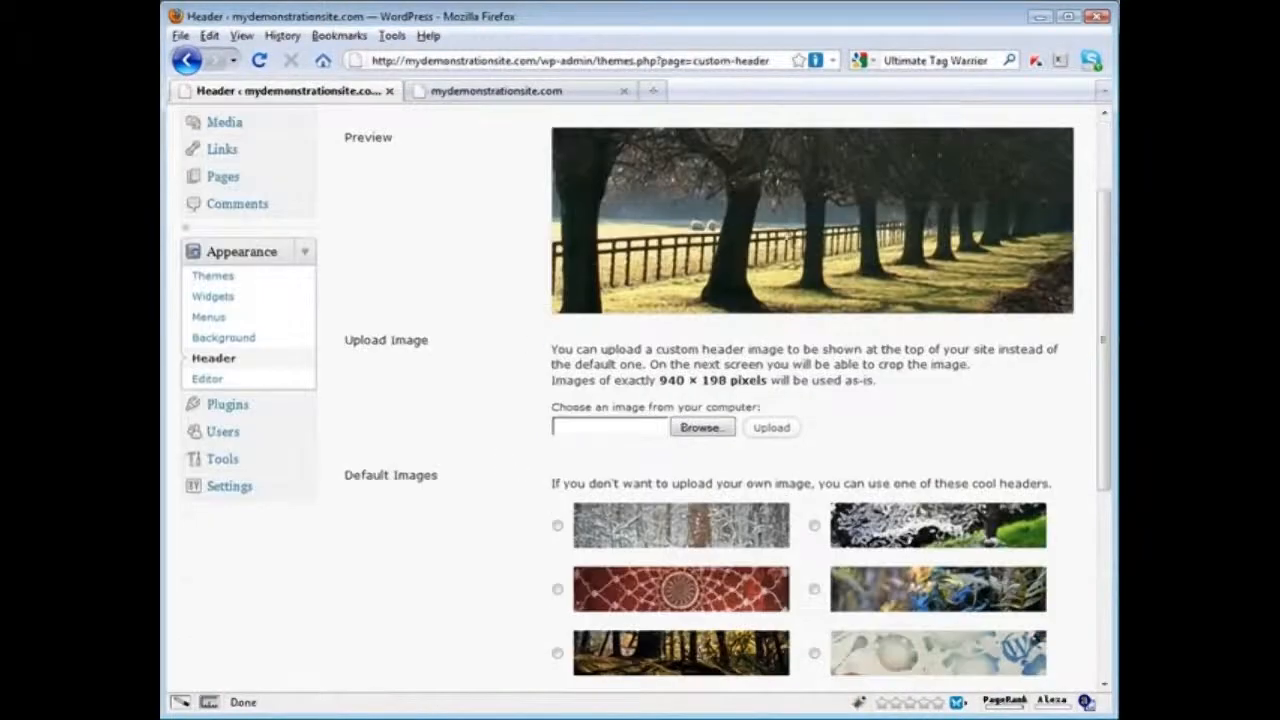
left_click(700, 428)
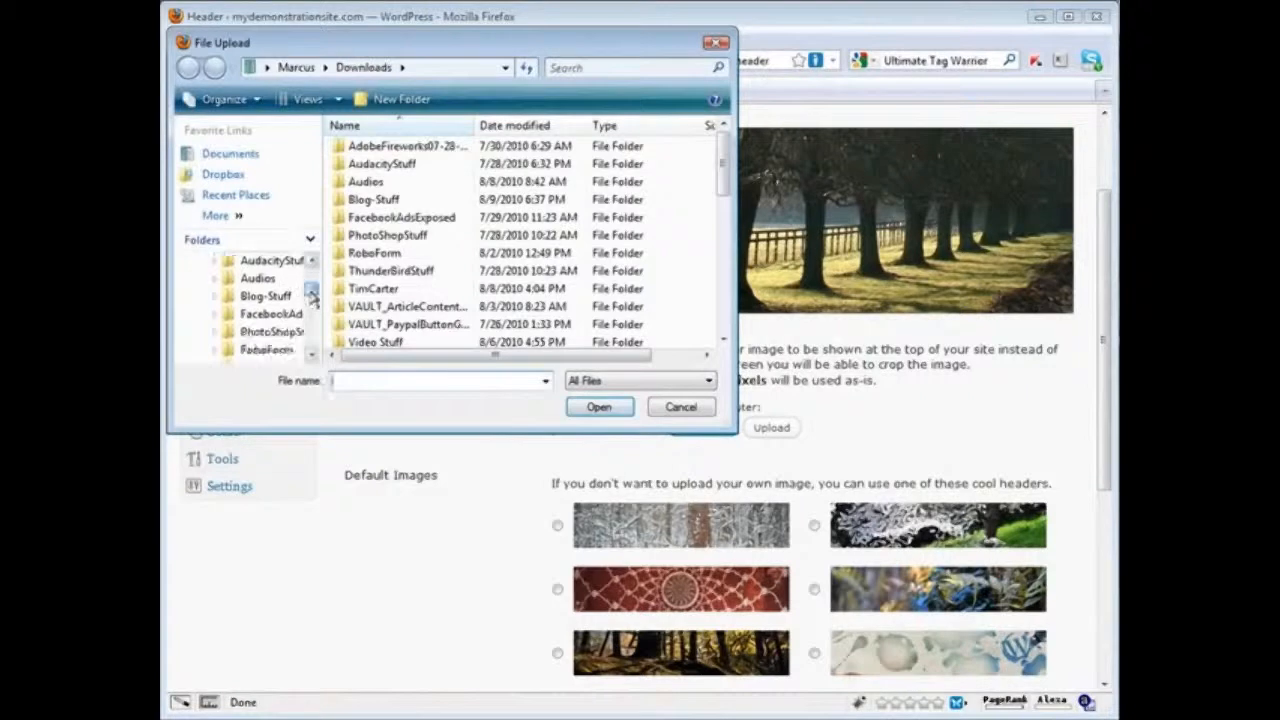
scroll("down", 3)
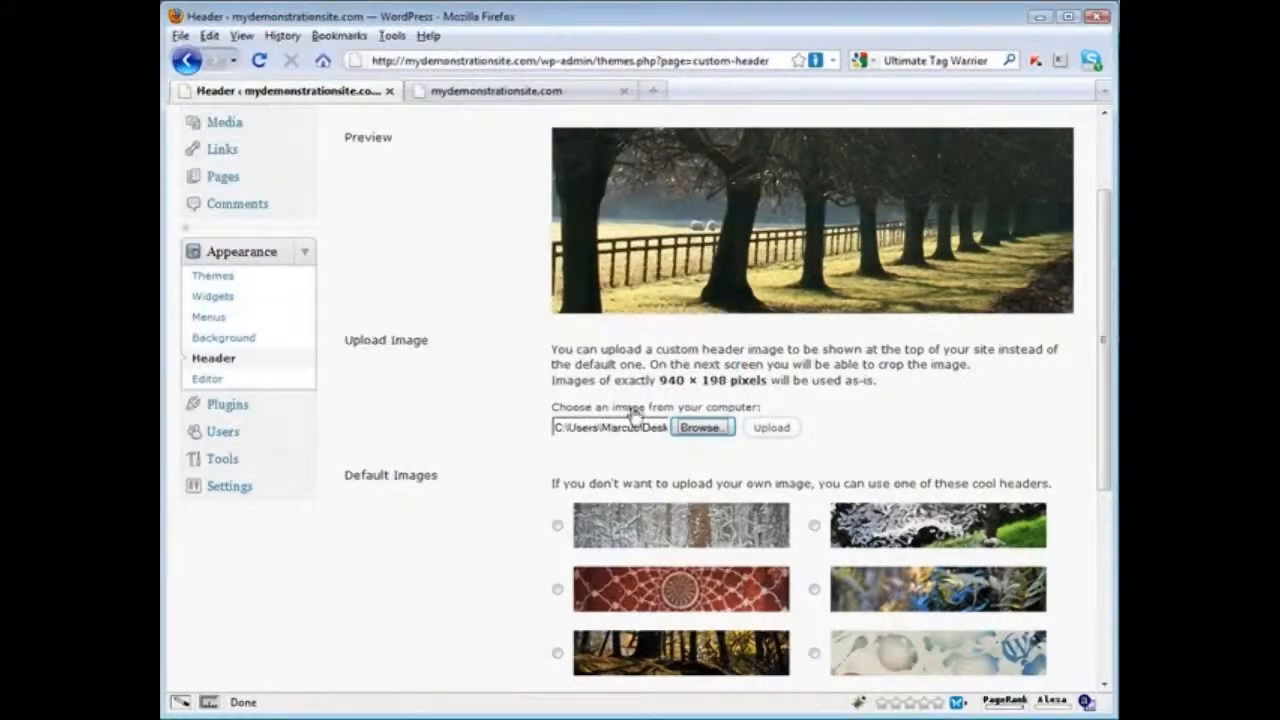
mouse_move(700, 384)
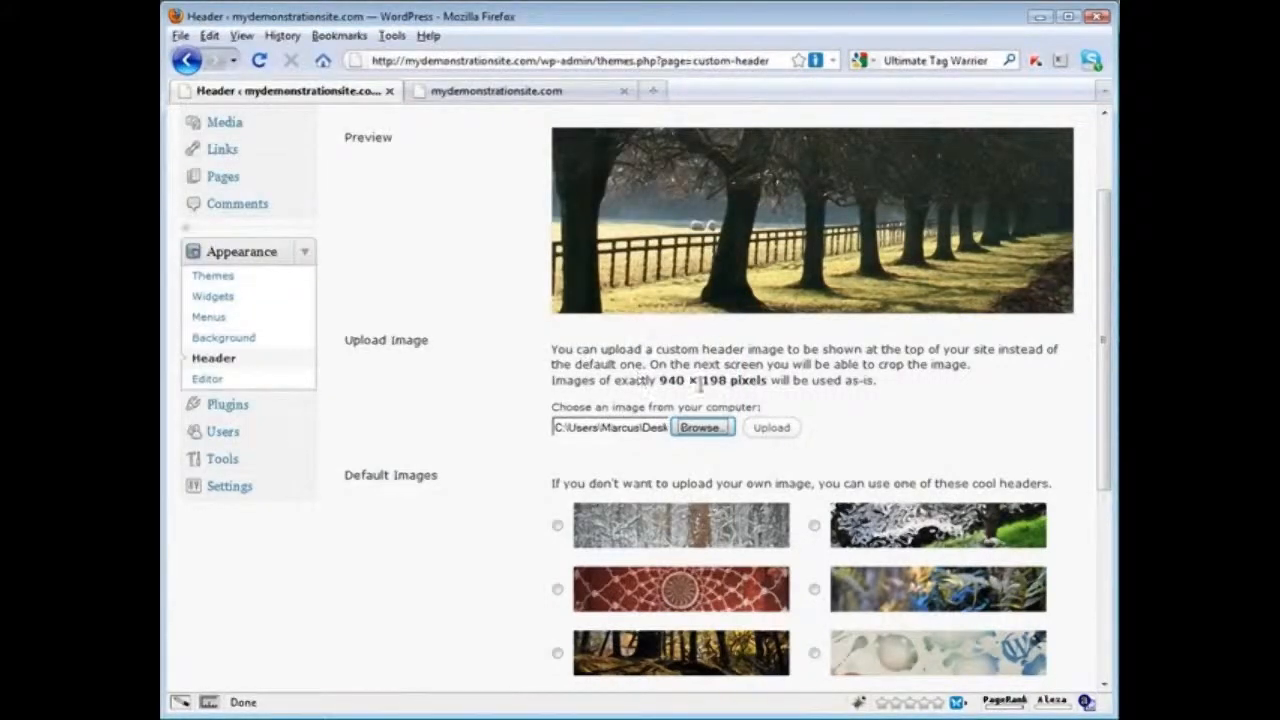
left_click(772, 428)
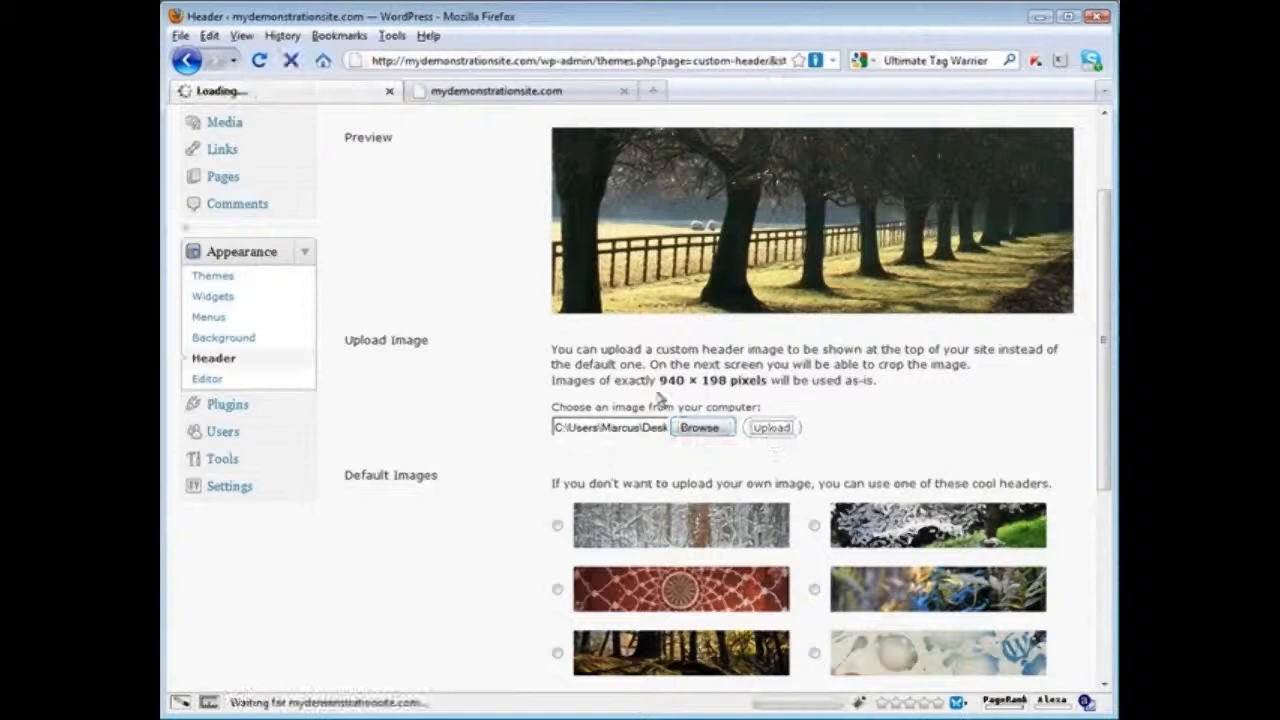
left_click(770, 428)
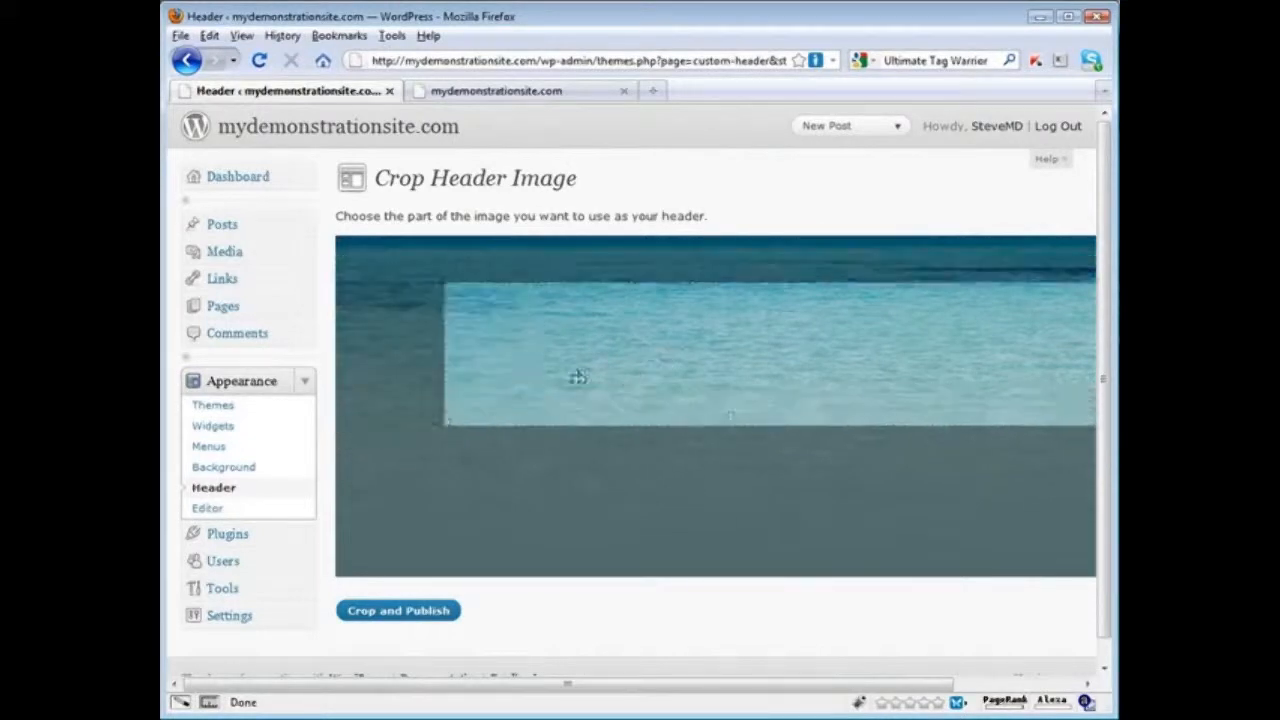
Step: Crop the header to the strip of water across the top and publish it
left_click_drag(578, 376, 516, 396)
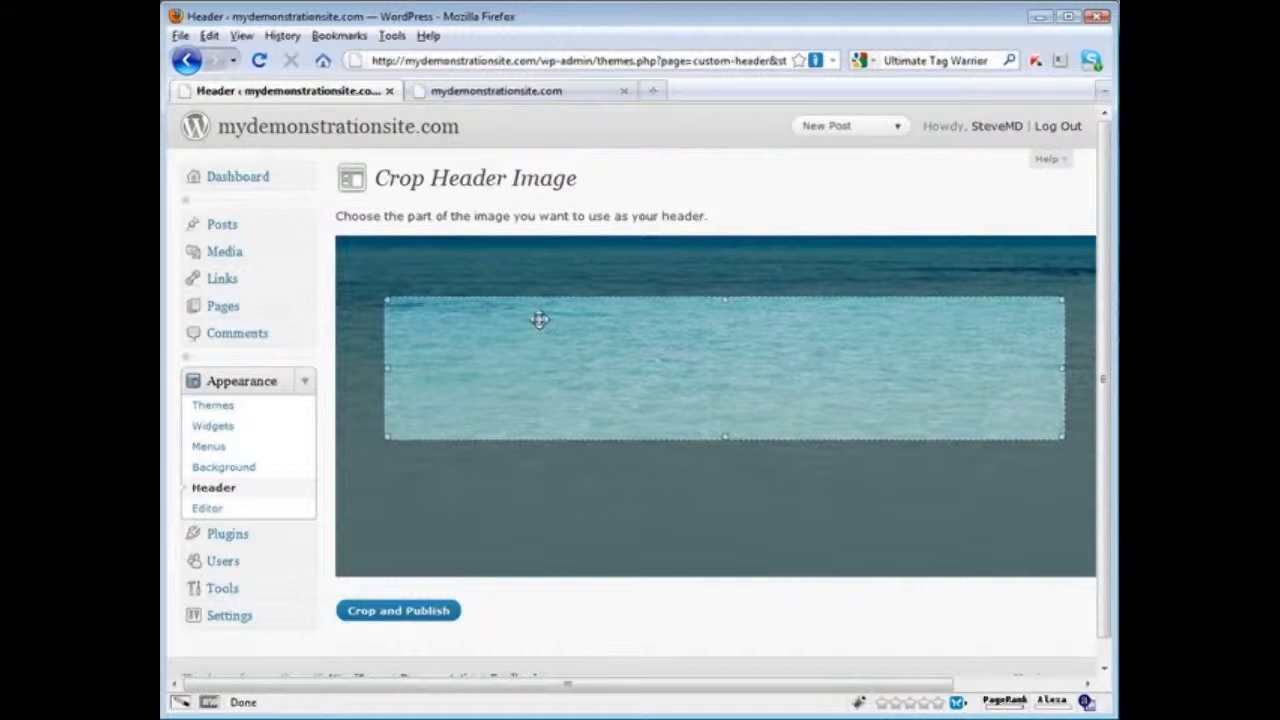
mouse_move(478, 384)
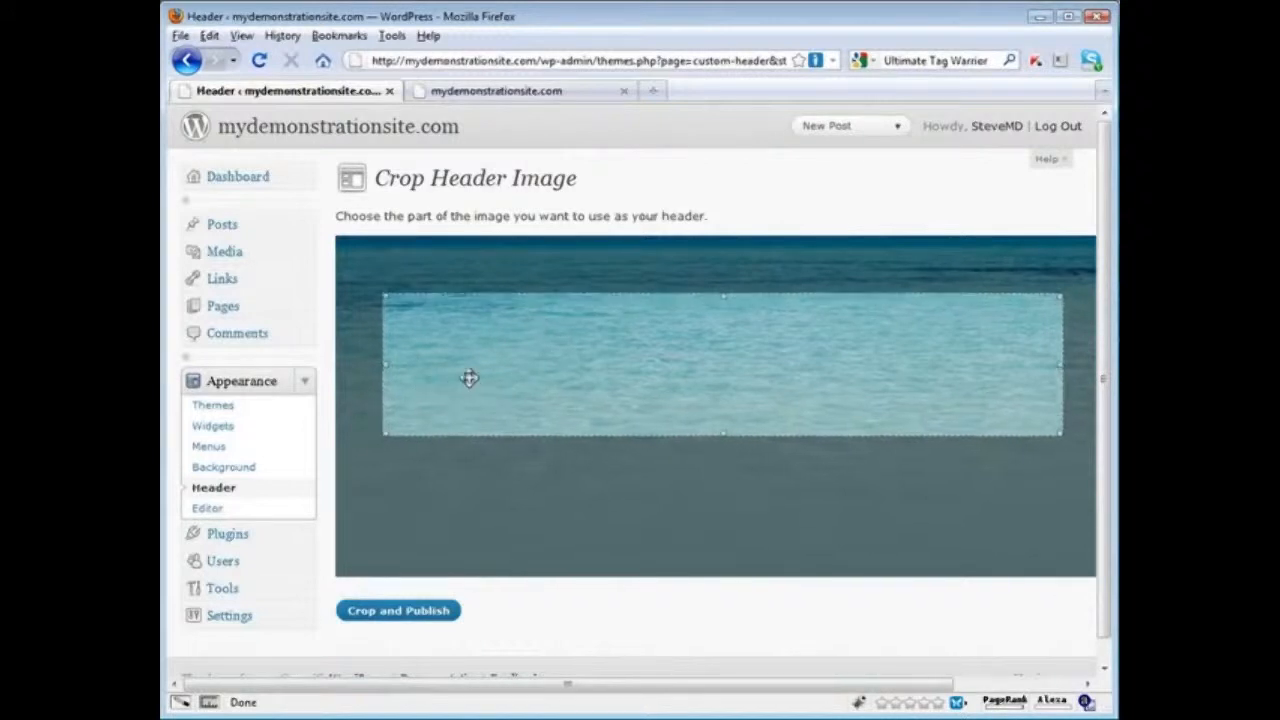
left_click_drag(470, 378, 676, 308)
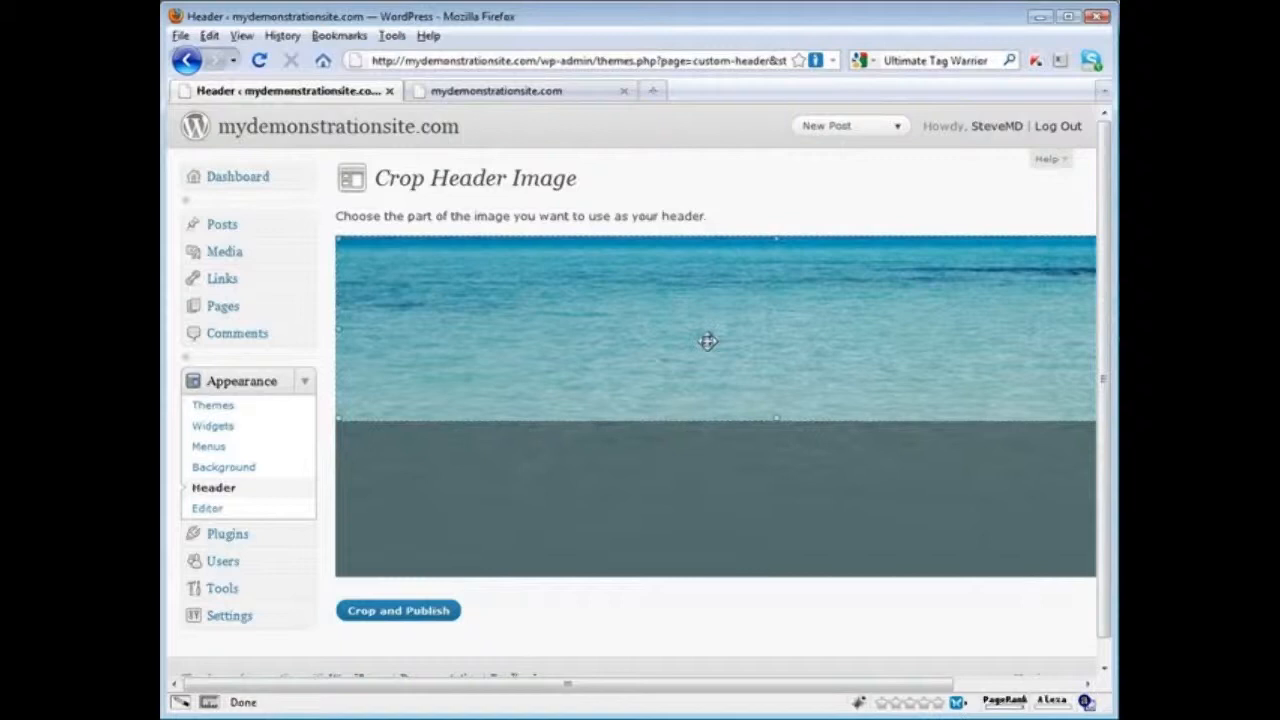
left_click(398, 610)
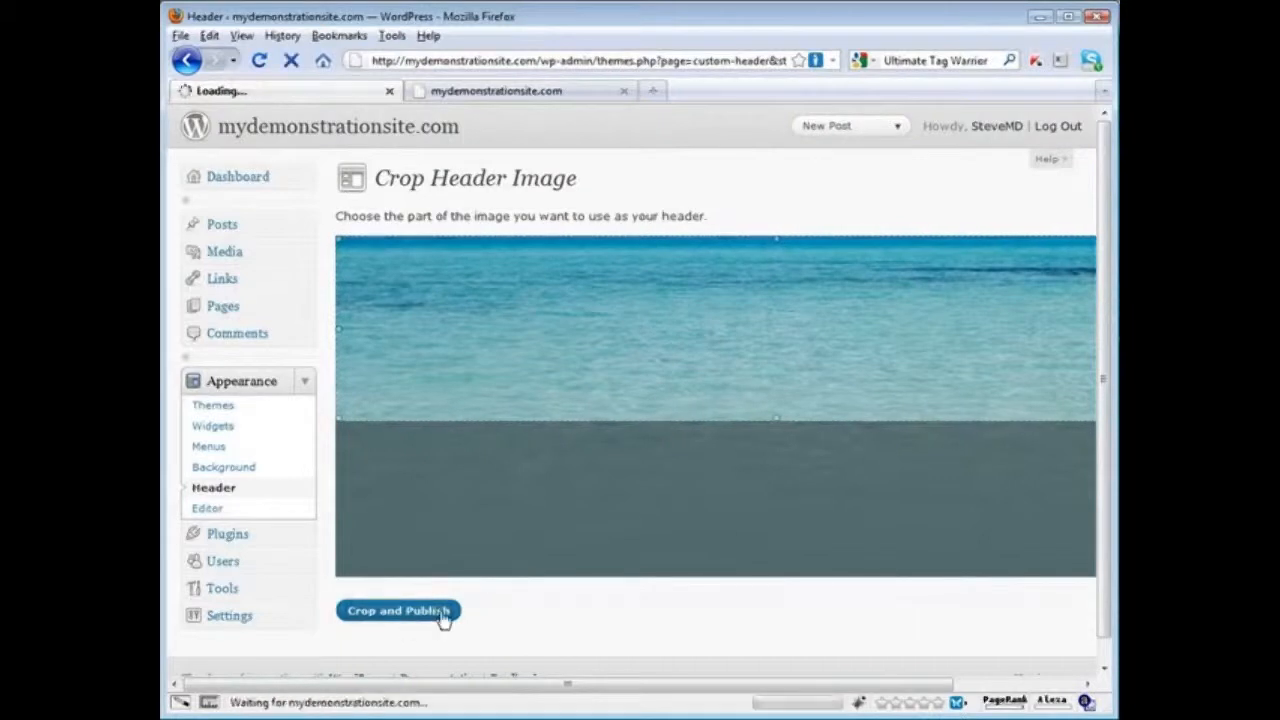
Step: Save the ocean header and reload the live site to confirm it replaced the tree photo
left_click(398, 612)
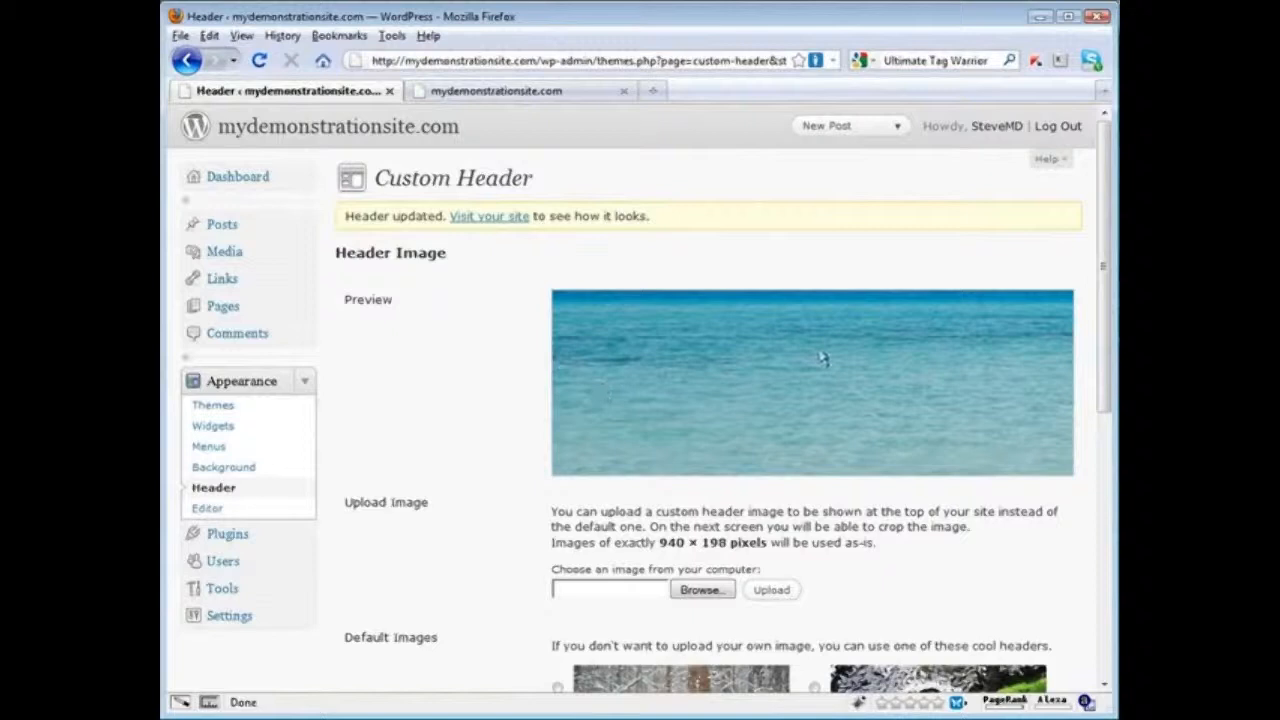
mouse_move(772, 568)
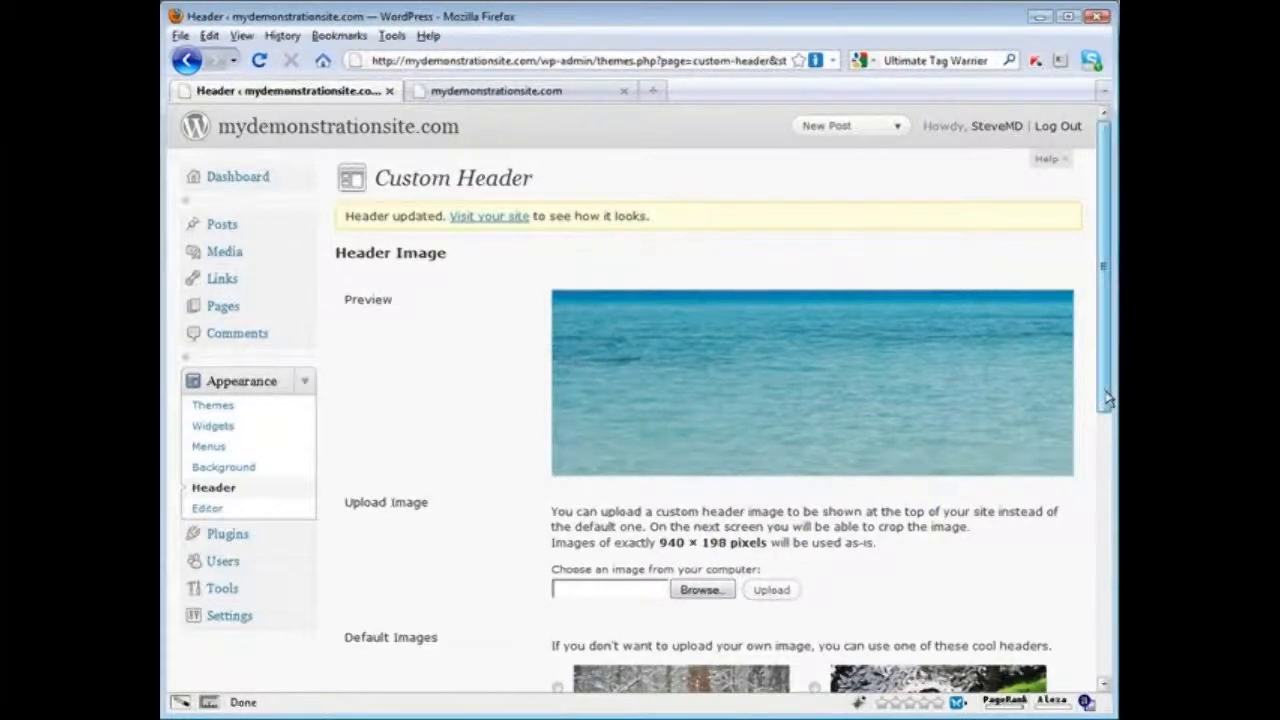
scroll("down", 3)
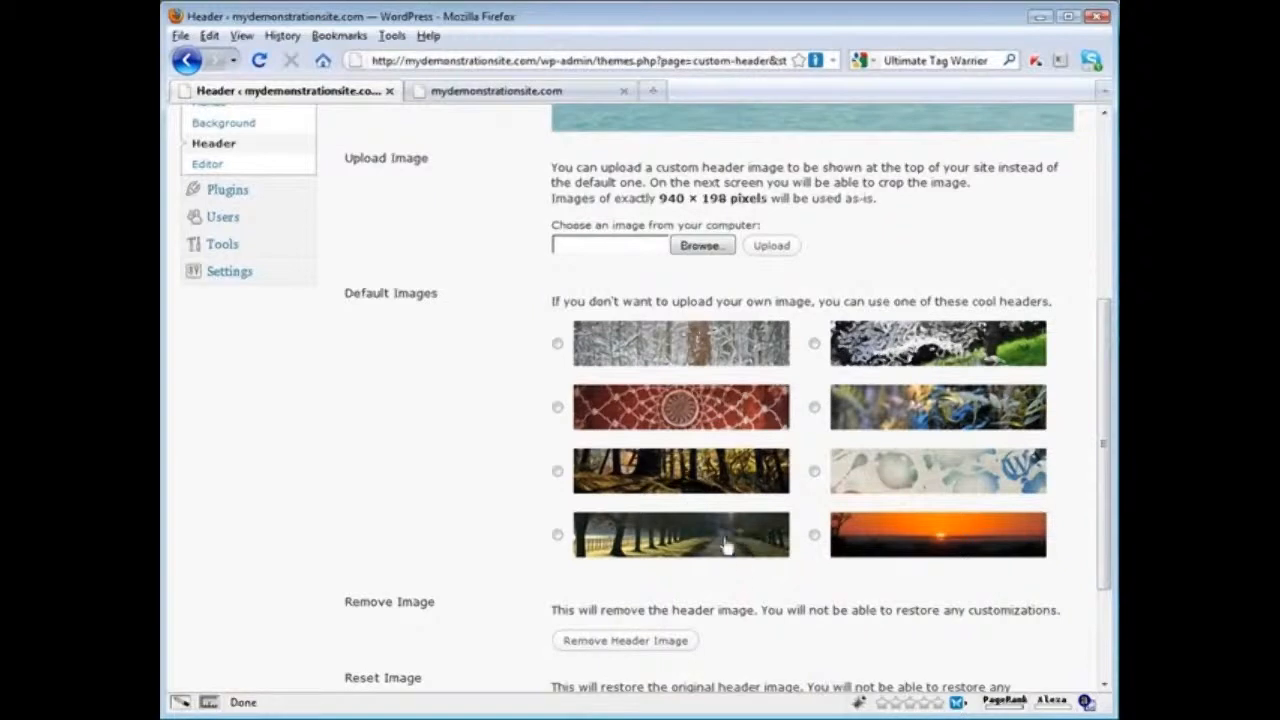
scroll("down", 3)
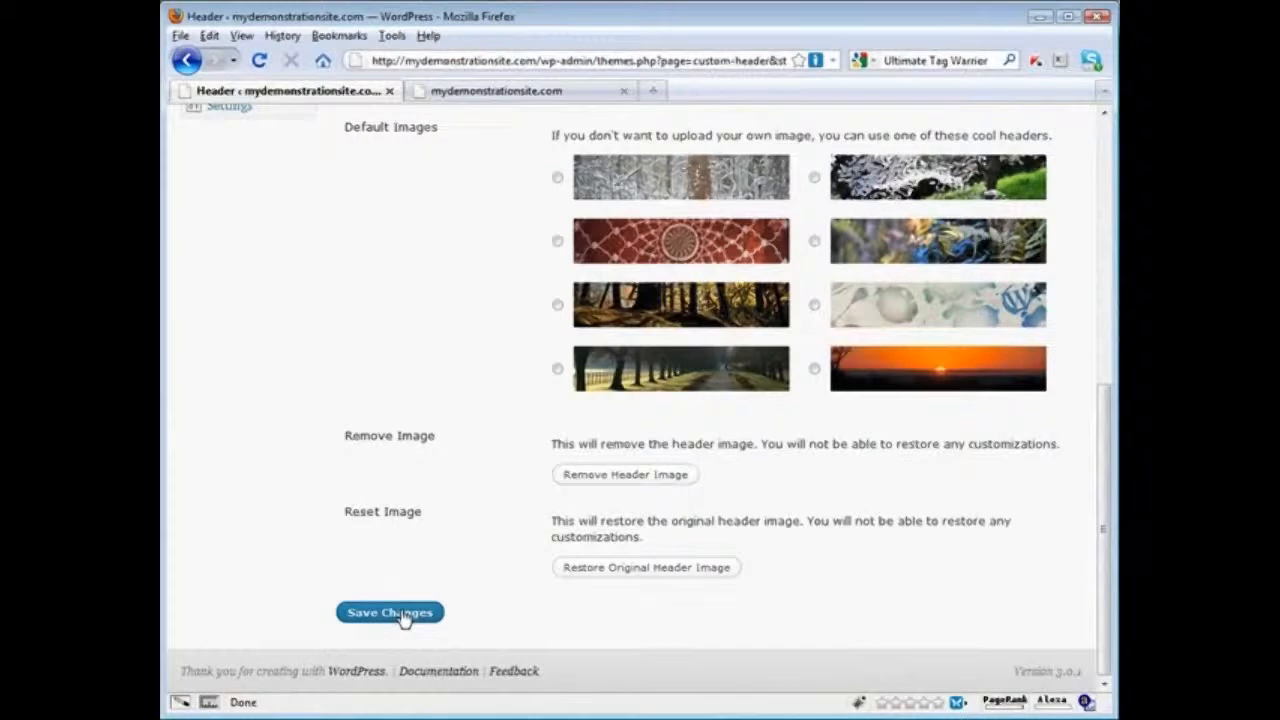
left_click(388, 612)
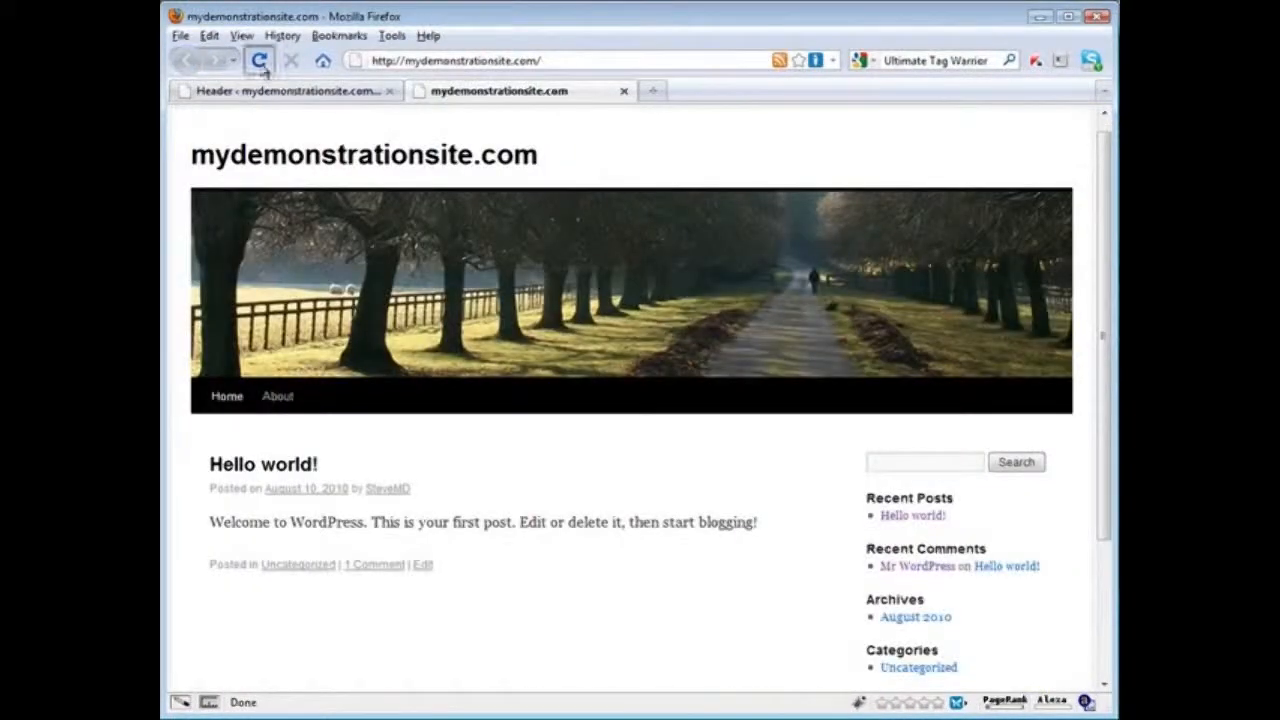
left_click(258, 60)
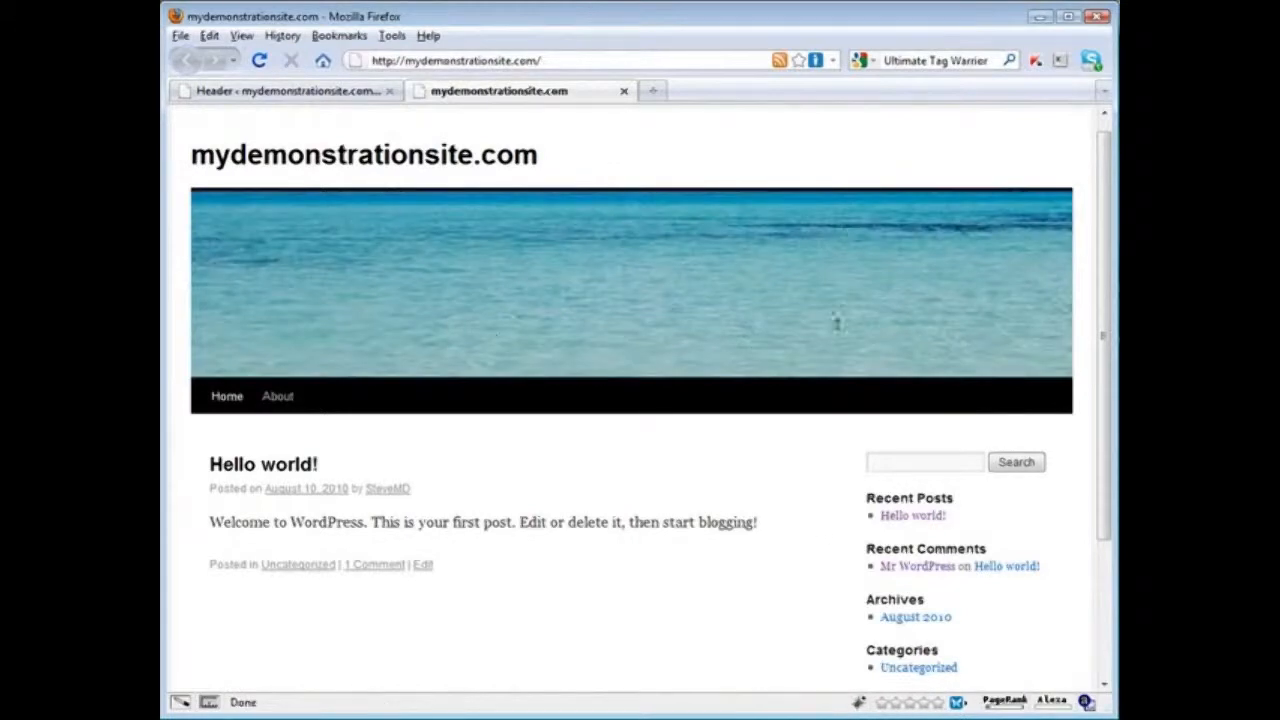
mouse_move(600, 330)
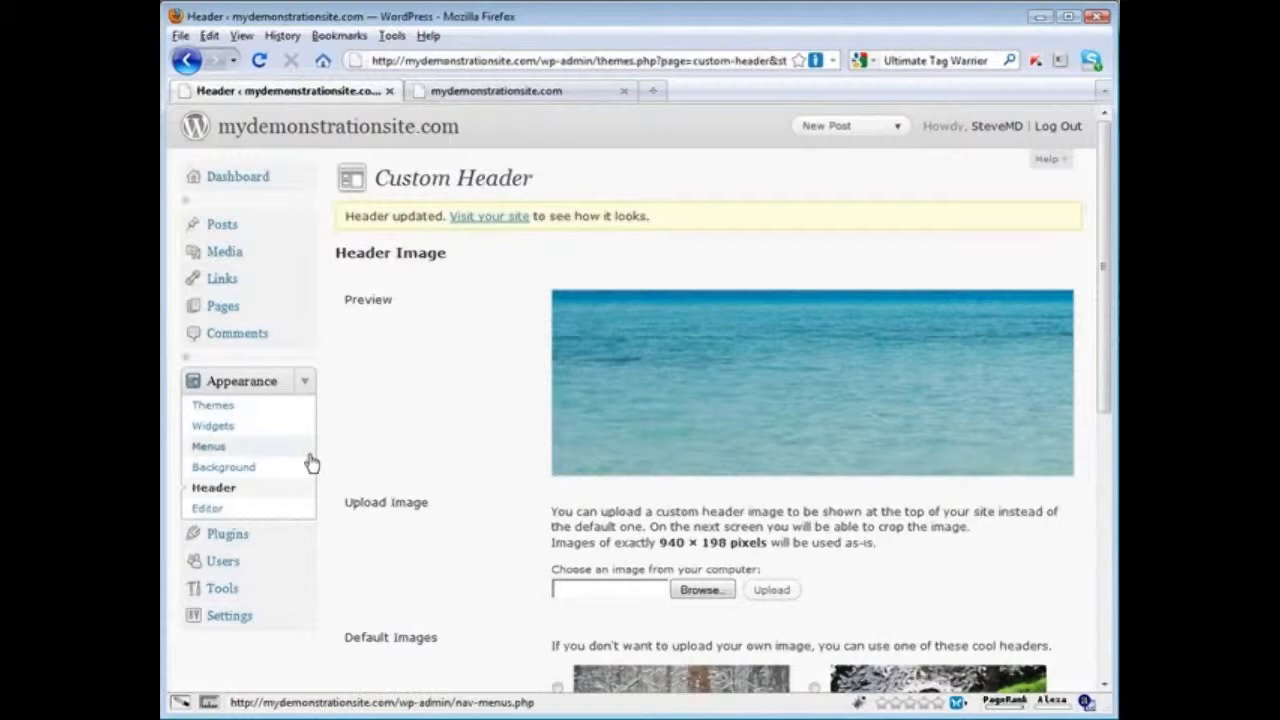
Step: Upload the bg-ocean image file on the Custom Background page
left_click(222, 468)
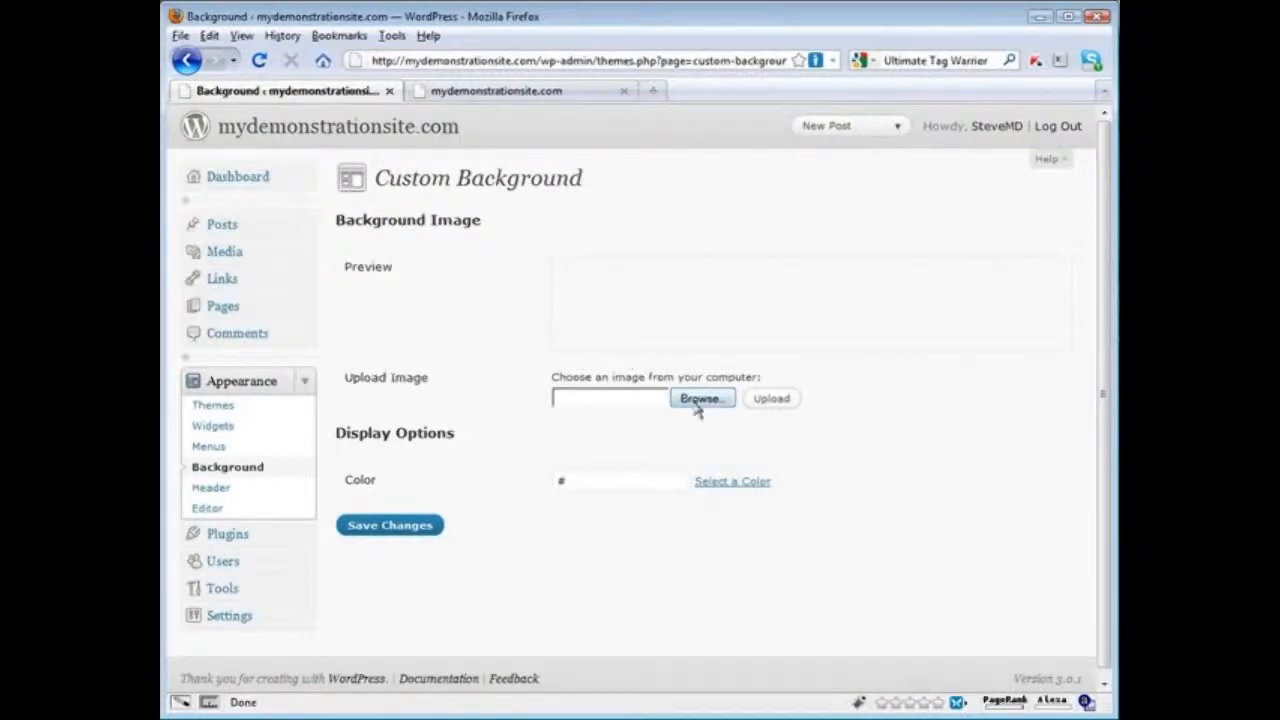
left_click(700, 398)
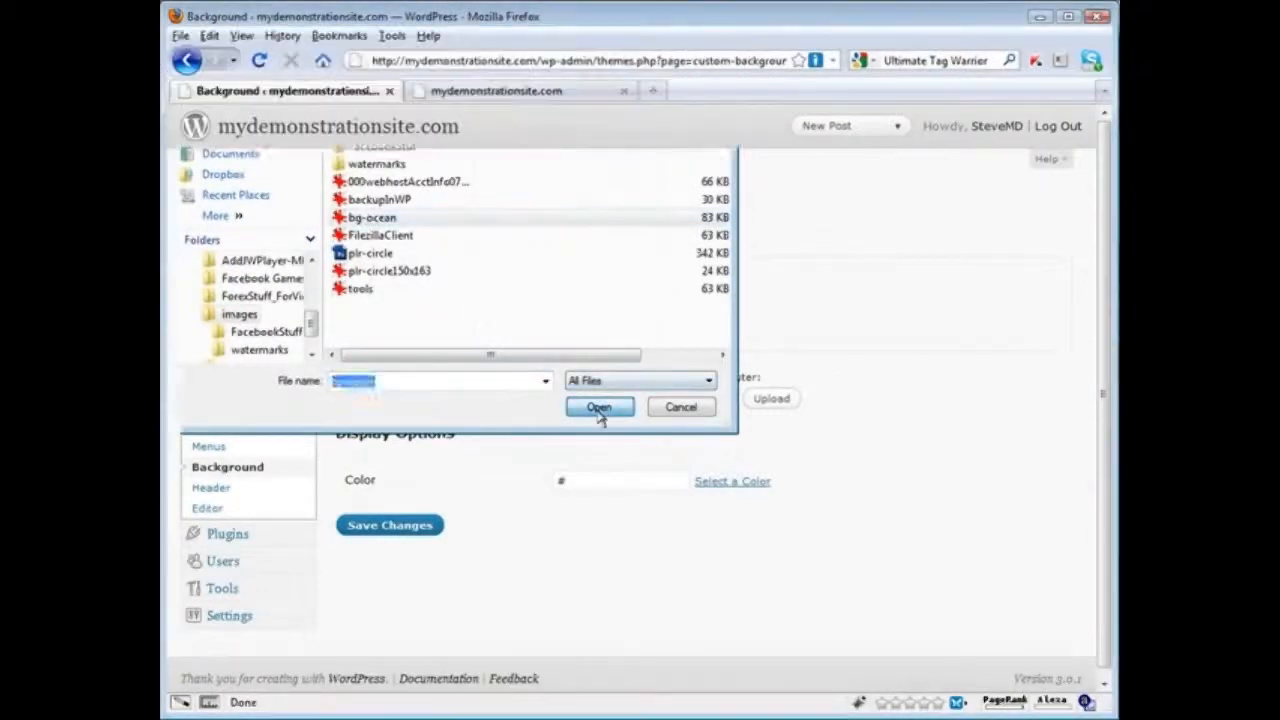
left_click(600, 408)
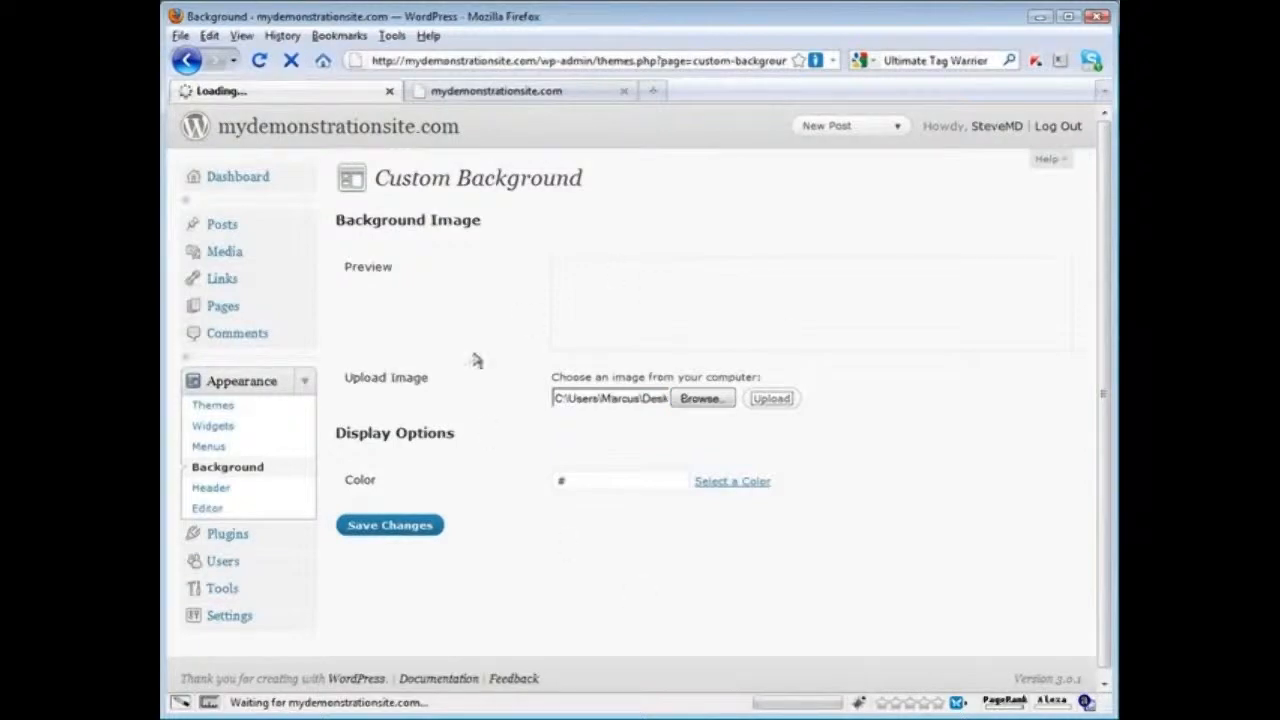
left_click(770, 396)
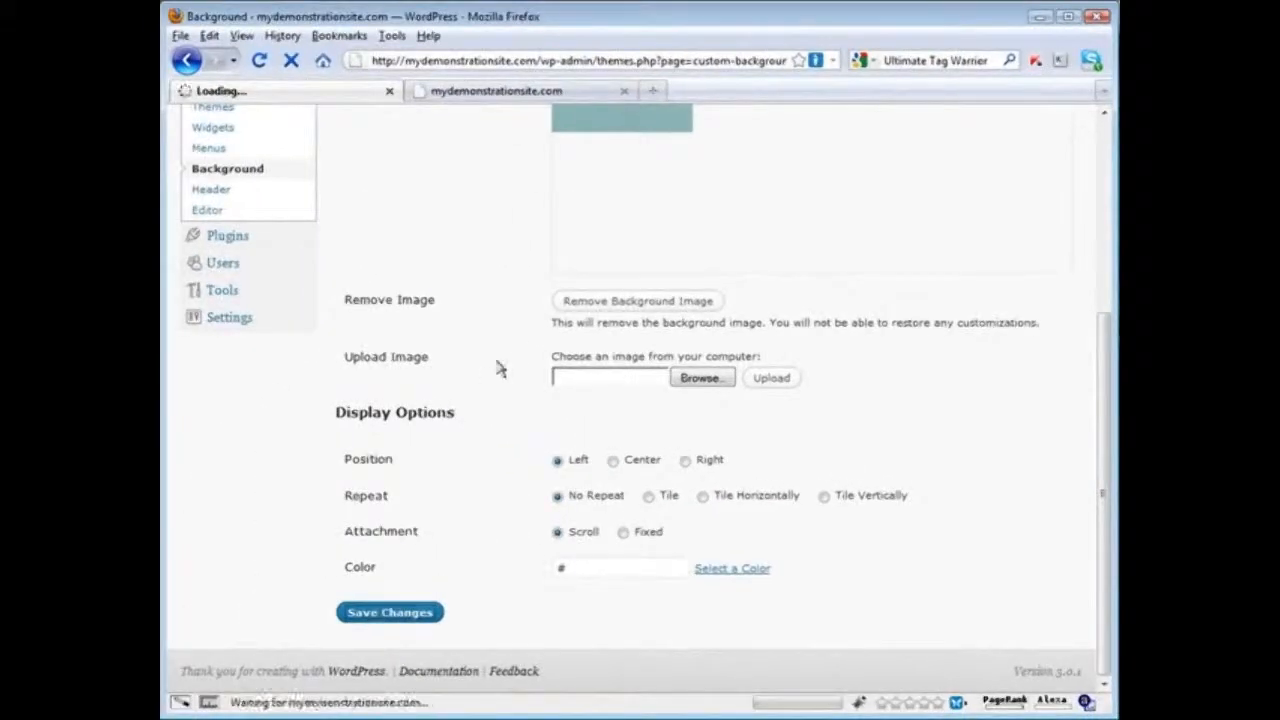
Step: Check the live background, then set its attachment to Fixed and save
left_click(496, 92)
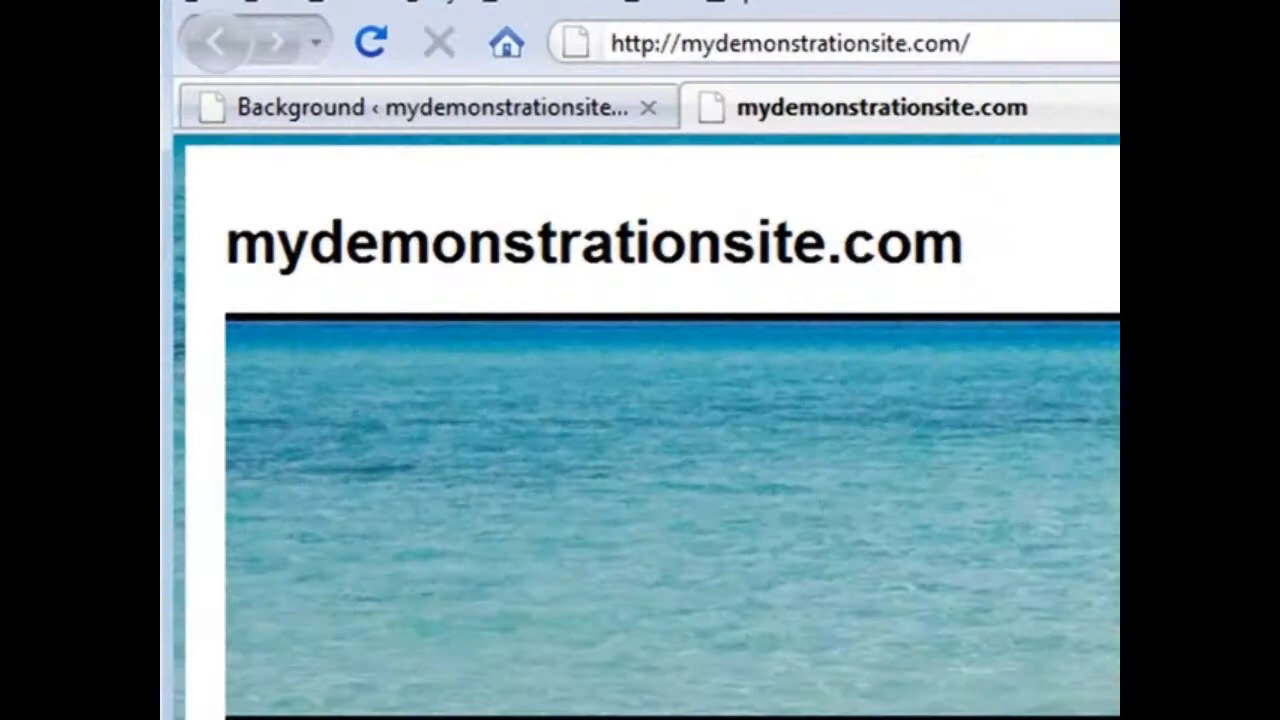
scroll("down", 3)
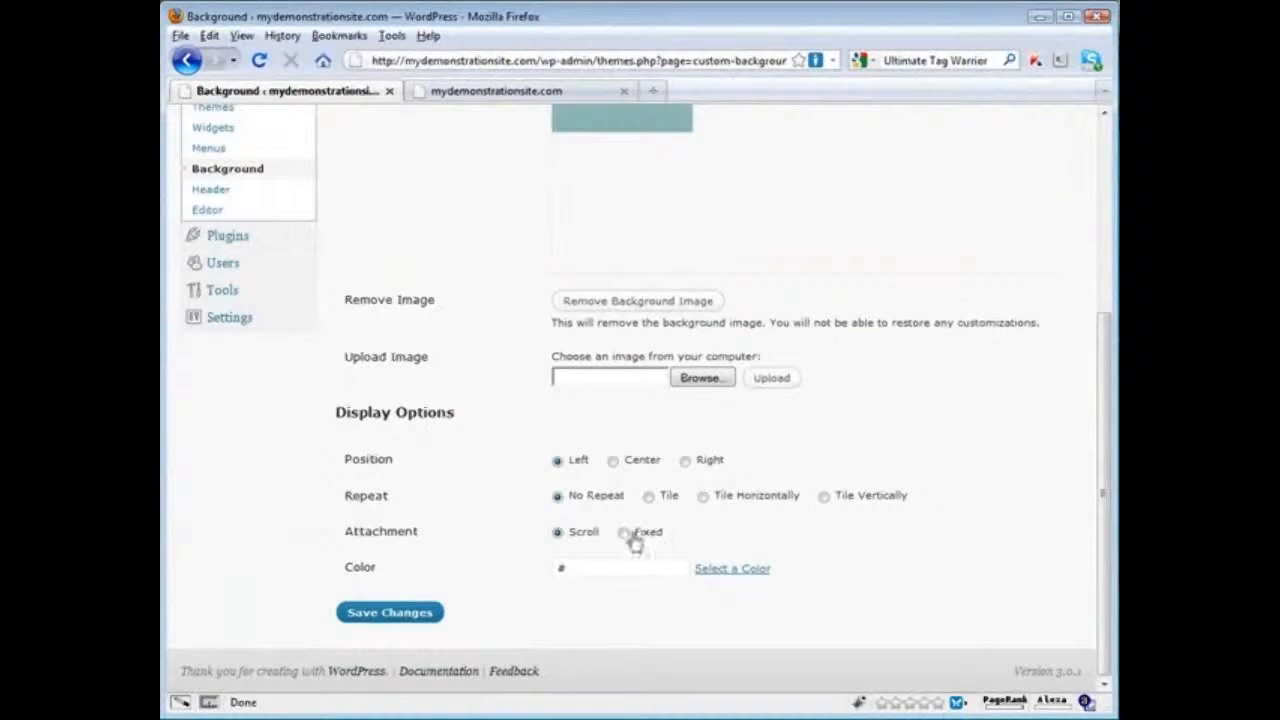
left_click(624, 532)
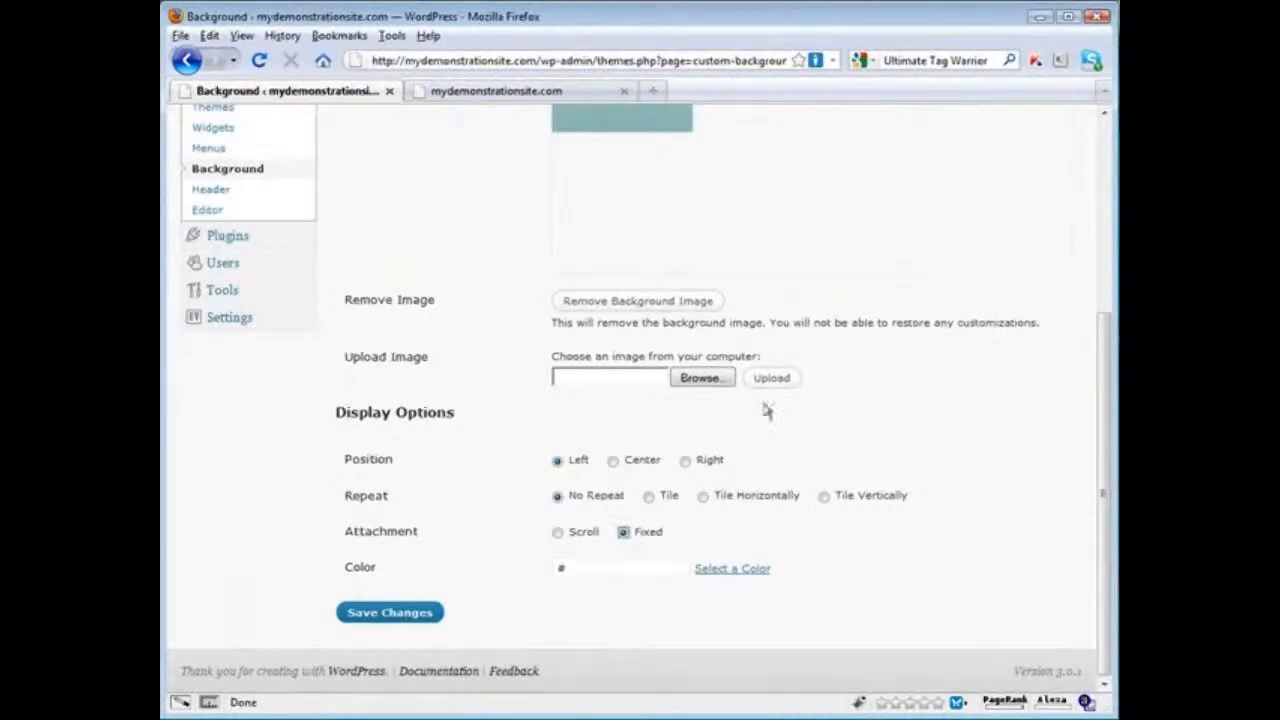
left_click(388, 612)
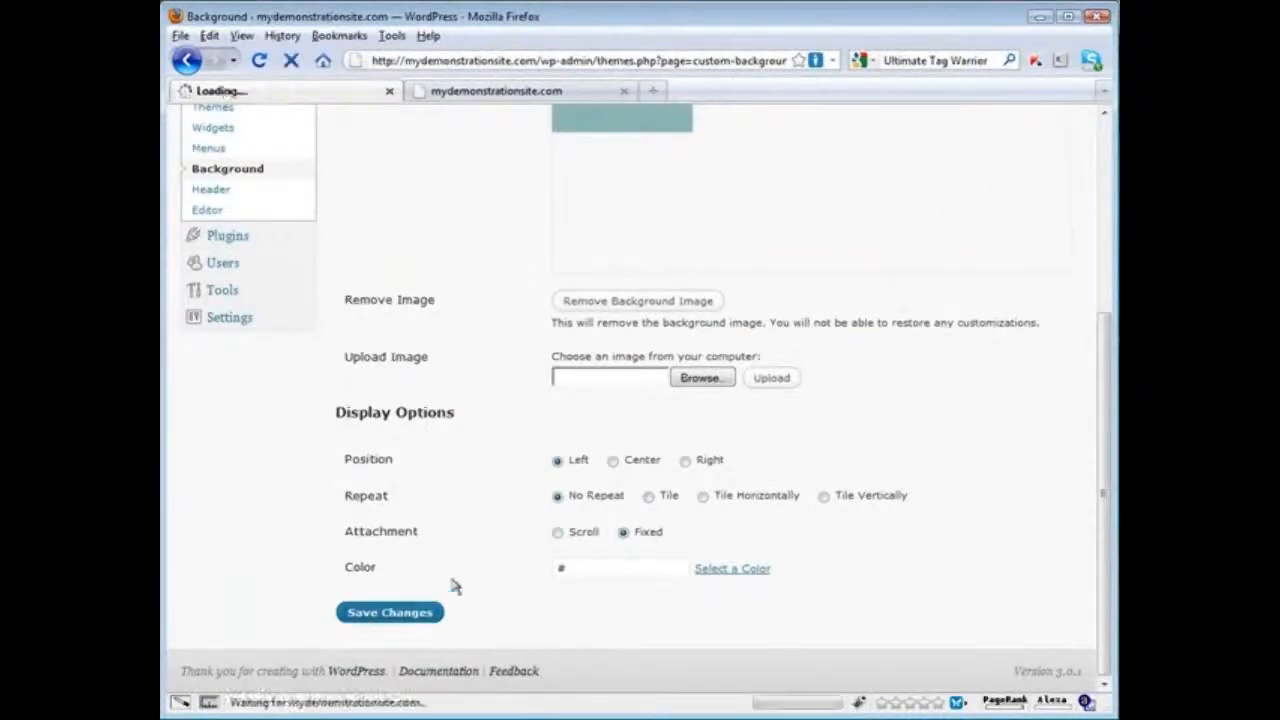
Step: Review the fixed background on the live site and bring up the background colour picker
left_click(500, 92)
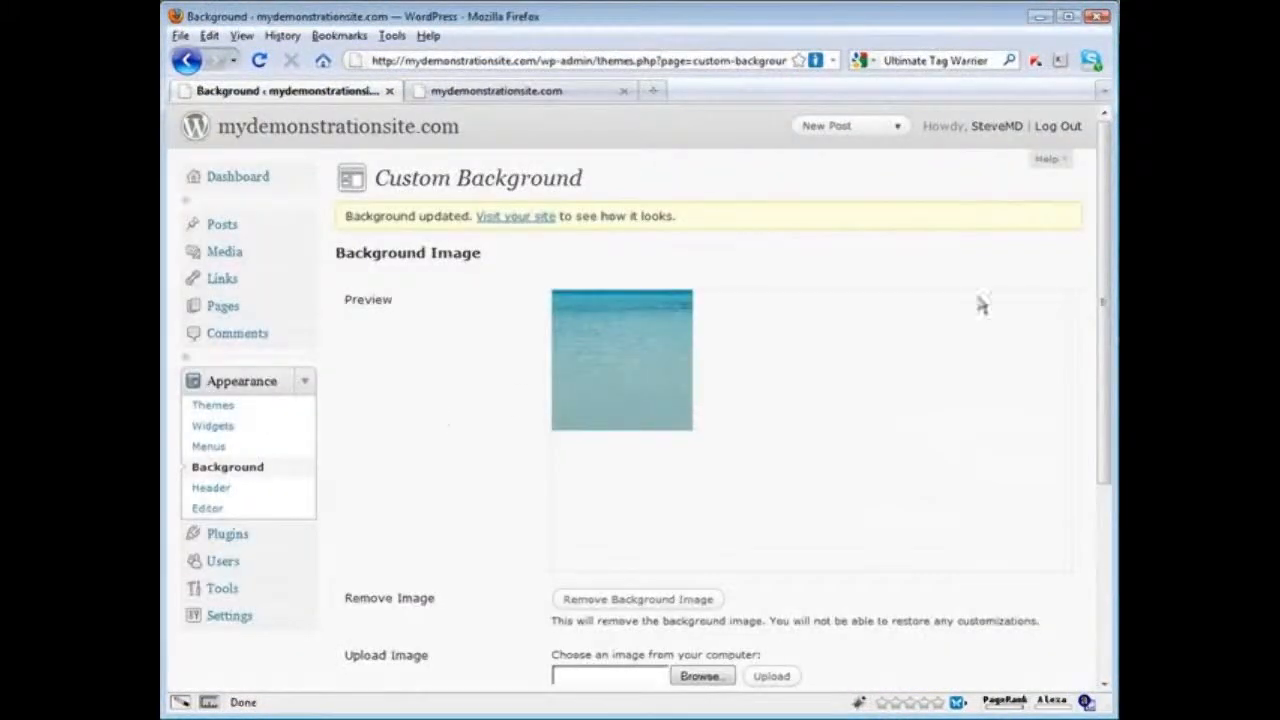
scroll("down", 3)
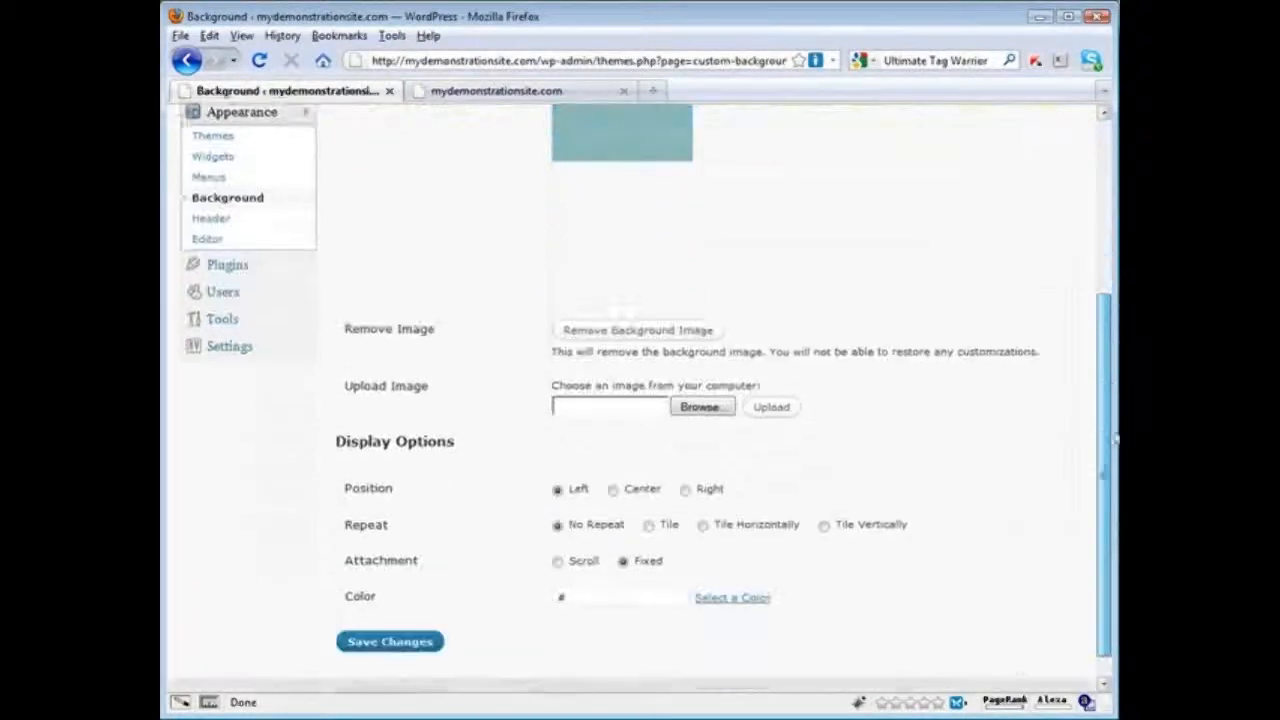
scroll("down", 3)
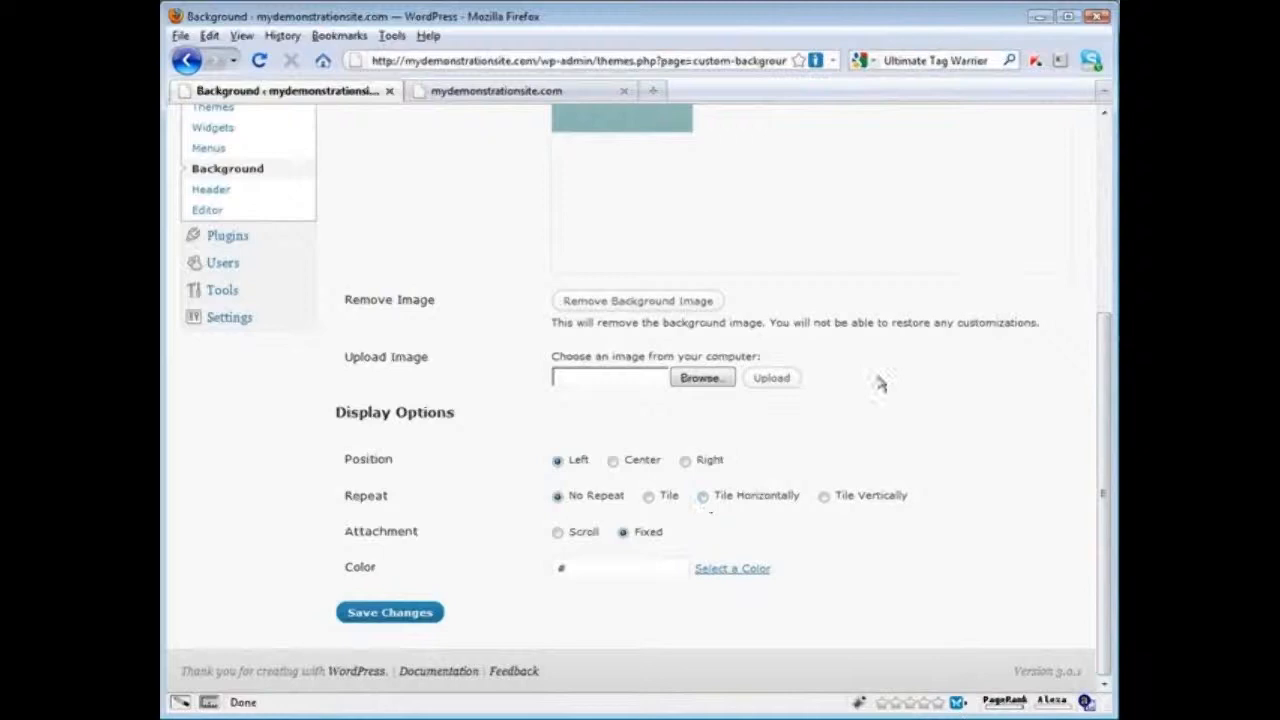
mouse_move(548, 584)
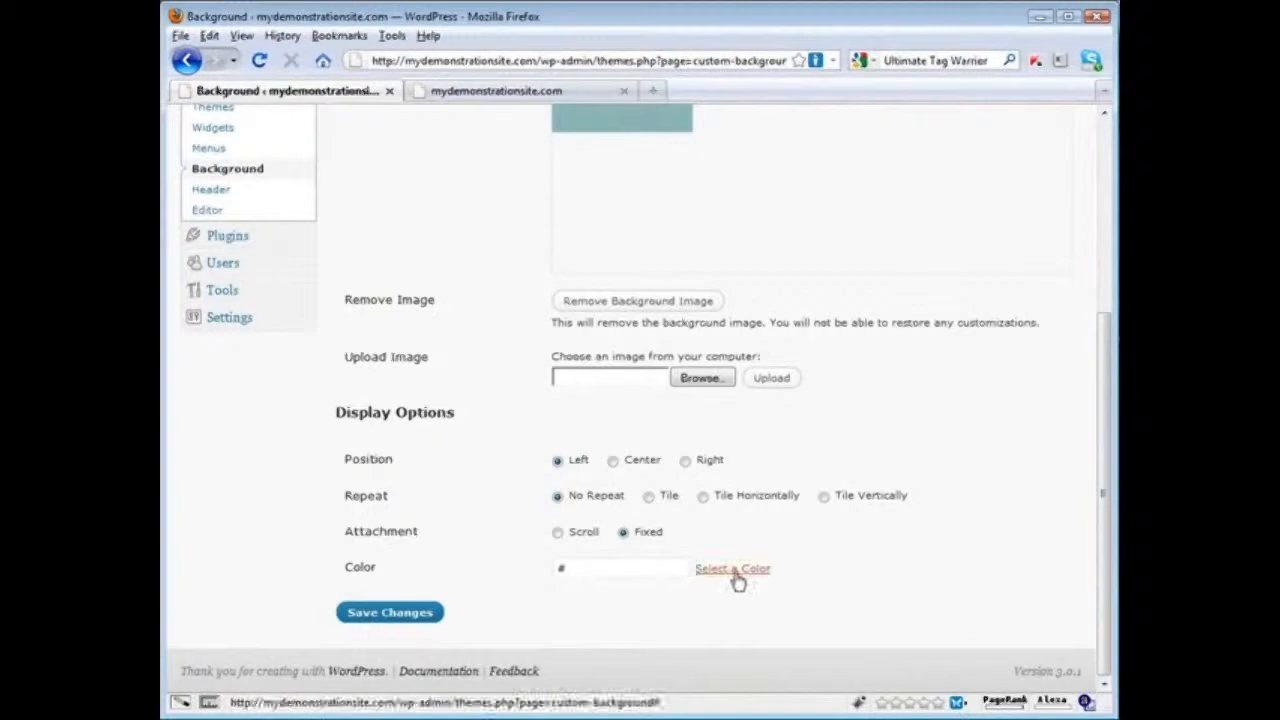
left_click(732, 568)
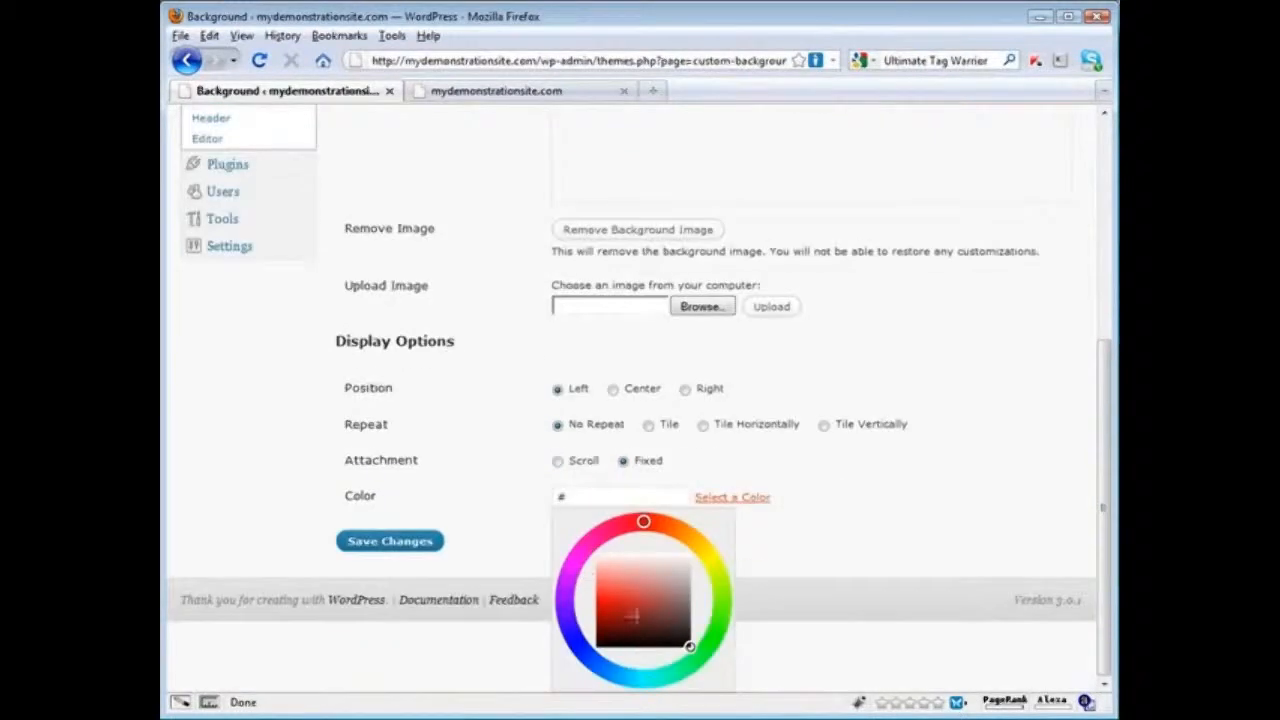
Step: Choose the dark blue #181aaa background colour and save it
left_click(586, 544)
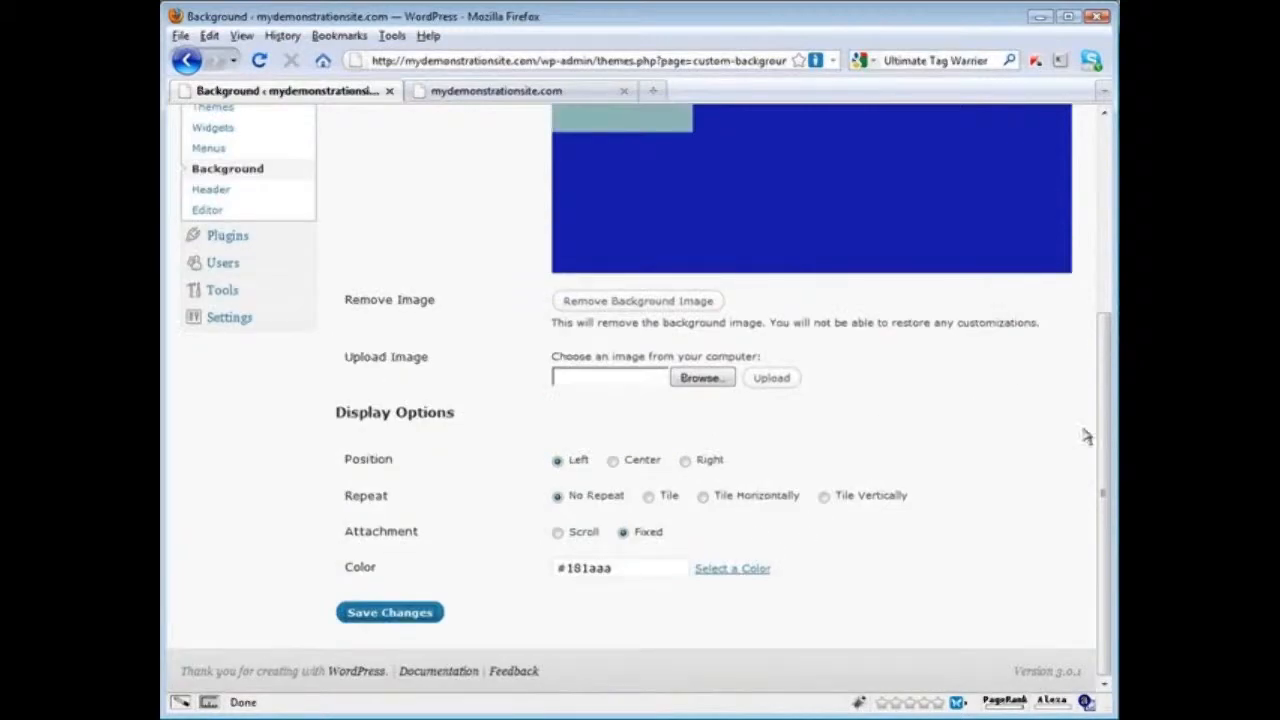
left_click(500, 92)
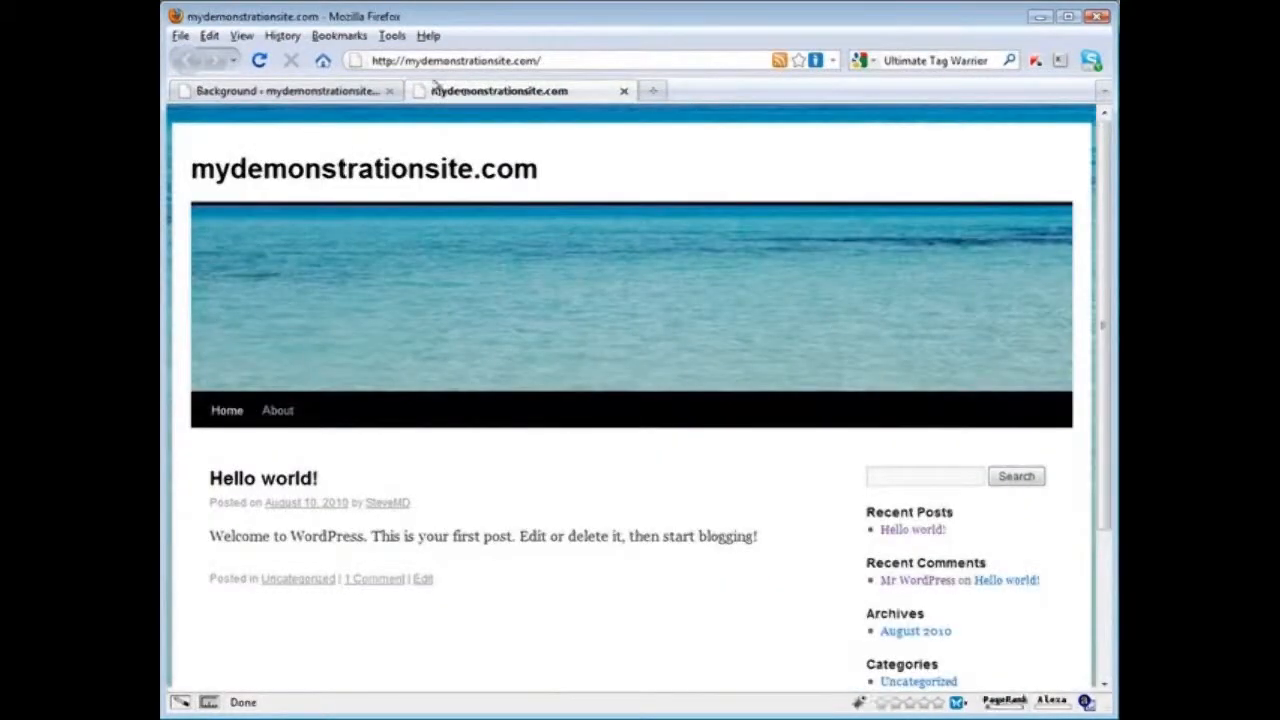
mouse_move(680, 270)
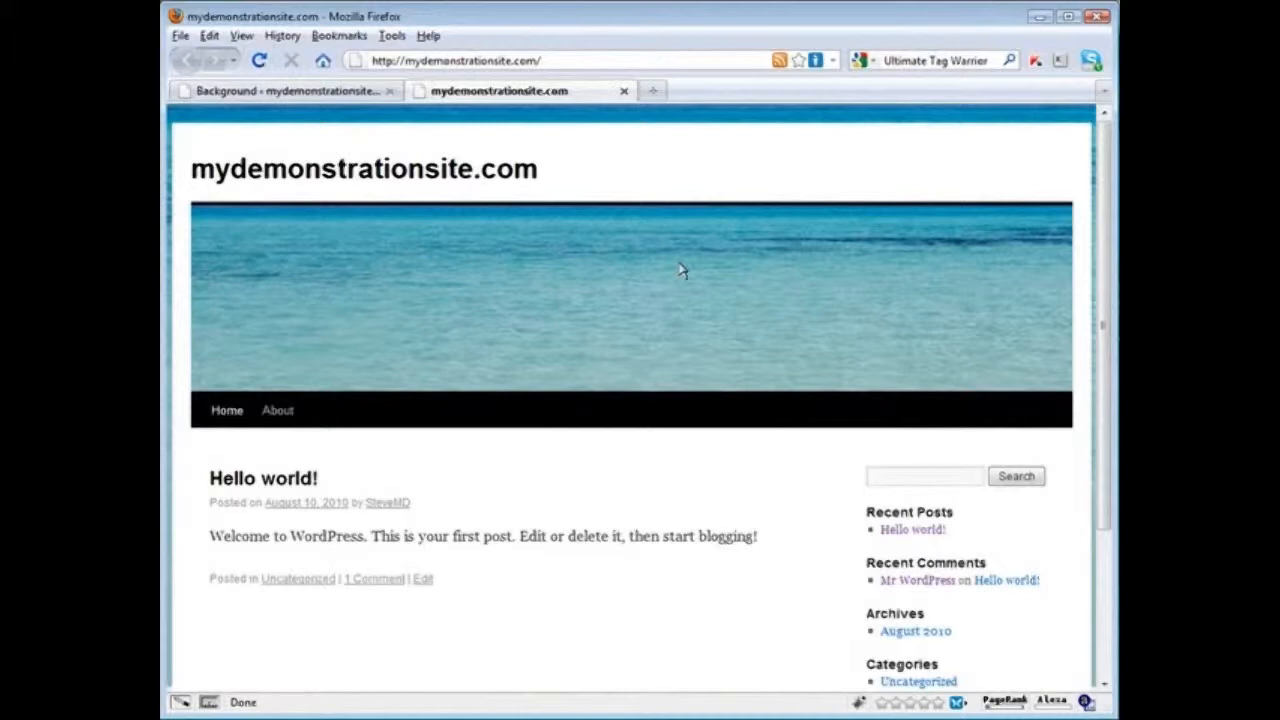
mouse_move(296, 168)
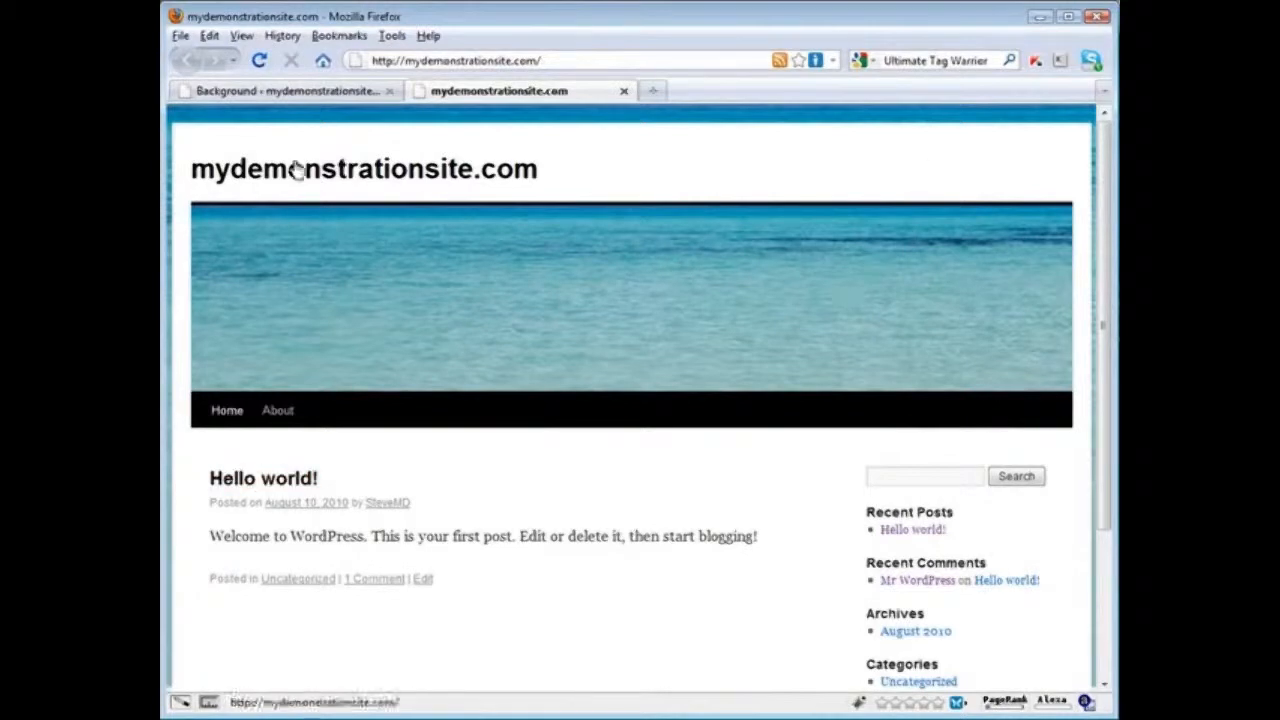
left_click(388, 612)
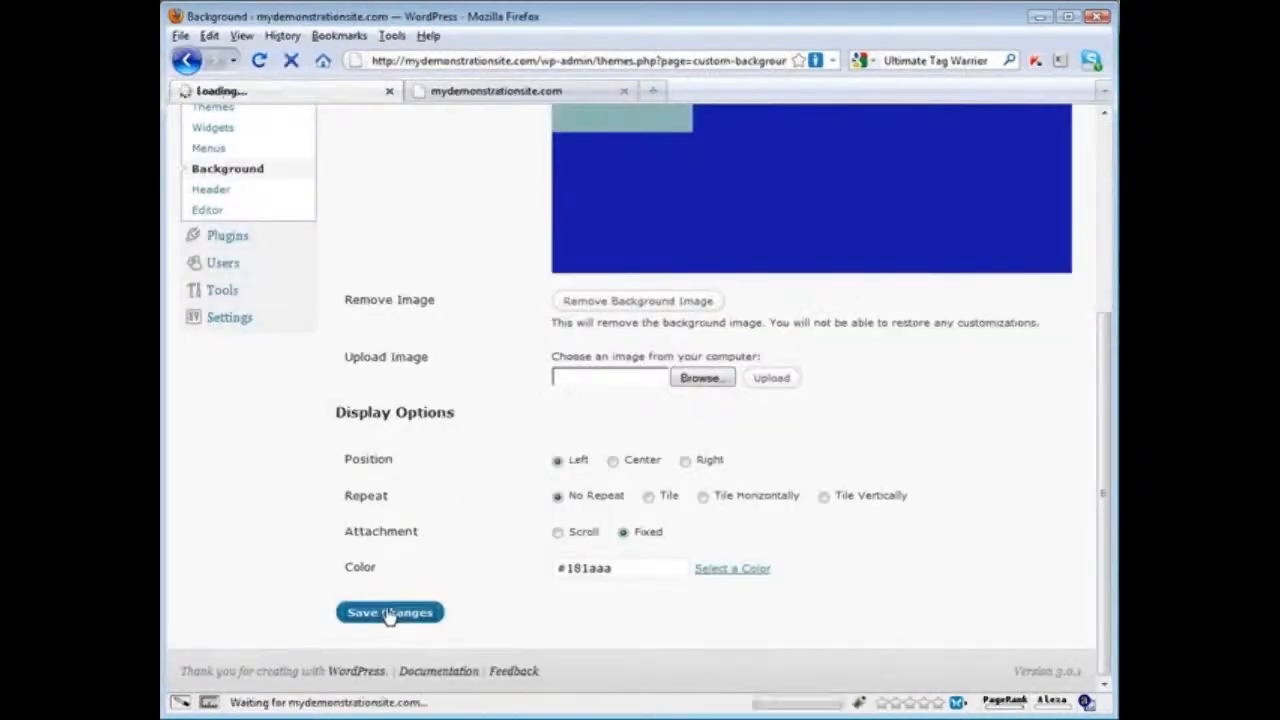
left_click(388, 612)
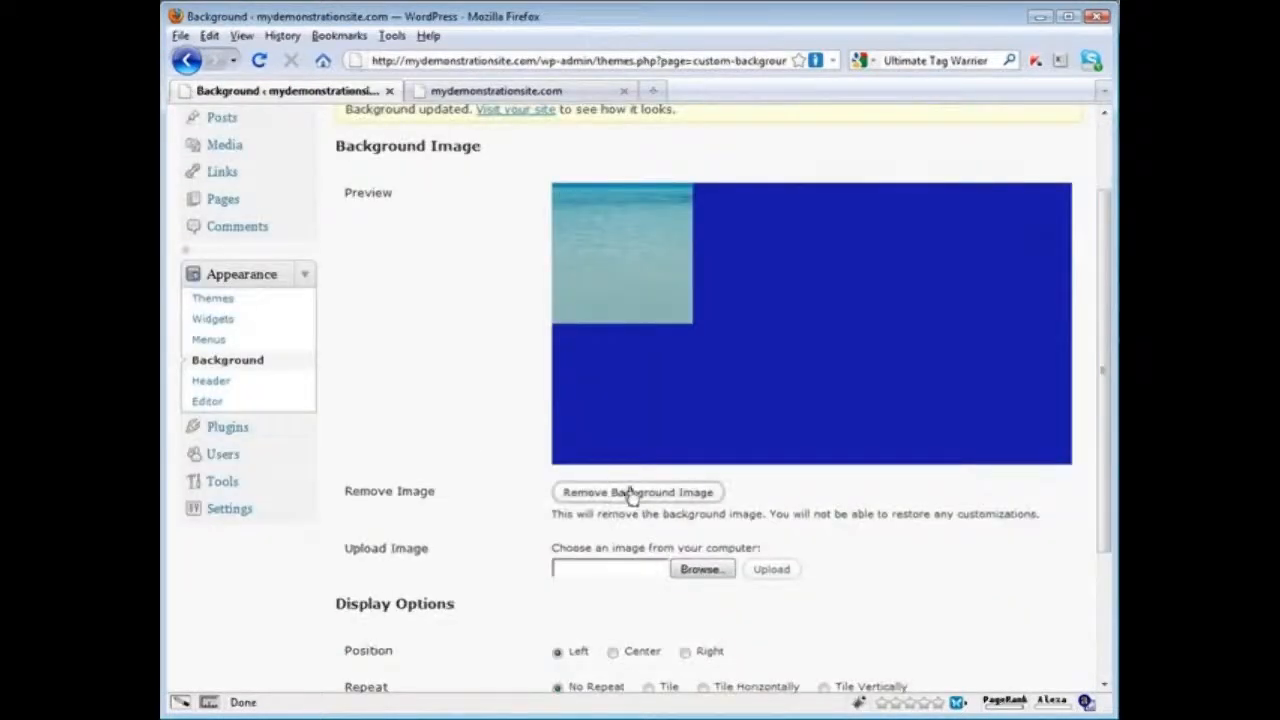
Step: Remove the ocean background image and view the solid blue live site
left_click(636, 492)
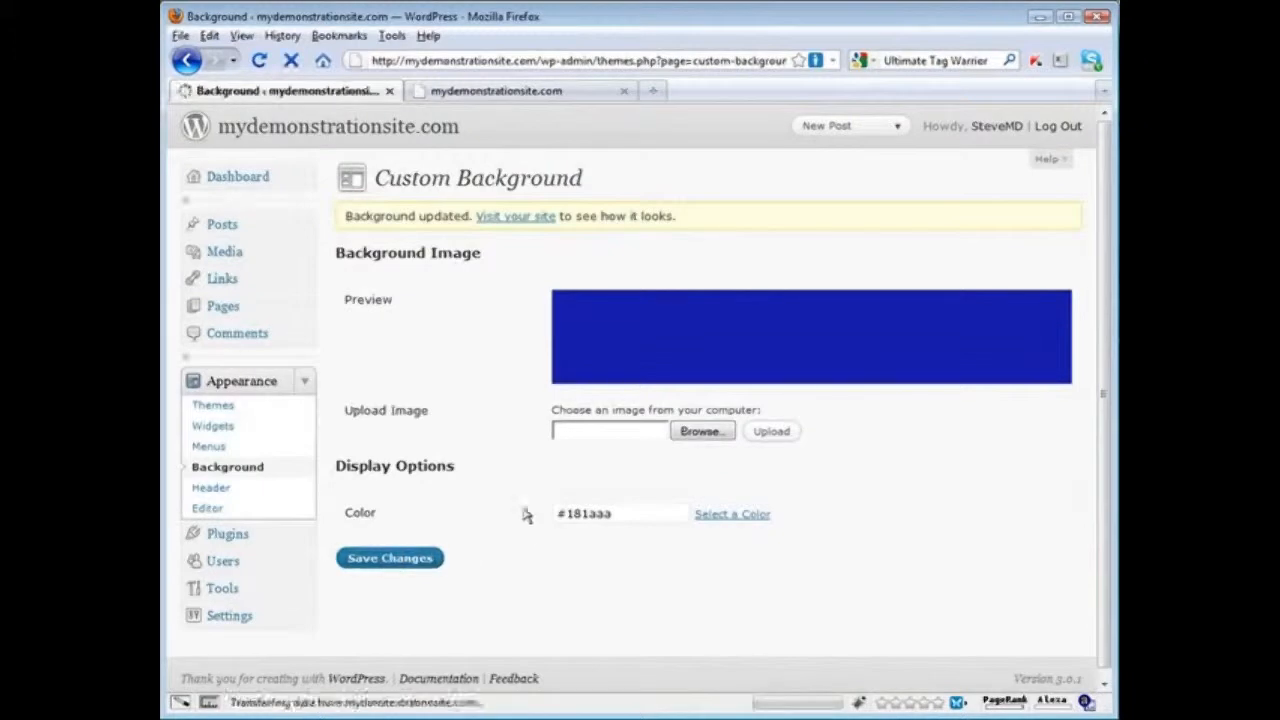
left_click(496, 92)
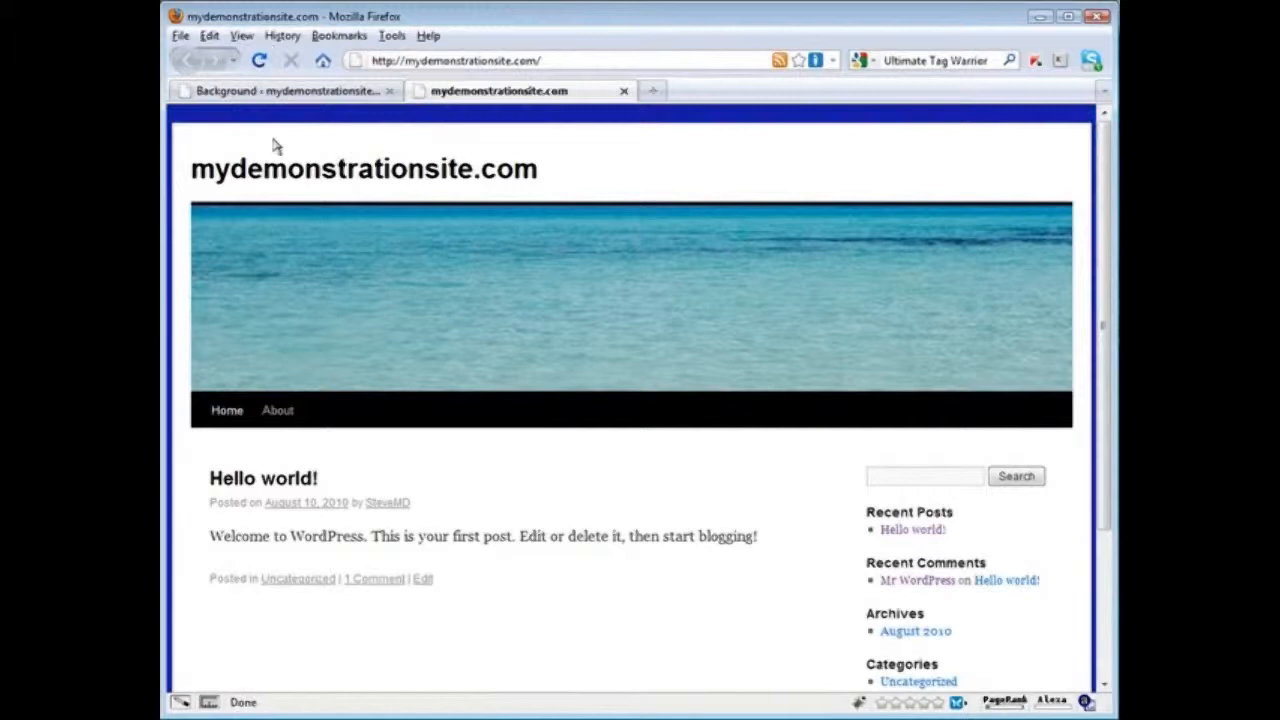
Step: Scroll the live front page showing the ocean header framed by the blue background
scroll("down", 3)
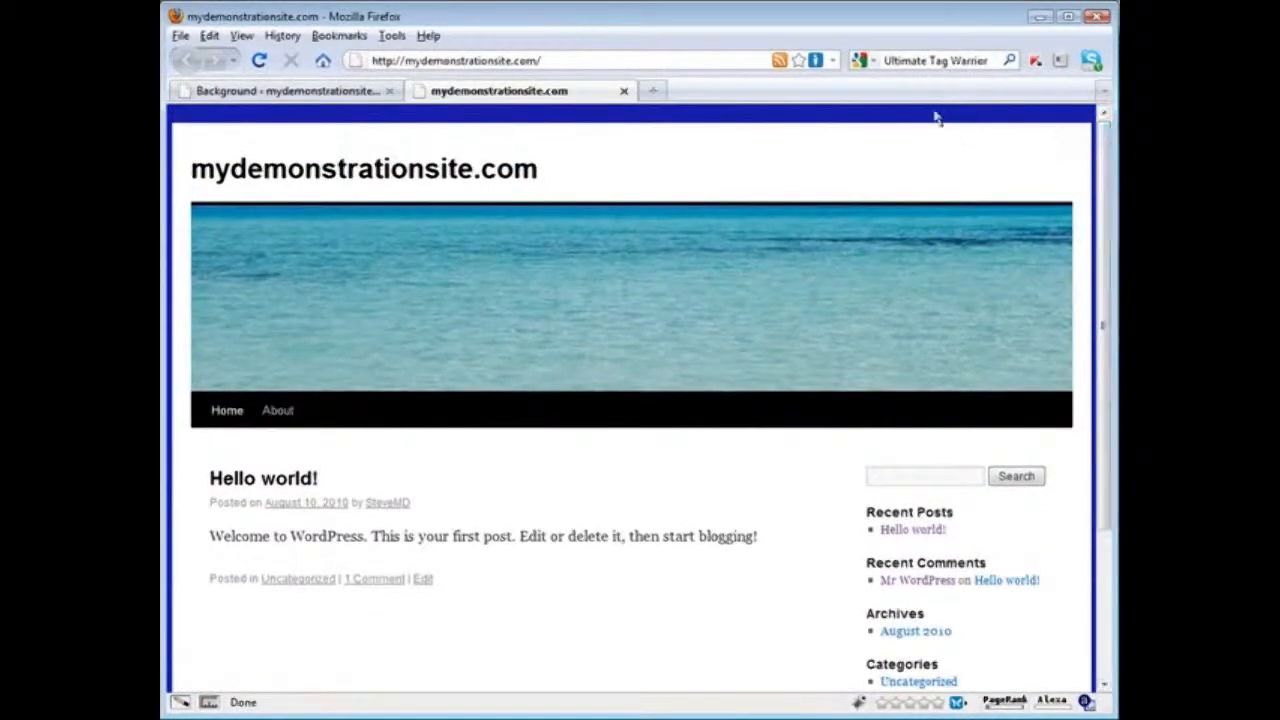
mouse_move(882, 136)
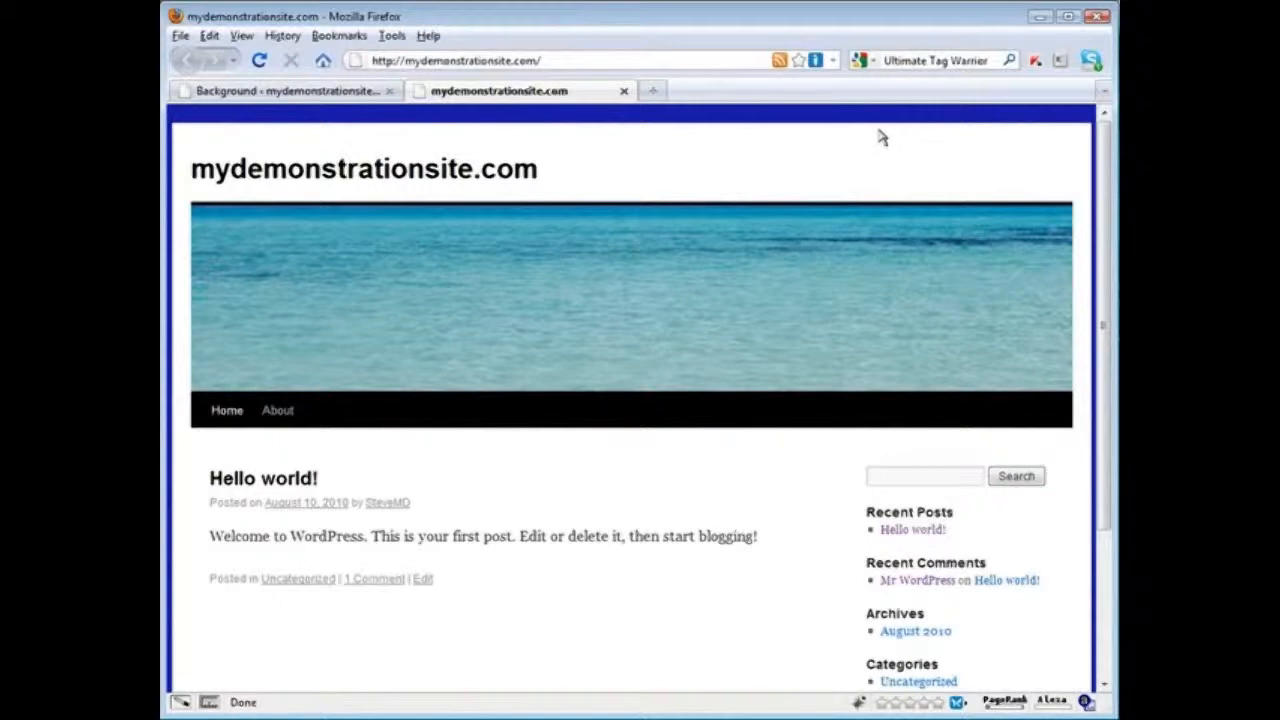
mouse_move(858, 120)
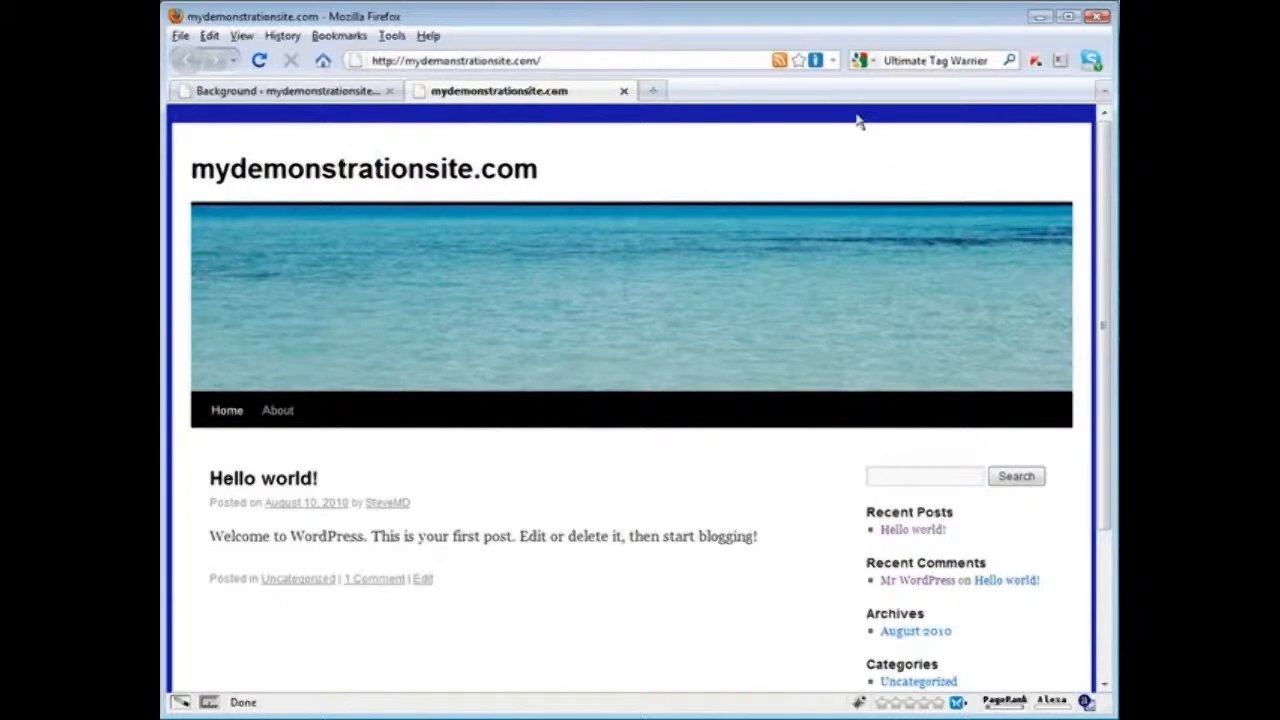
mouse_move(536, 164)
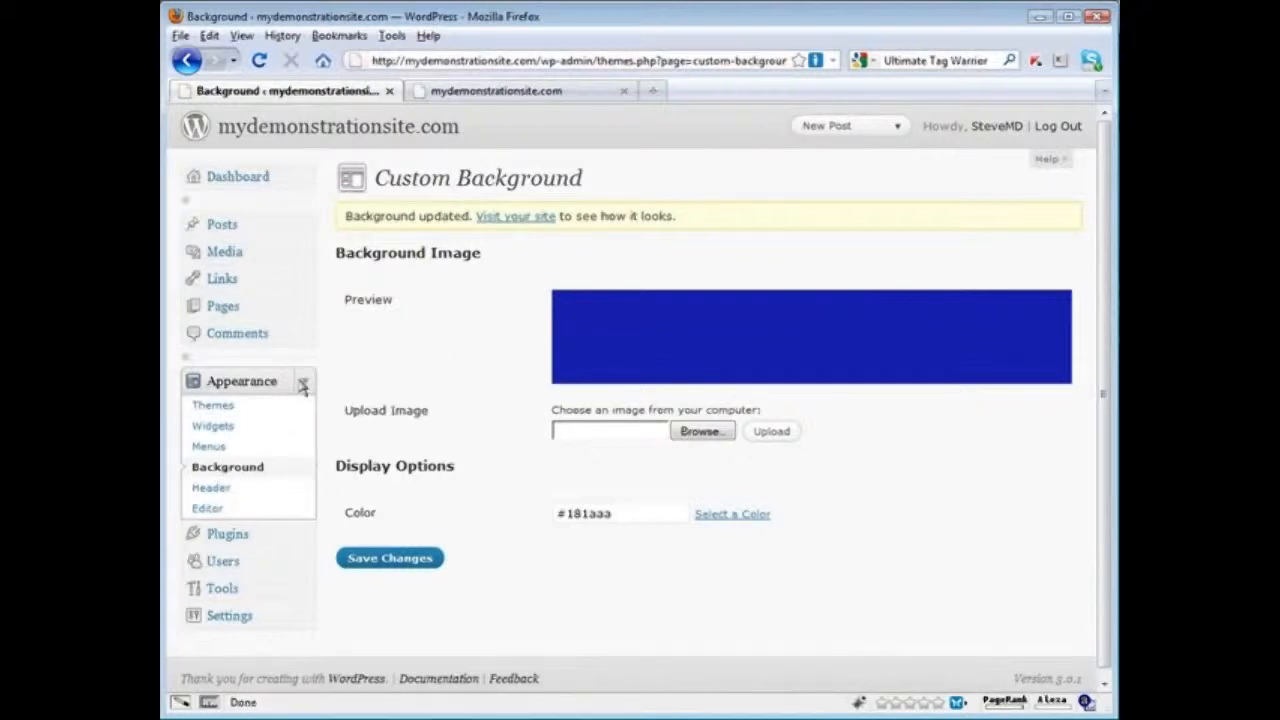
left_click(212, 404)
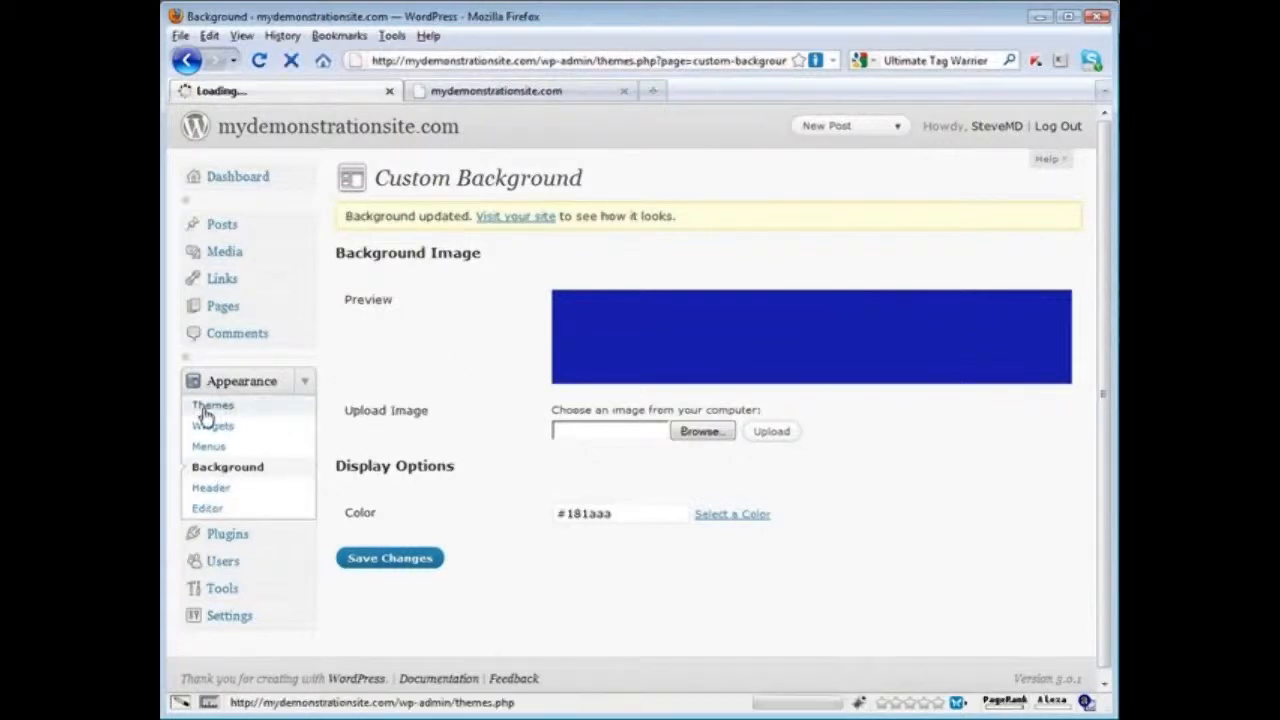
left_click(212, 404)
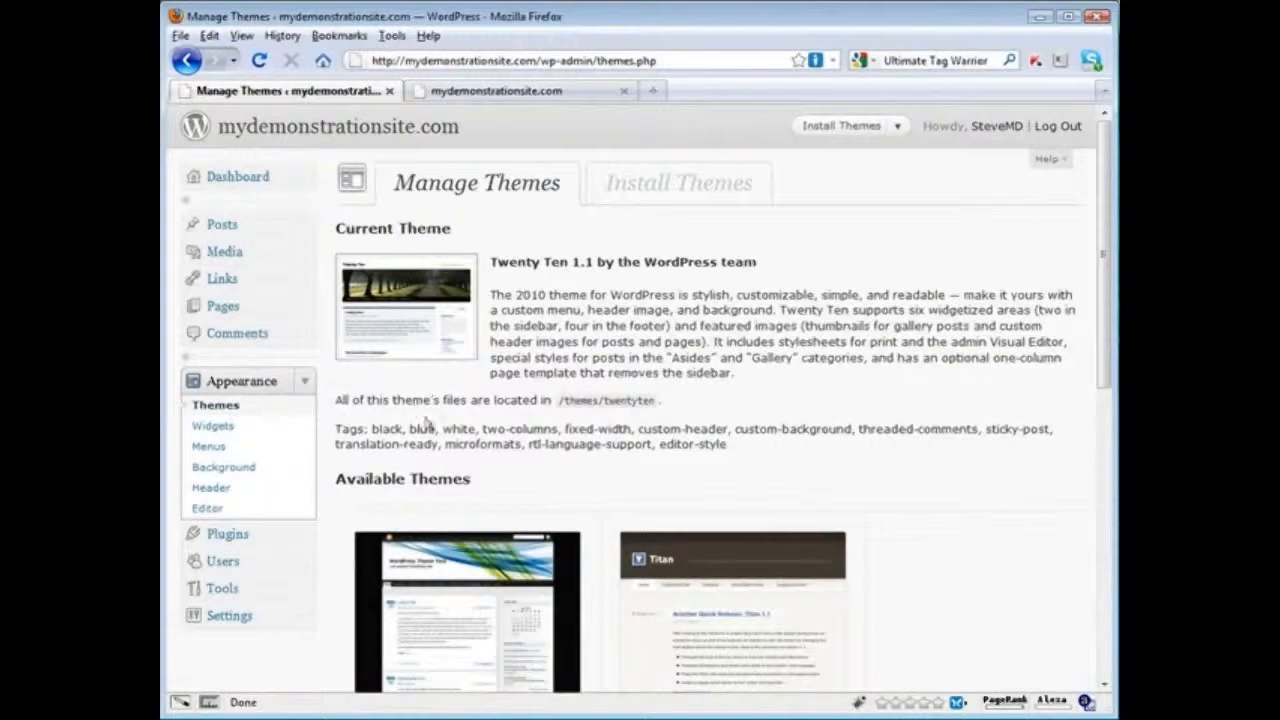
mouse_move(678, 184)
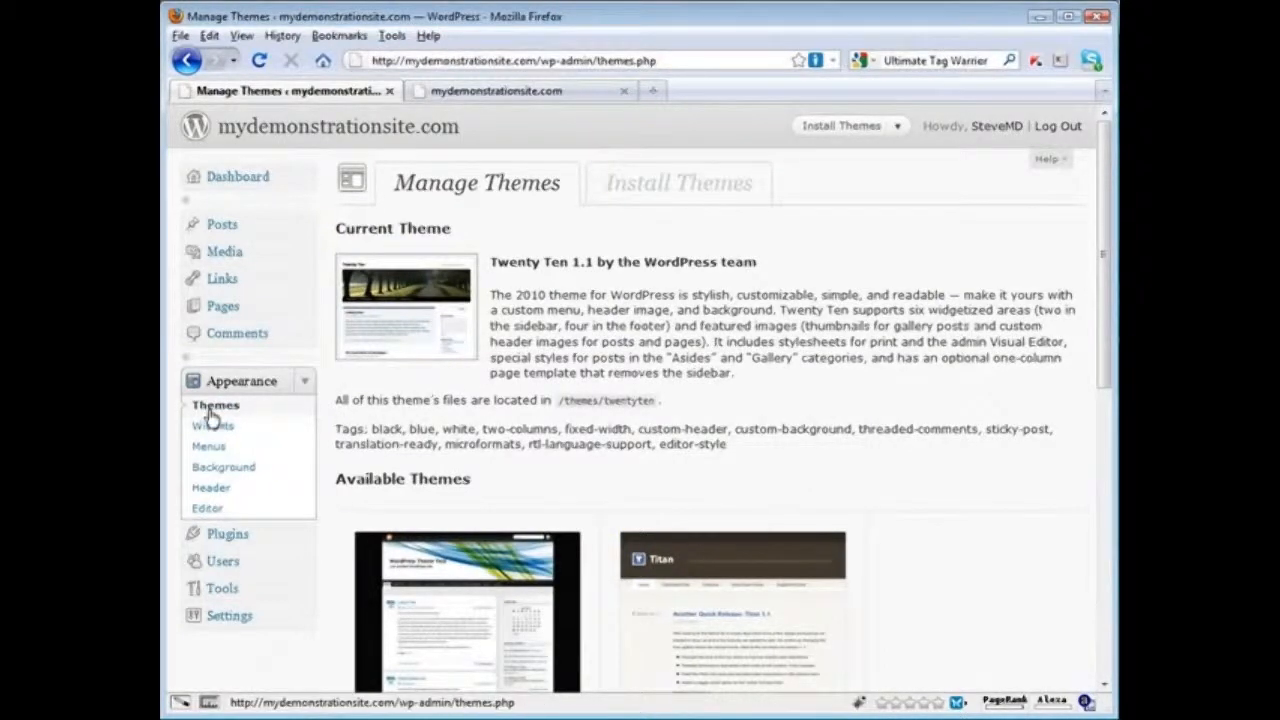
mouse_move(284, 420)
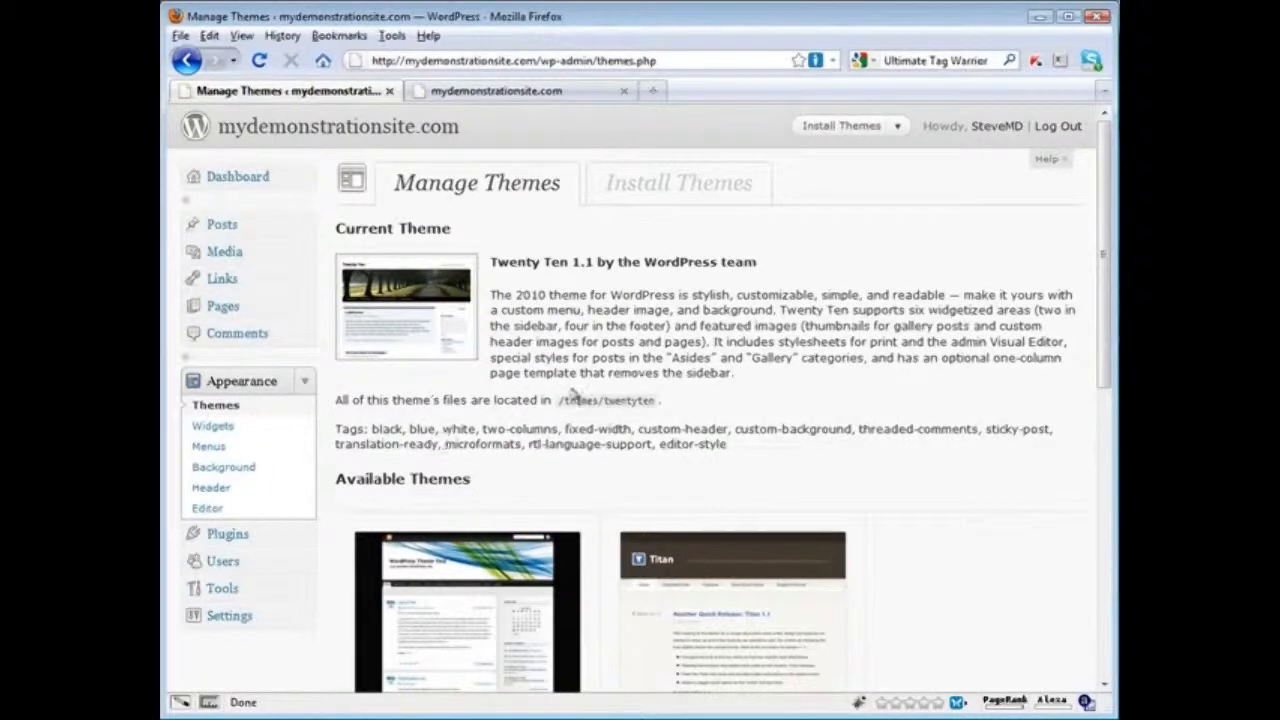
left_click(678, 184)
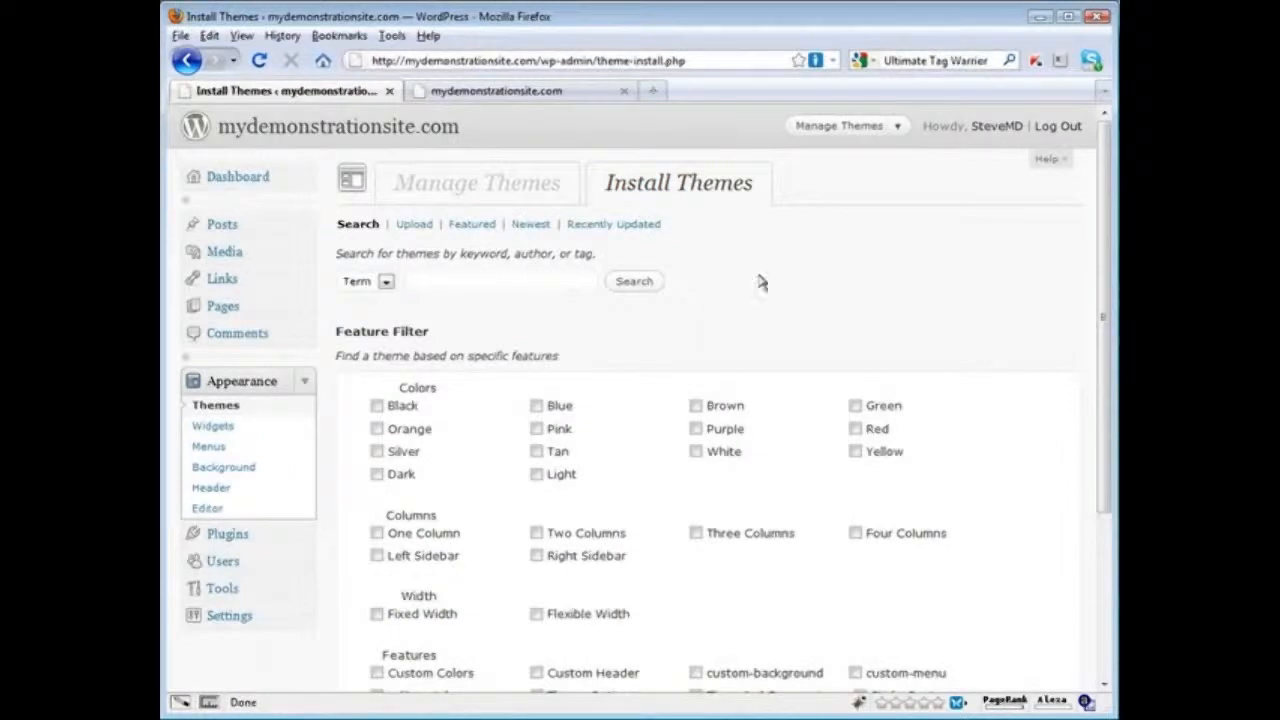
mouse_move(618, 368)
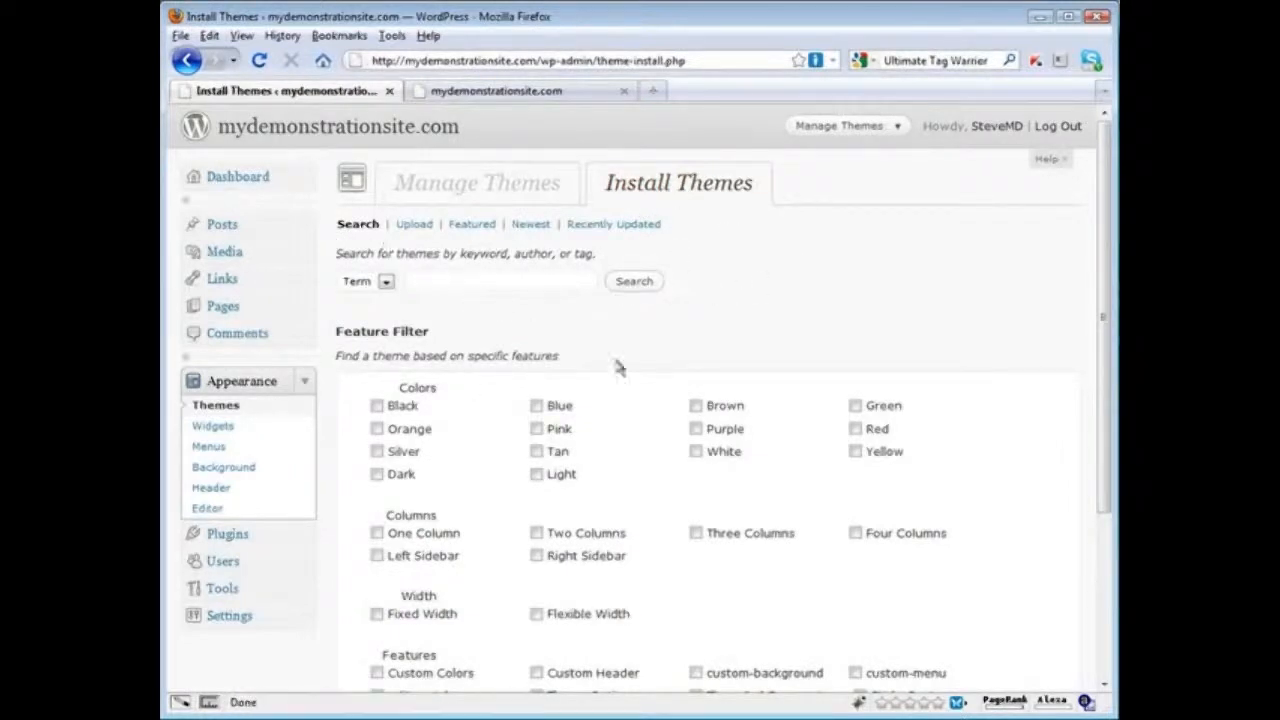
mouse_move(476, 184)
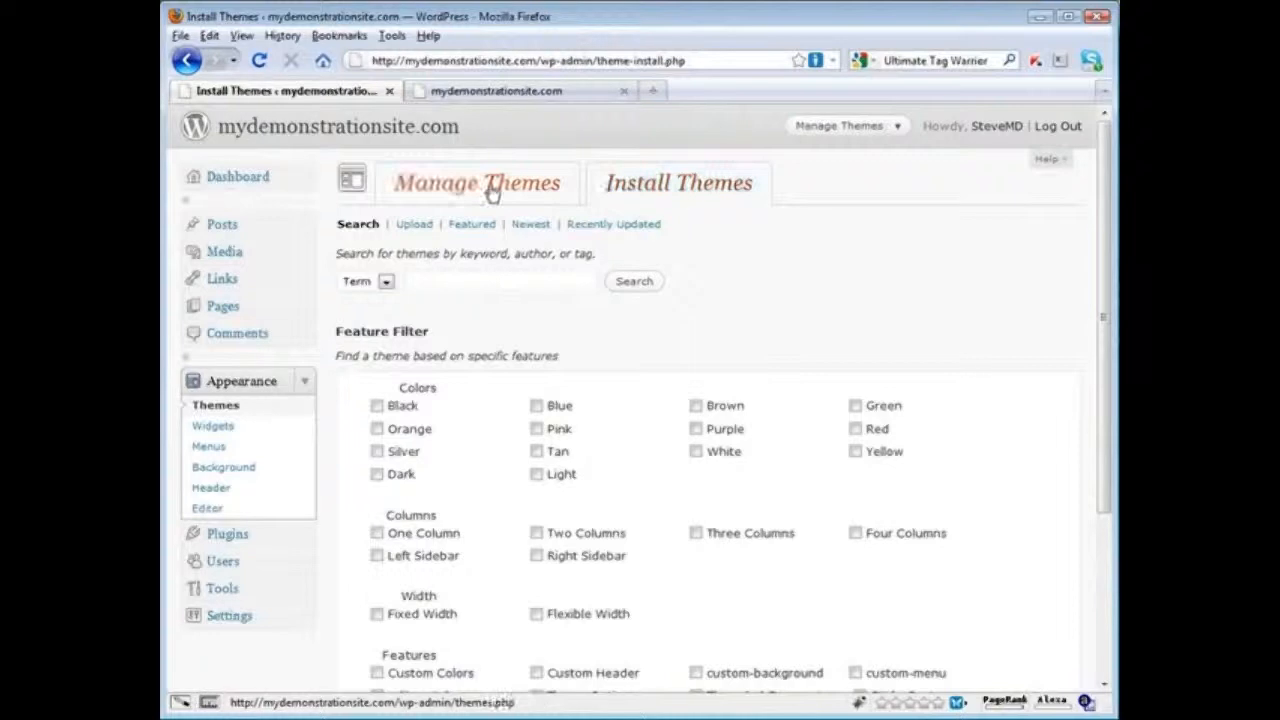
left_click(476, 184)
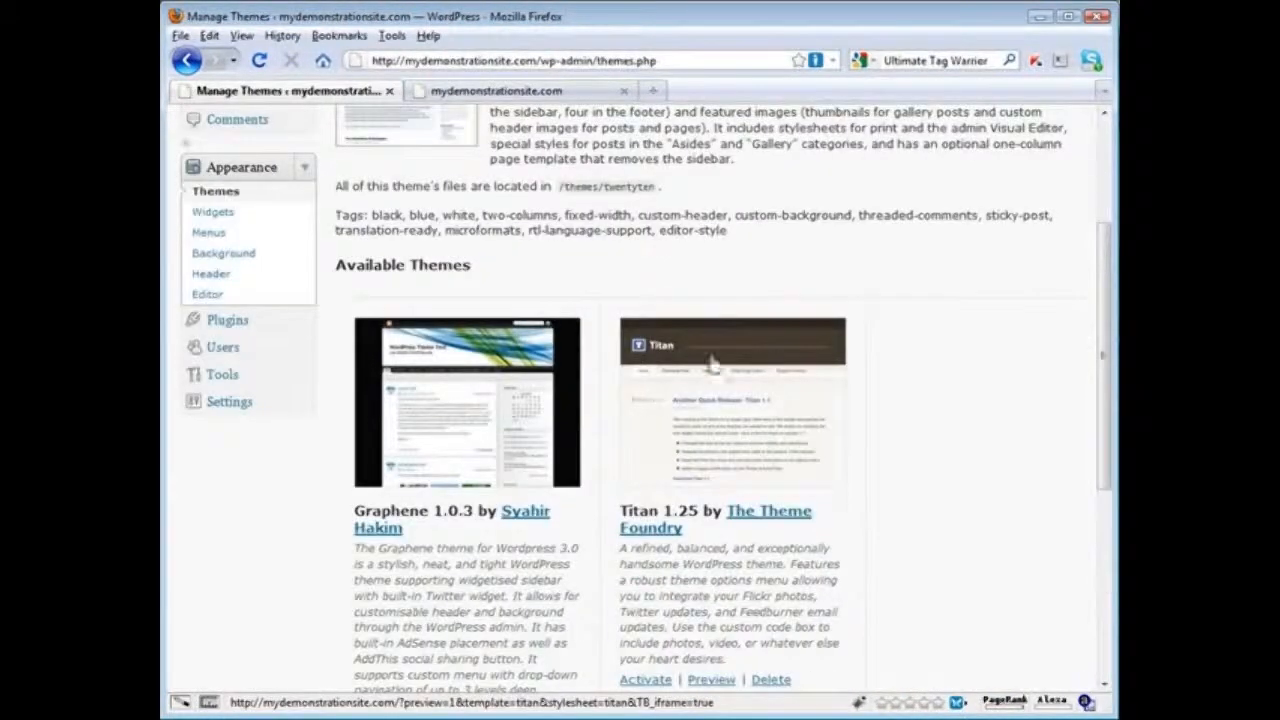
mouse_move(708, 448)
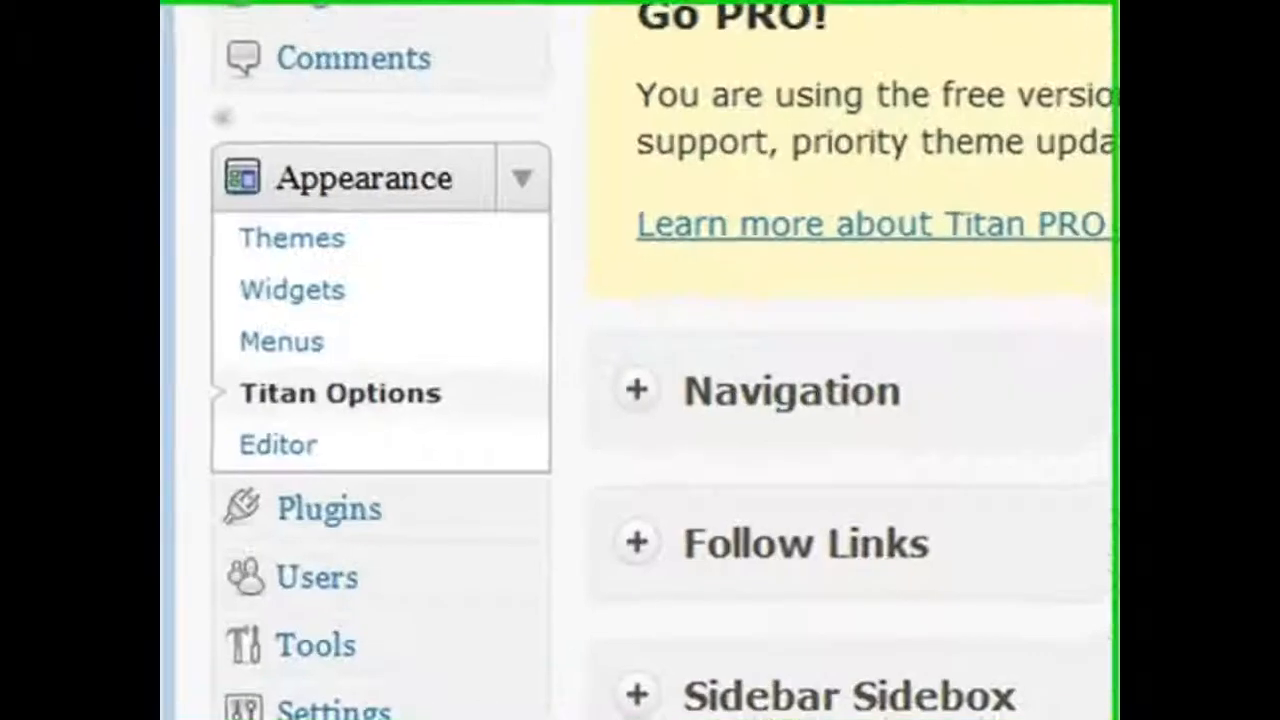
mouse_move(292, 288)
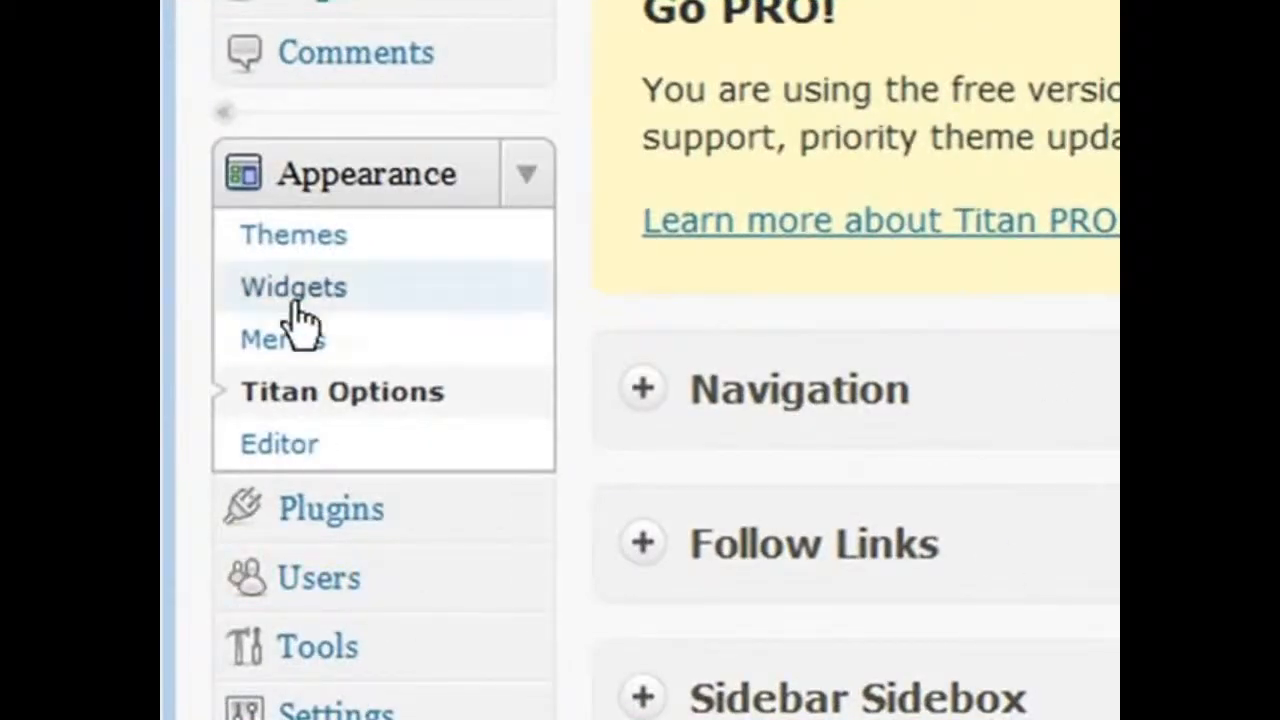
mouse_move(284, 340)
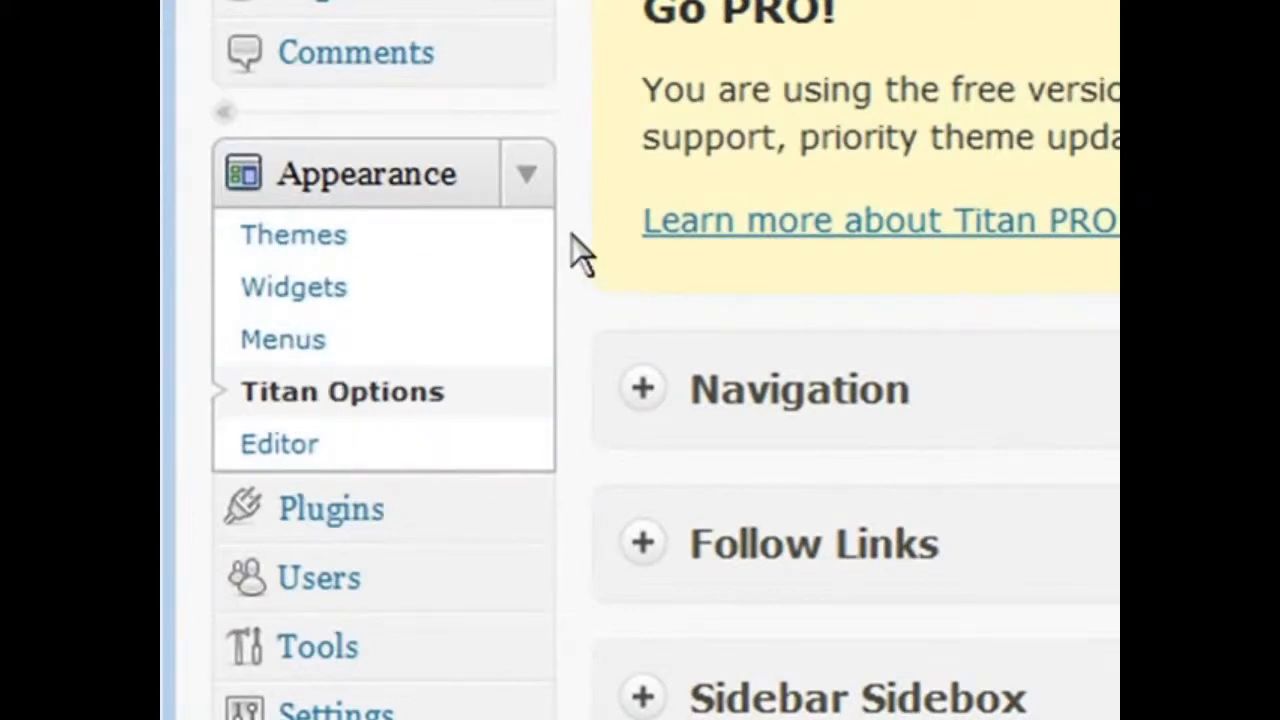
mouse_move(280, 444)
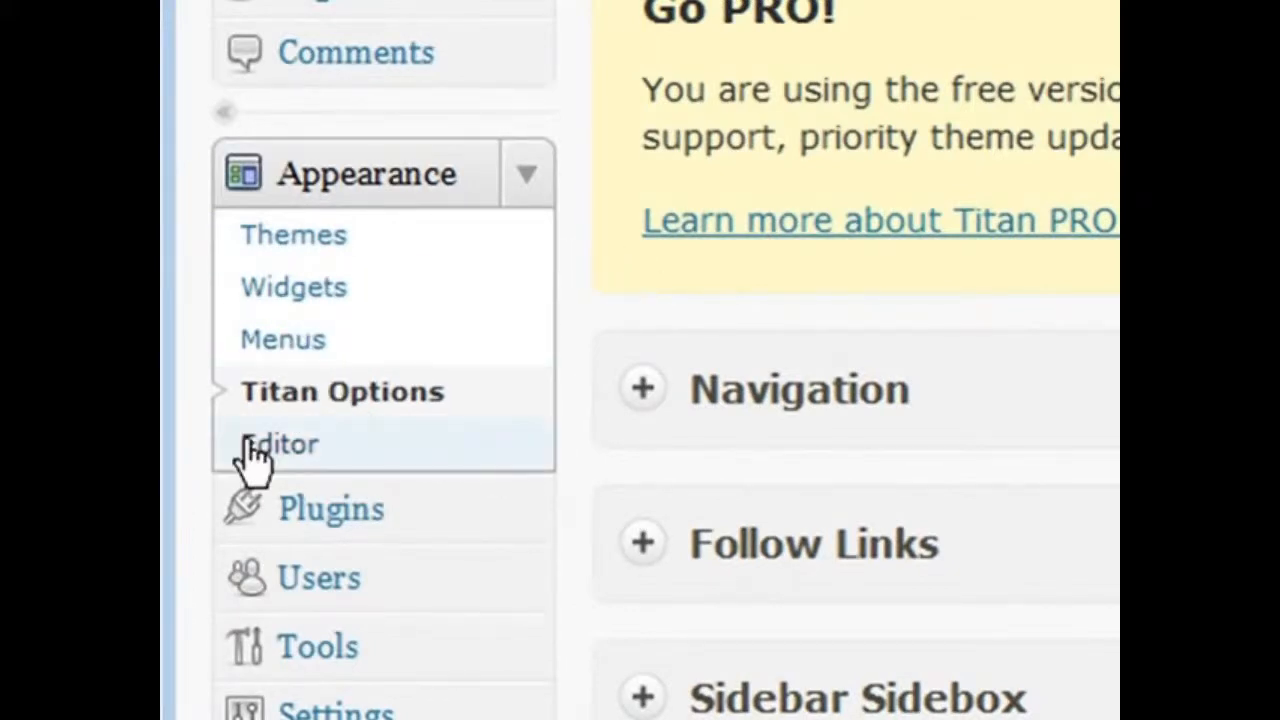
Step: Bring up the theme file editor for the active Titan theme
left_click(280, 444)
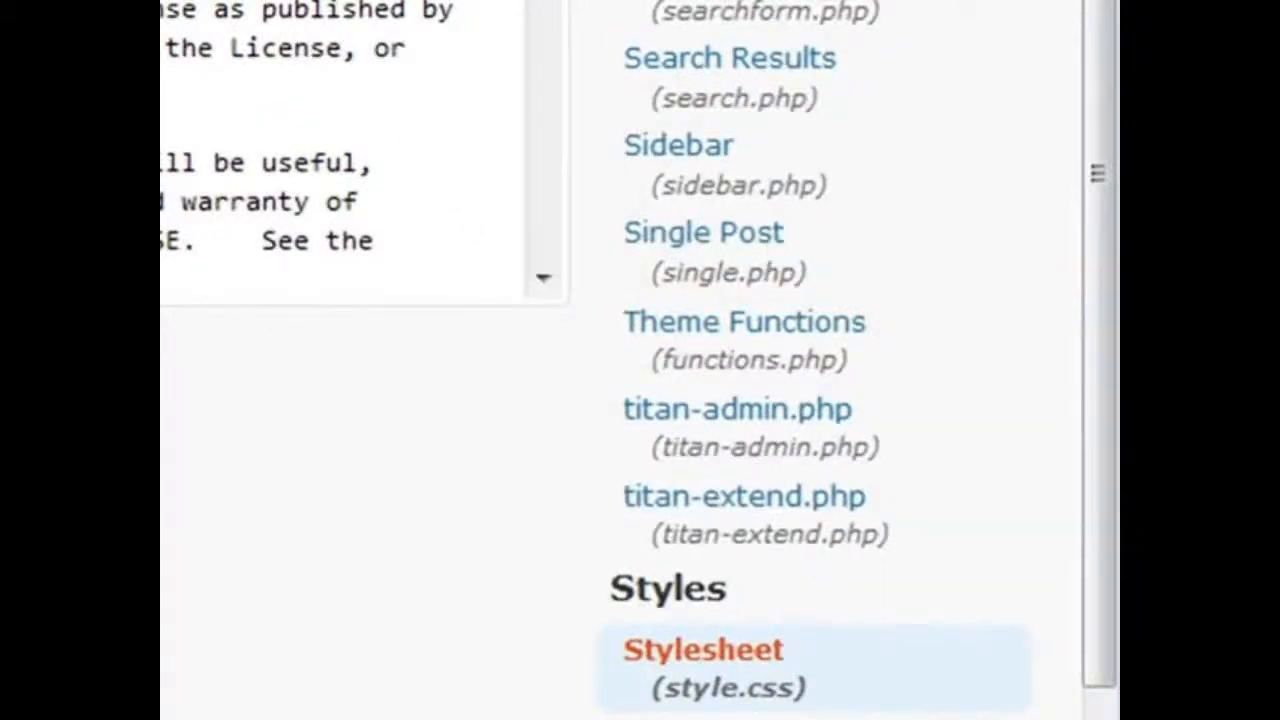
mouse_move(732, 408)
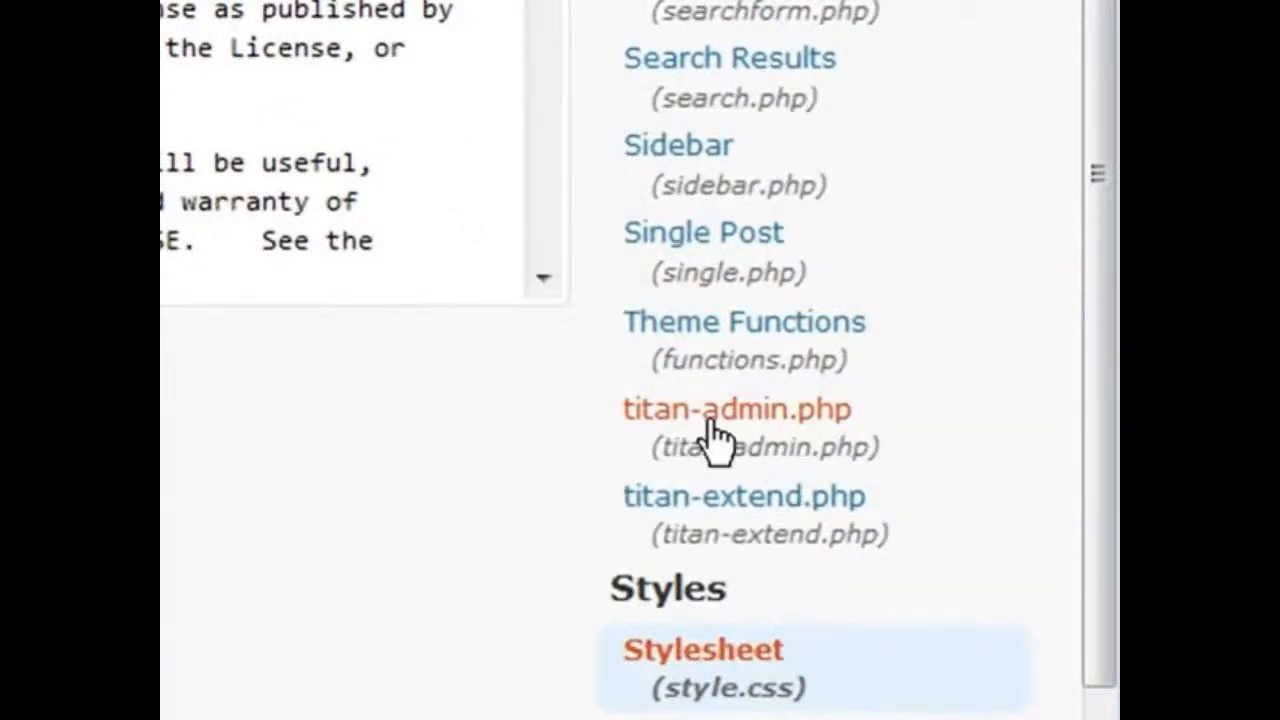
mouse_move(736, 340)
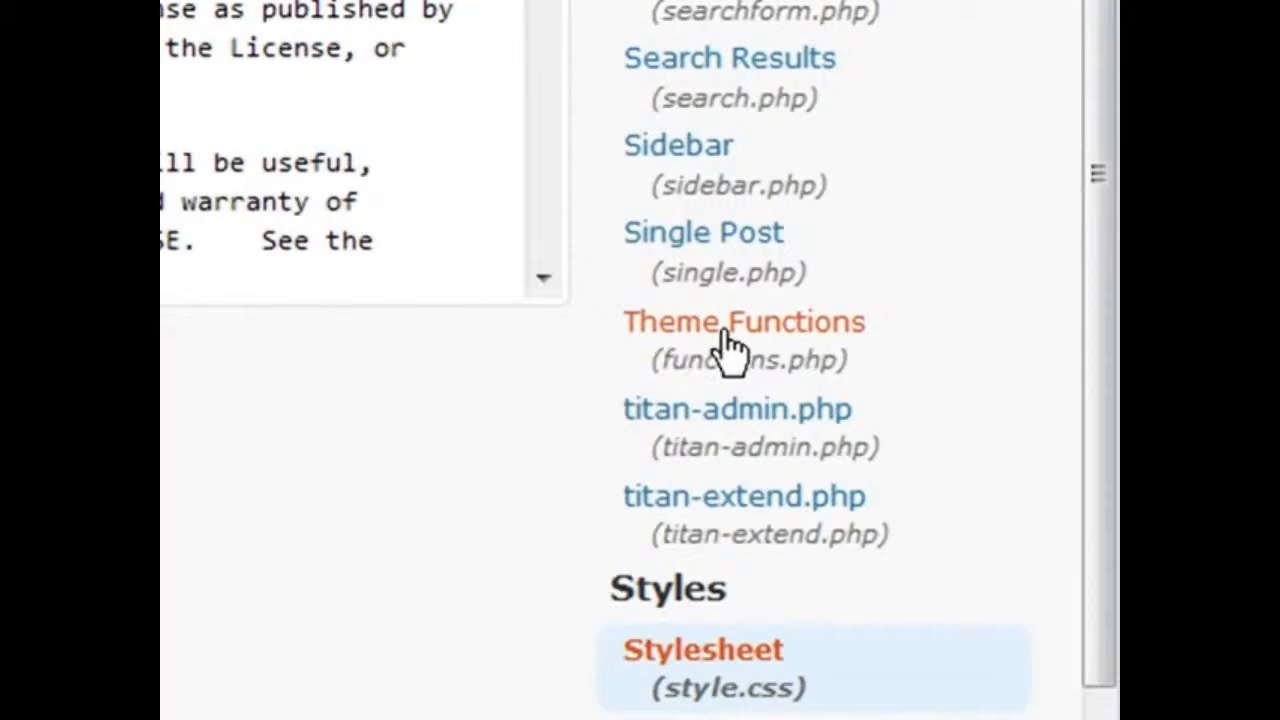
Step: Add add_custom_background(); with a comment to Titan's functions.php below load_theme_textdomain
left_click(742, 320)
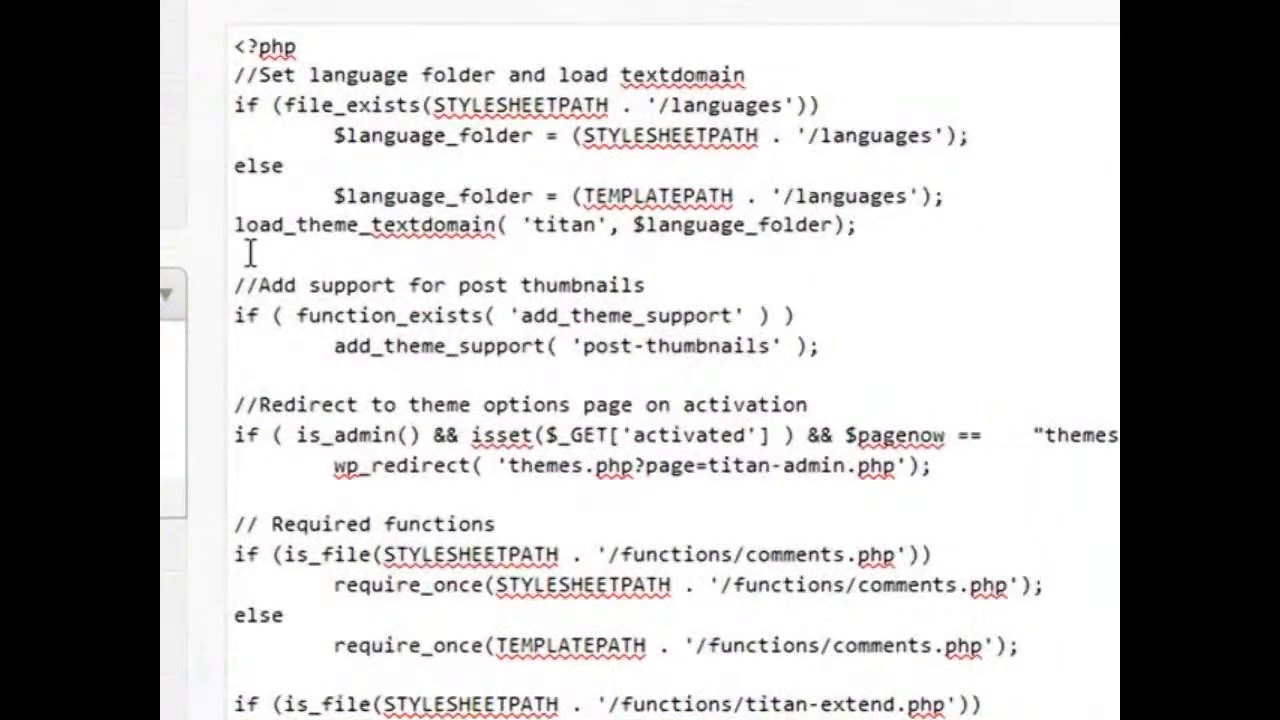
mouse_move(450, 450)
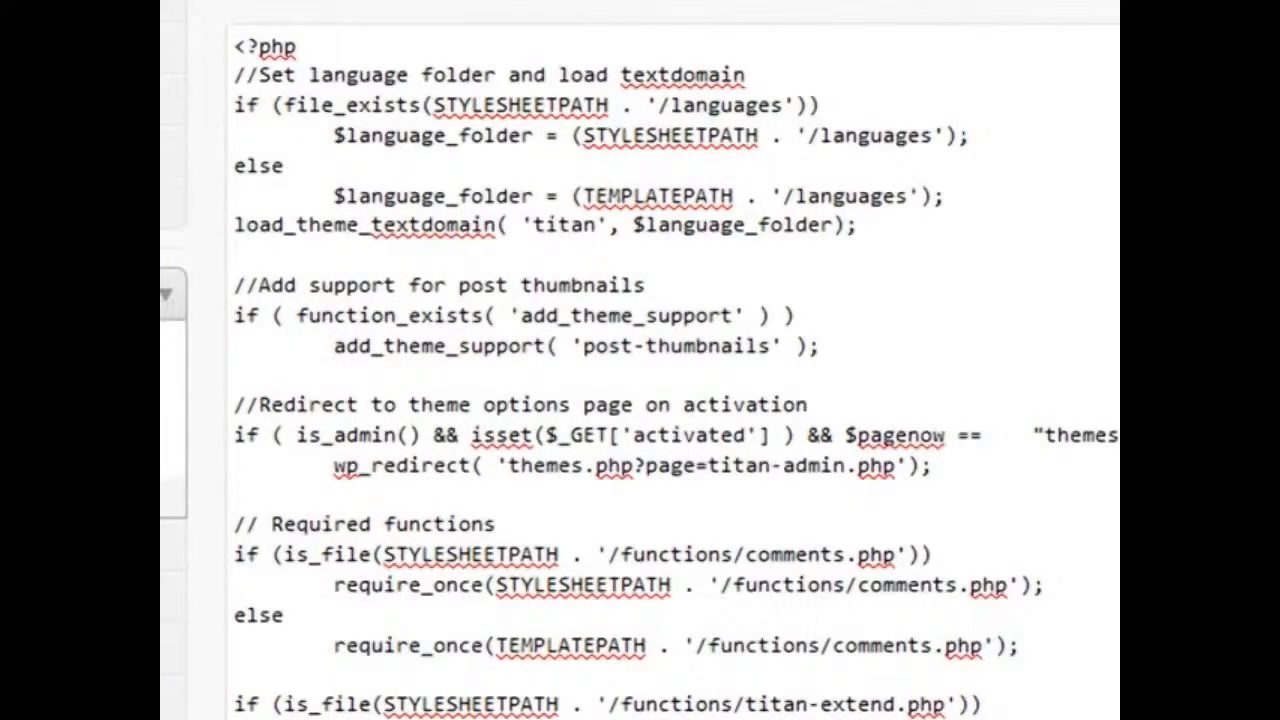
left_click(240, 256)
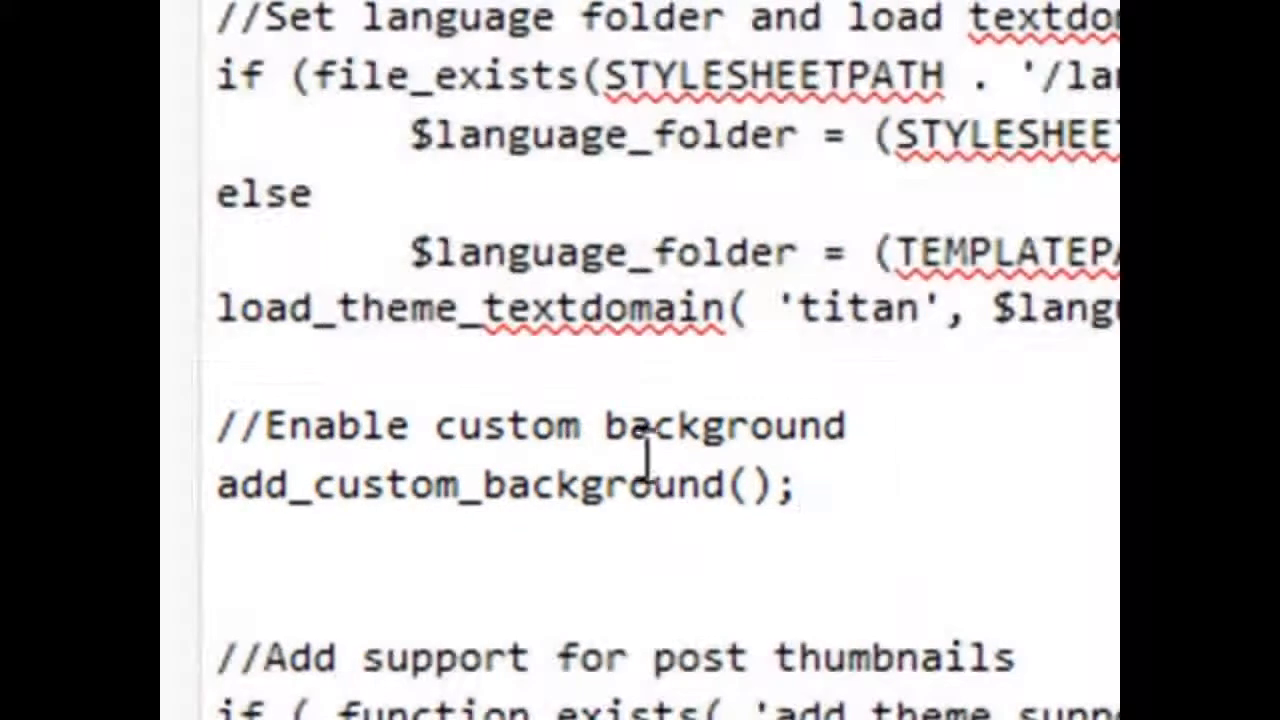
mouse_move(1084, 616)
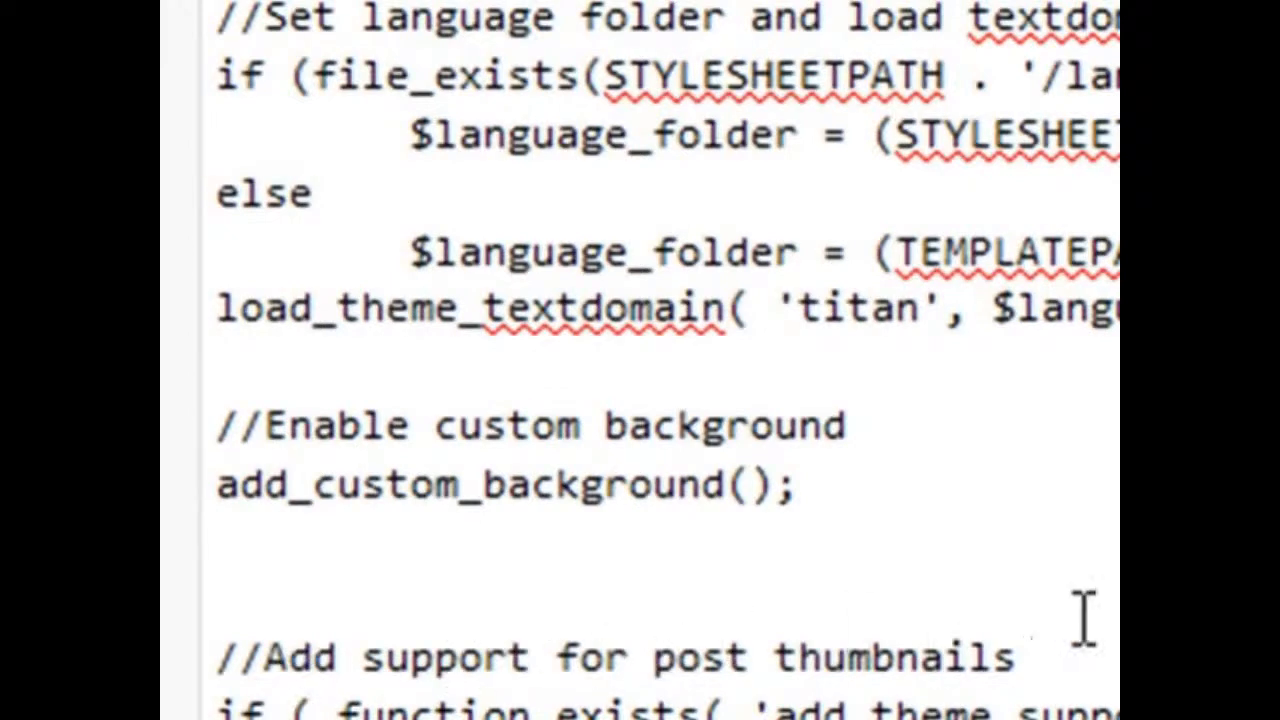
triple_click(504, 486)
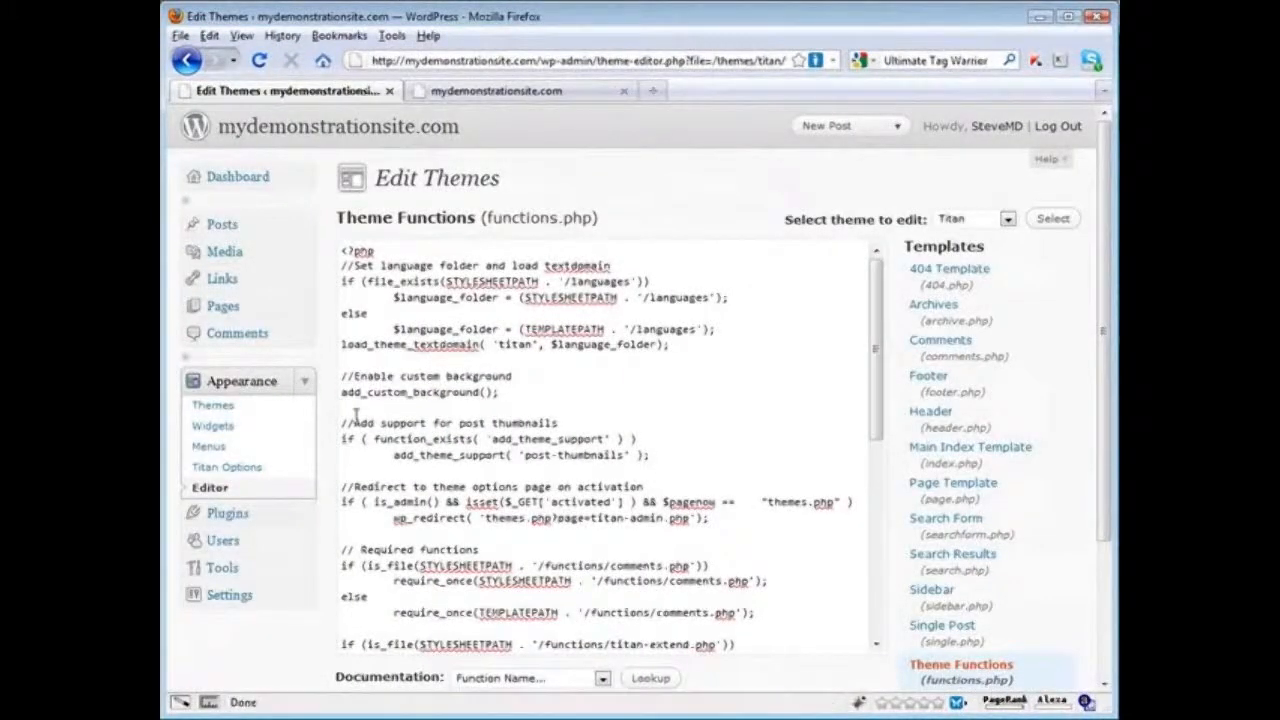
Step: Update functions.php with the custom background line and confirm Background reappears under Appearance
scroll("down", 3)
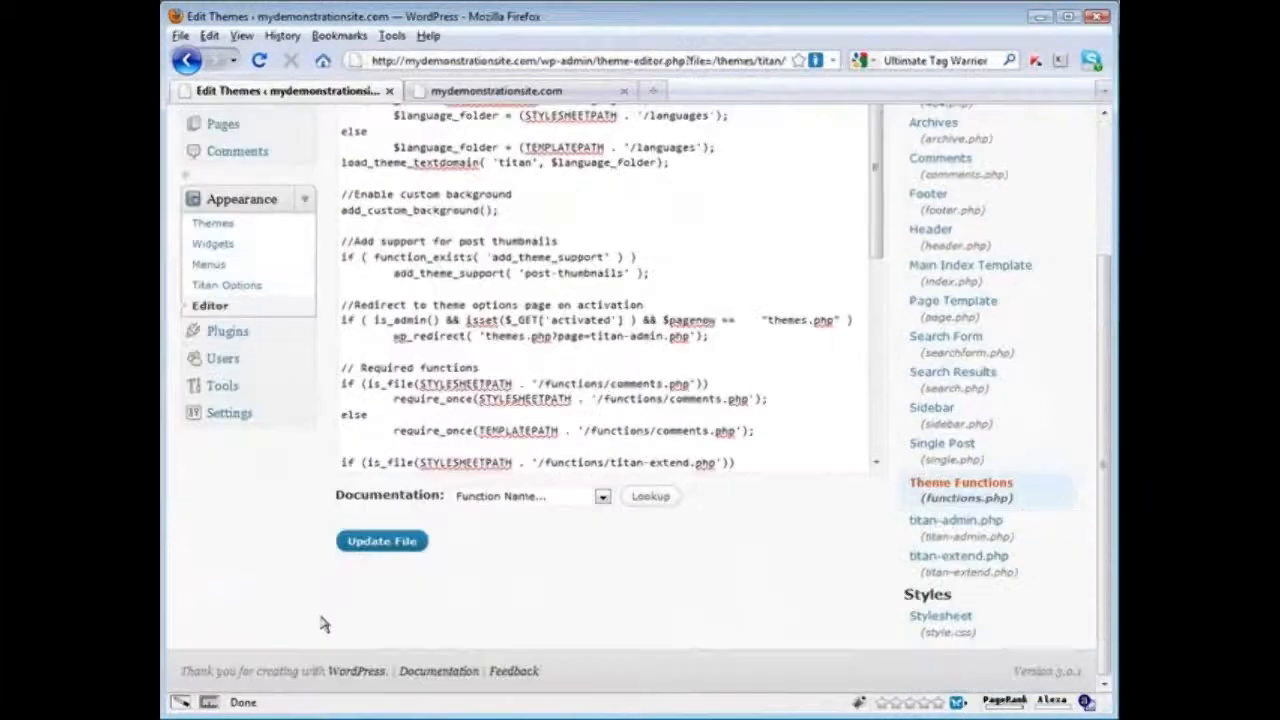
left_click(380, 540)
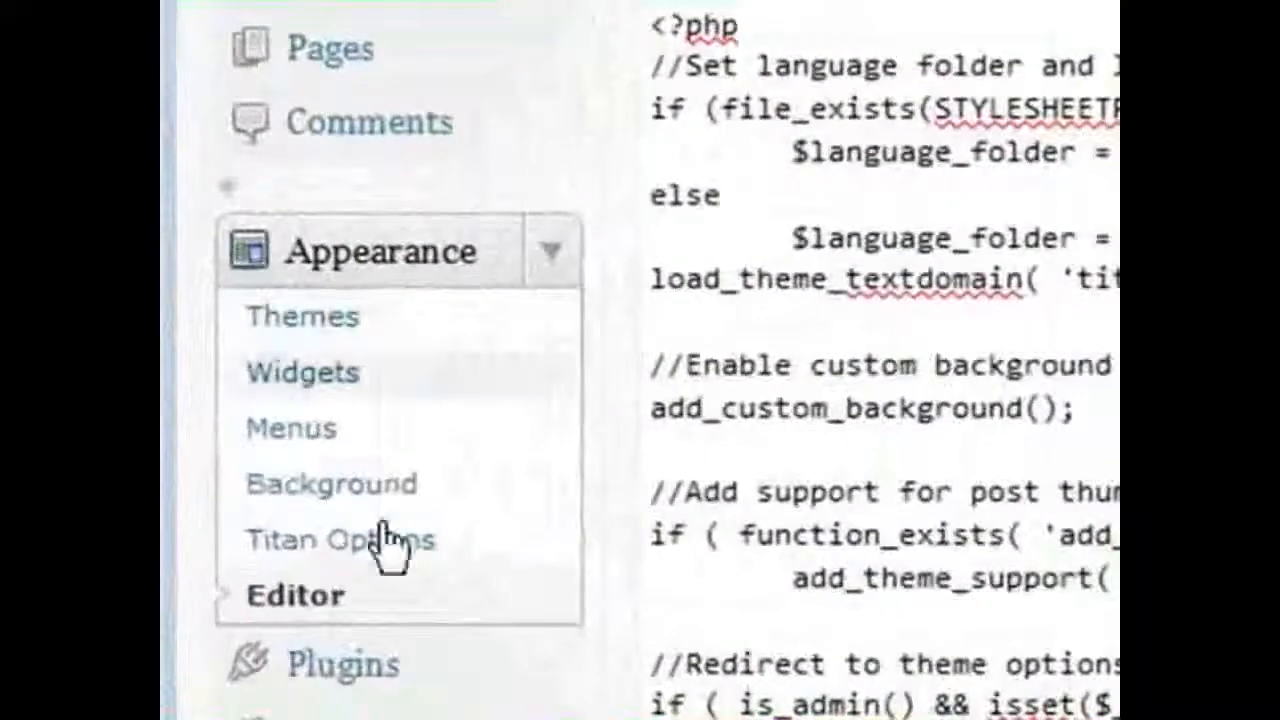
mouse_move(624, 490)
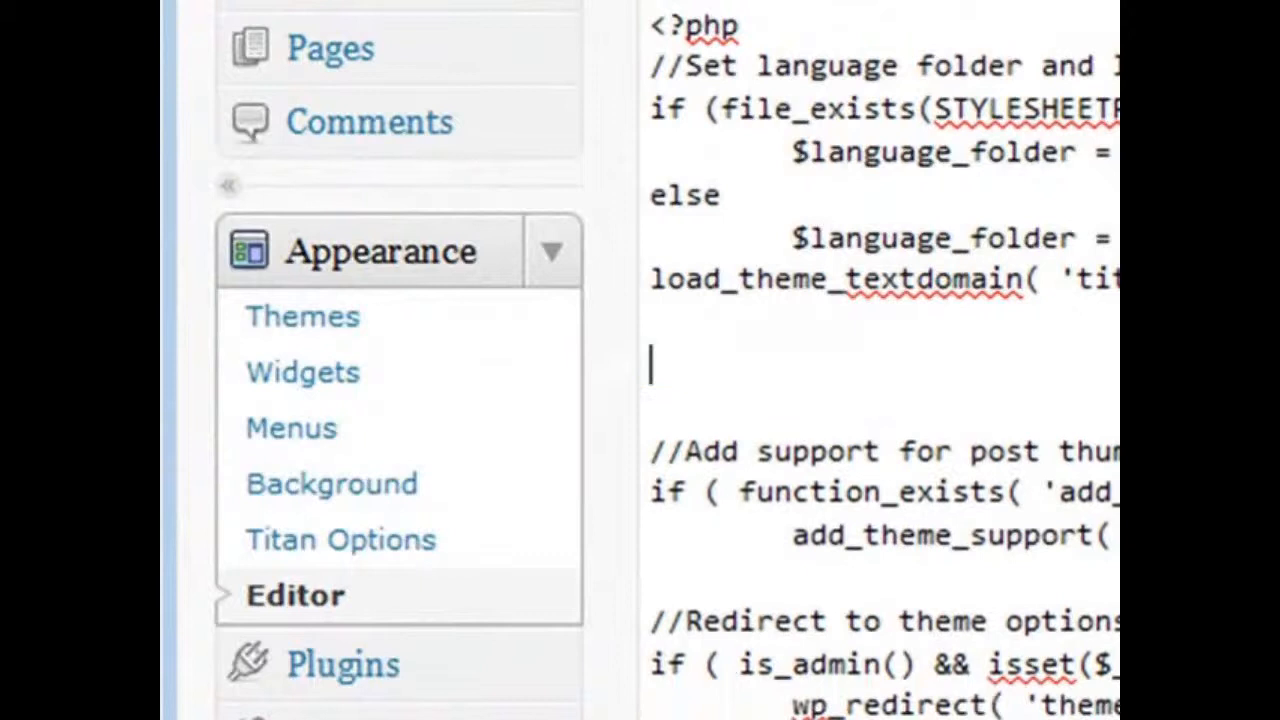
scroll("down", 3)
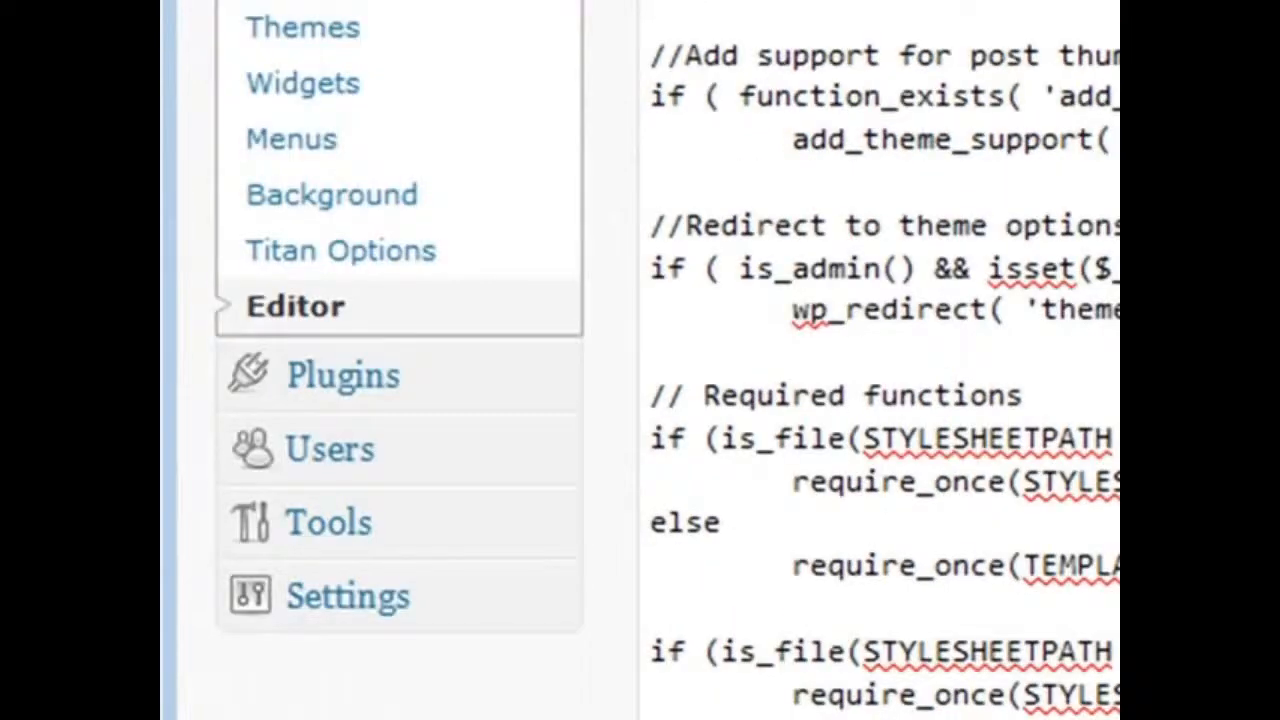
scroll("down", 3)
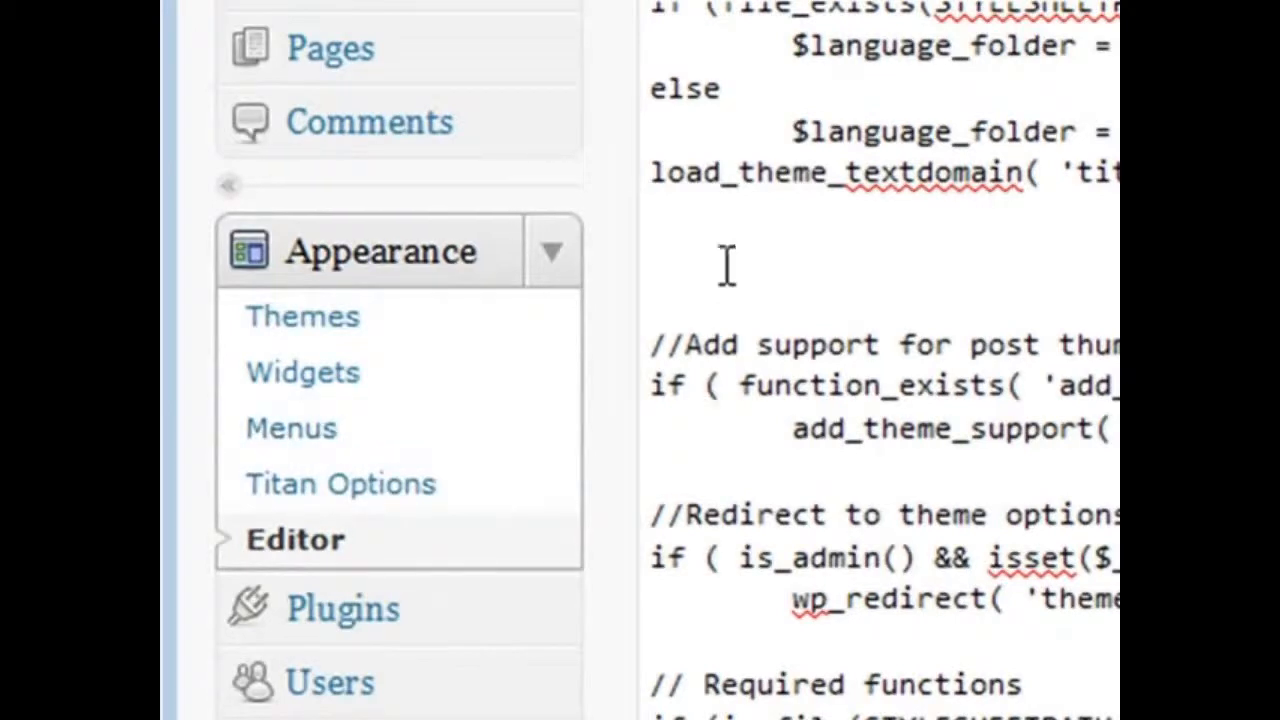
right_click(730, 262)
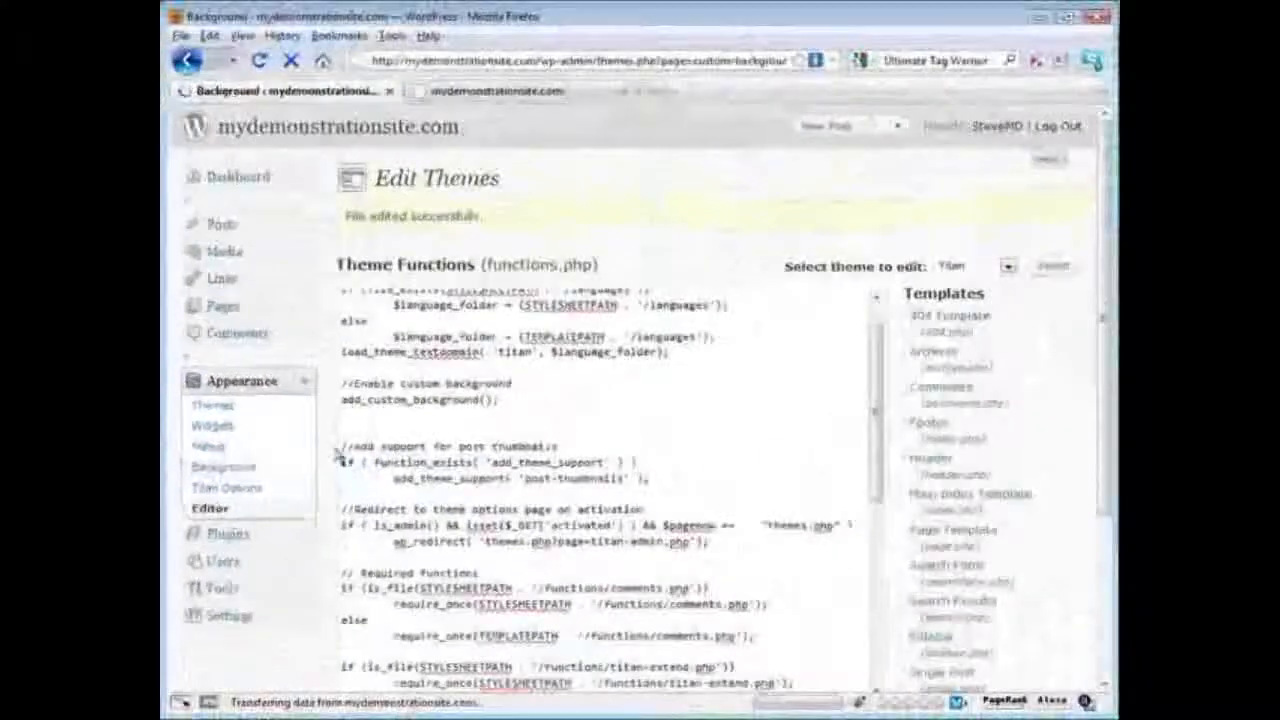
Step: Open Appearance > Background to reach Titan's Custom Background page
left_click(224, 468)
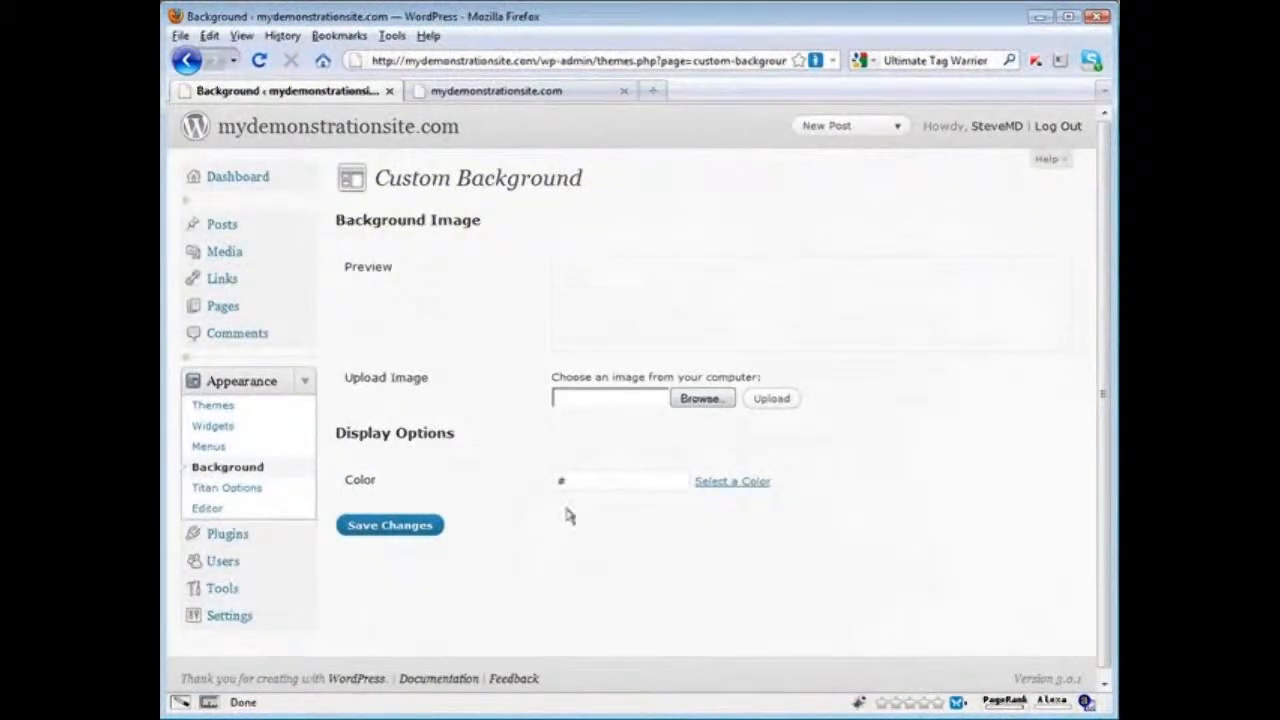
mouse_move(824, 564)
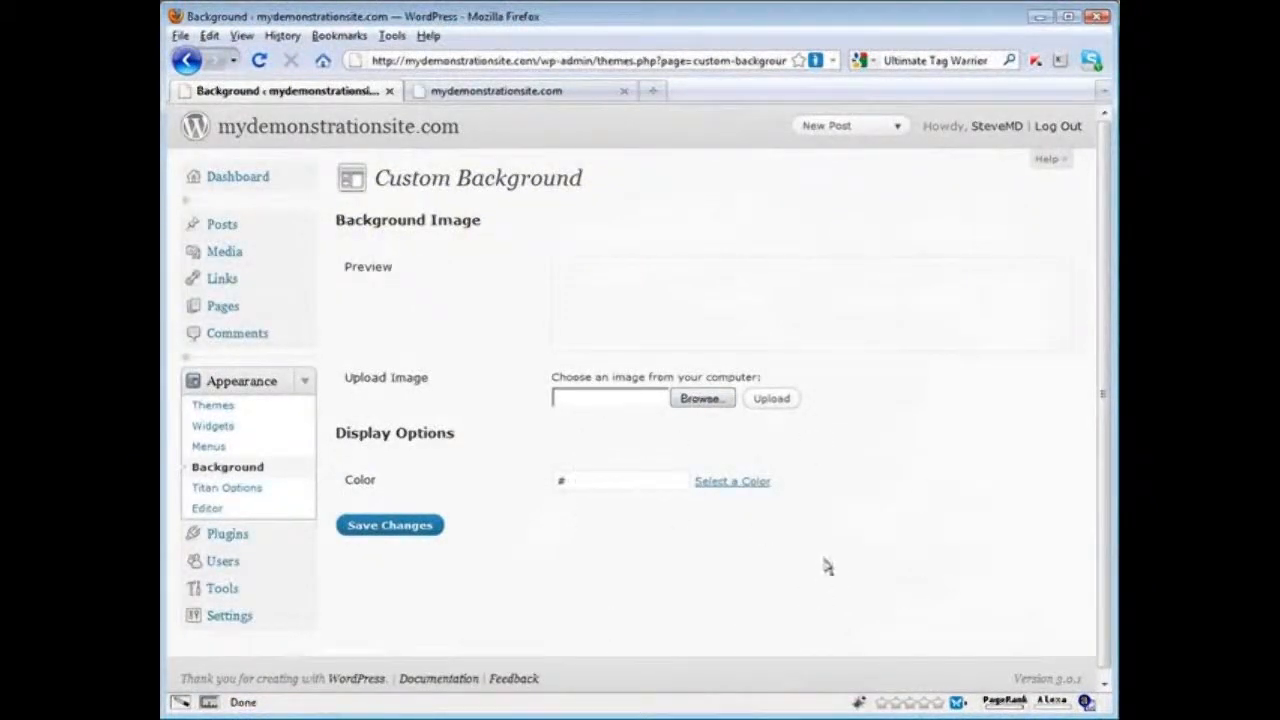
mouse_move(730, 496)
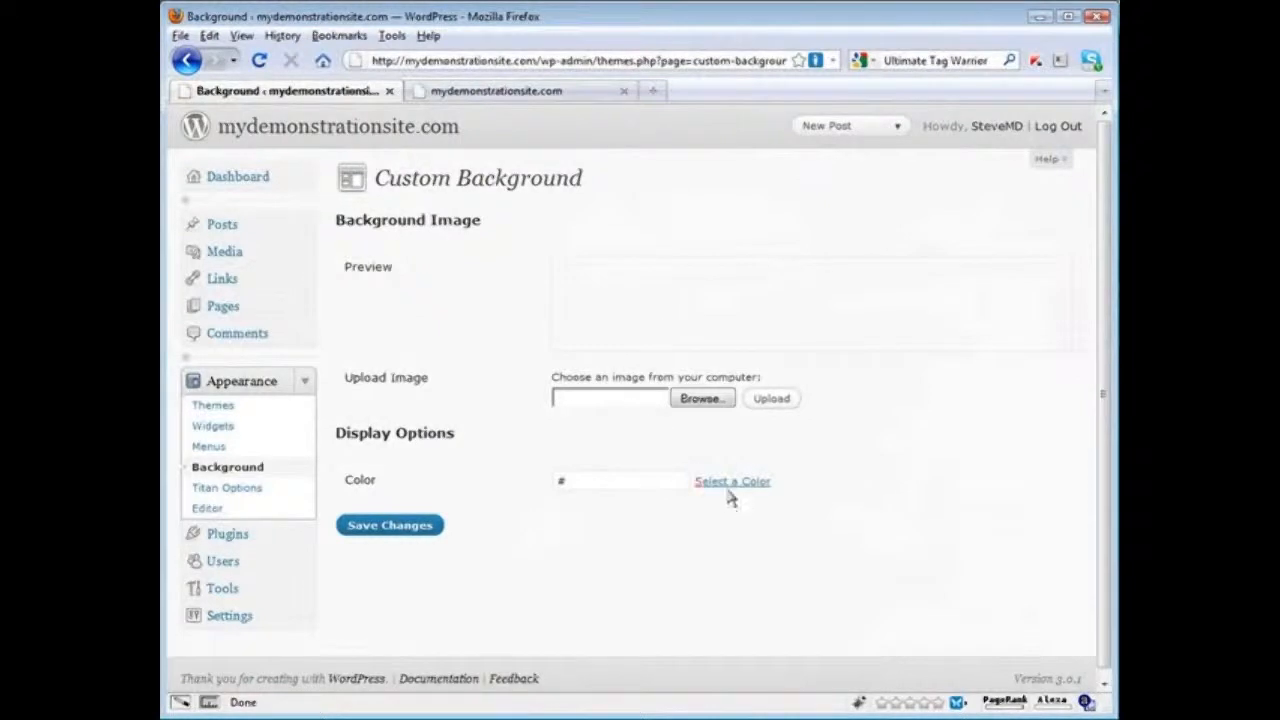
mouse_move(496, 392)
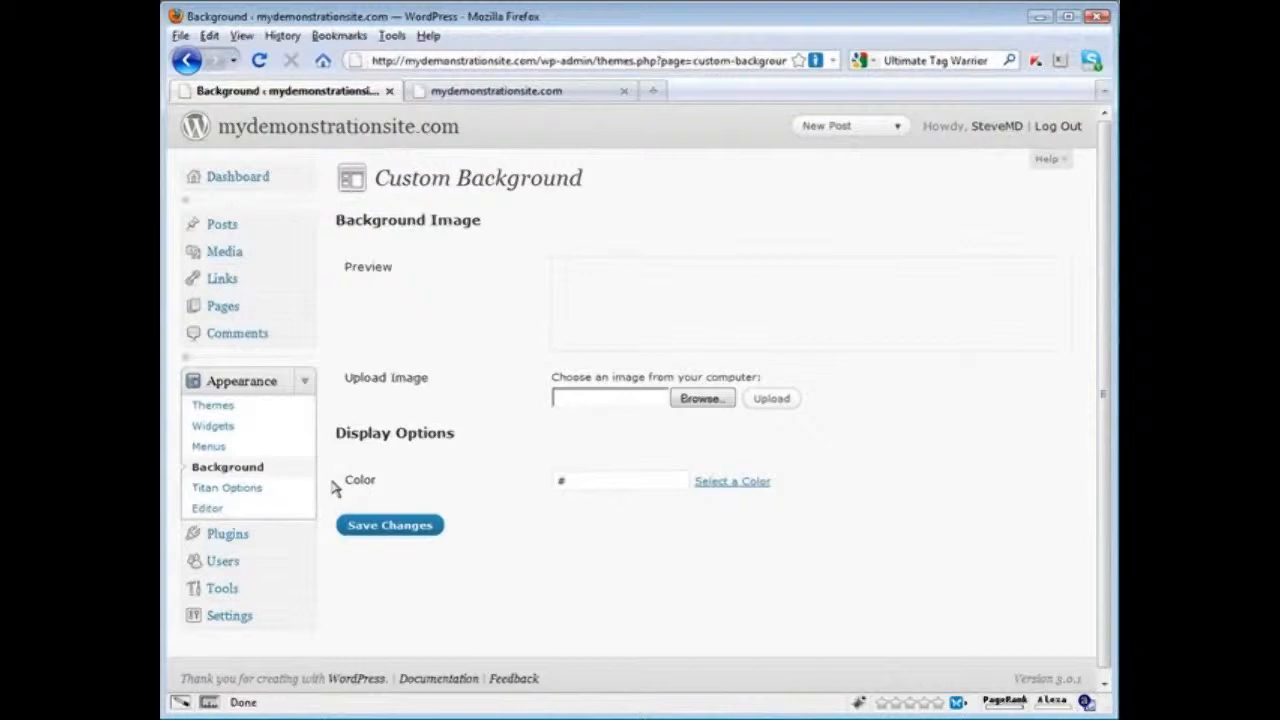
mouse_move(324, 528)
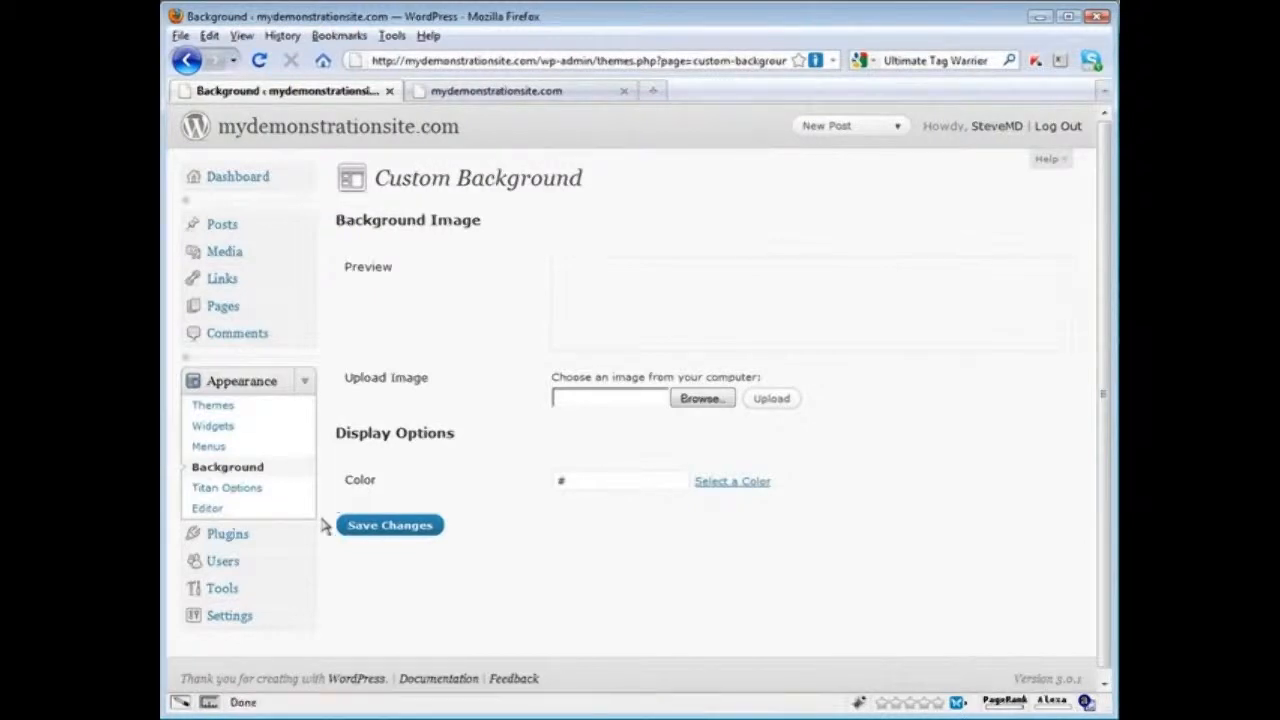
mouse_move(408, 338)
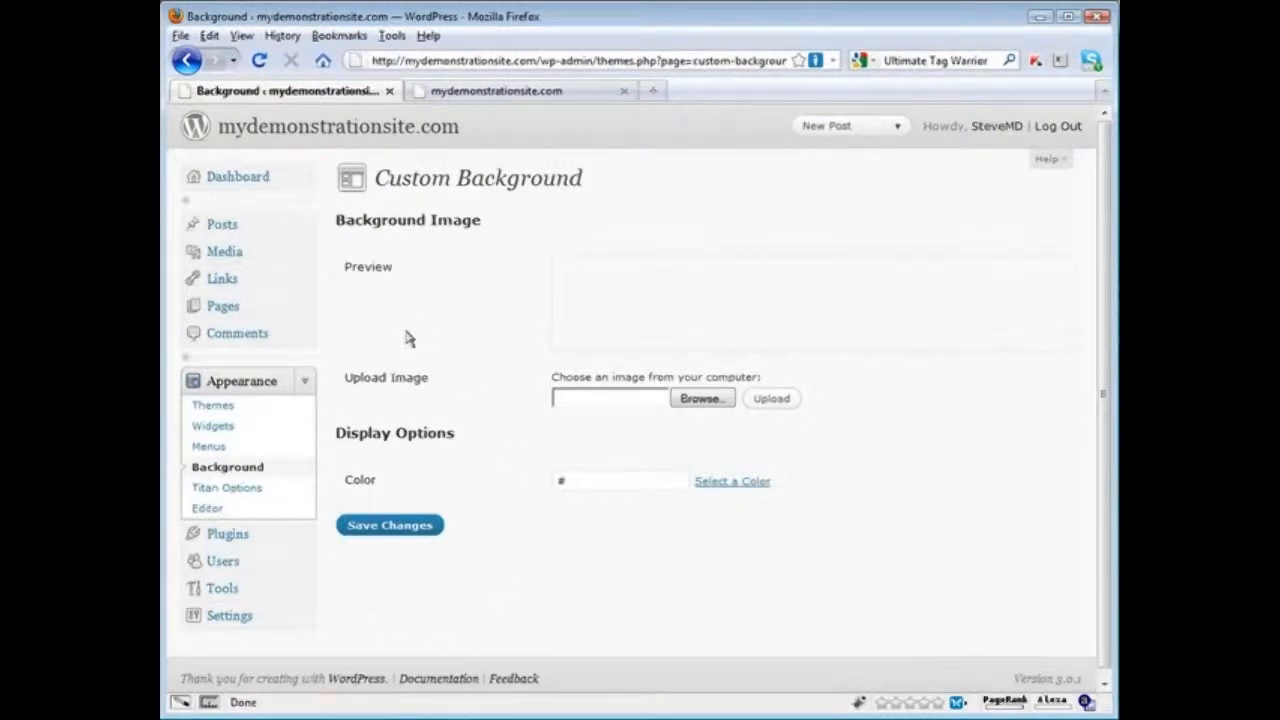